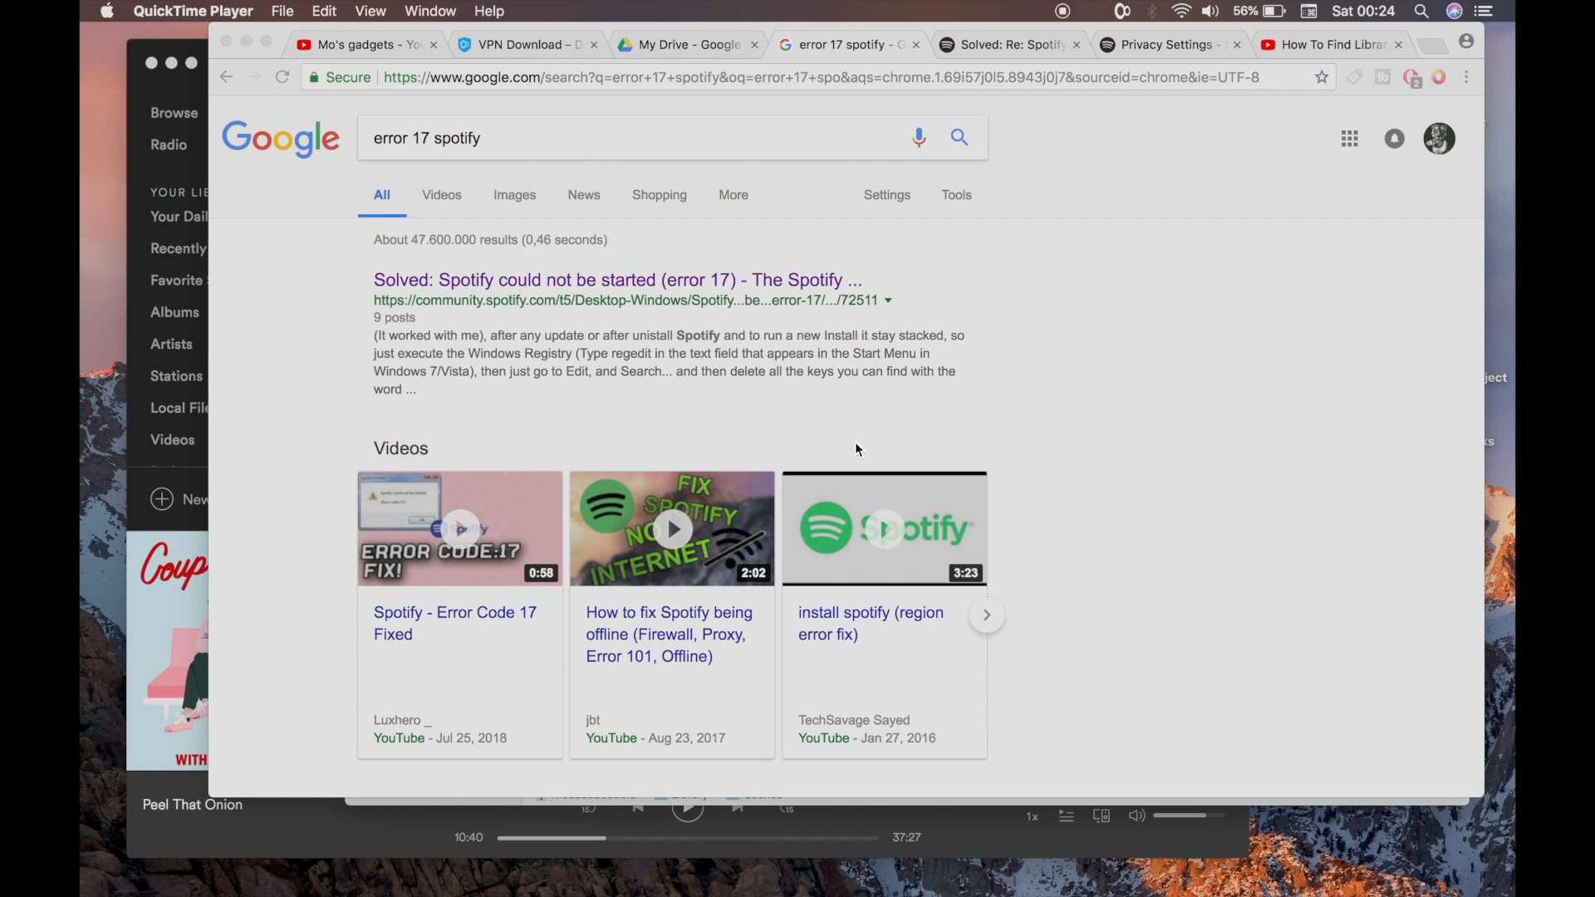
{"action": "mouse_move", "coordinate": [748, 305]}
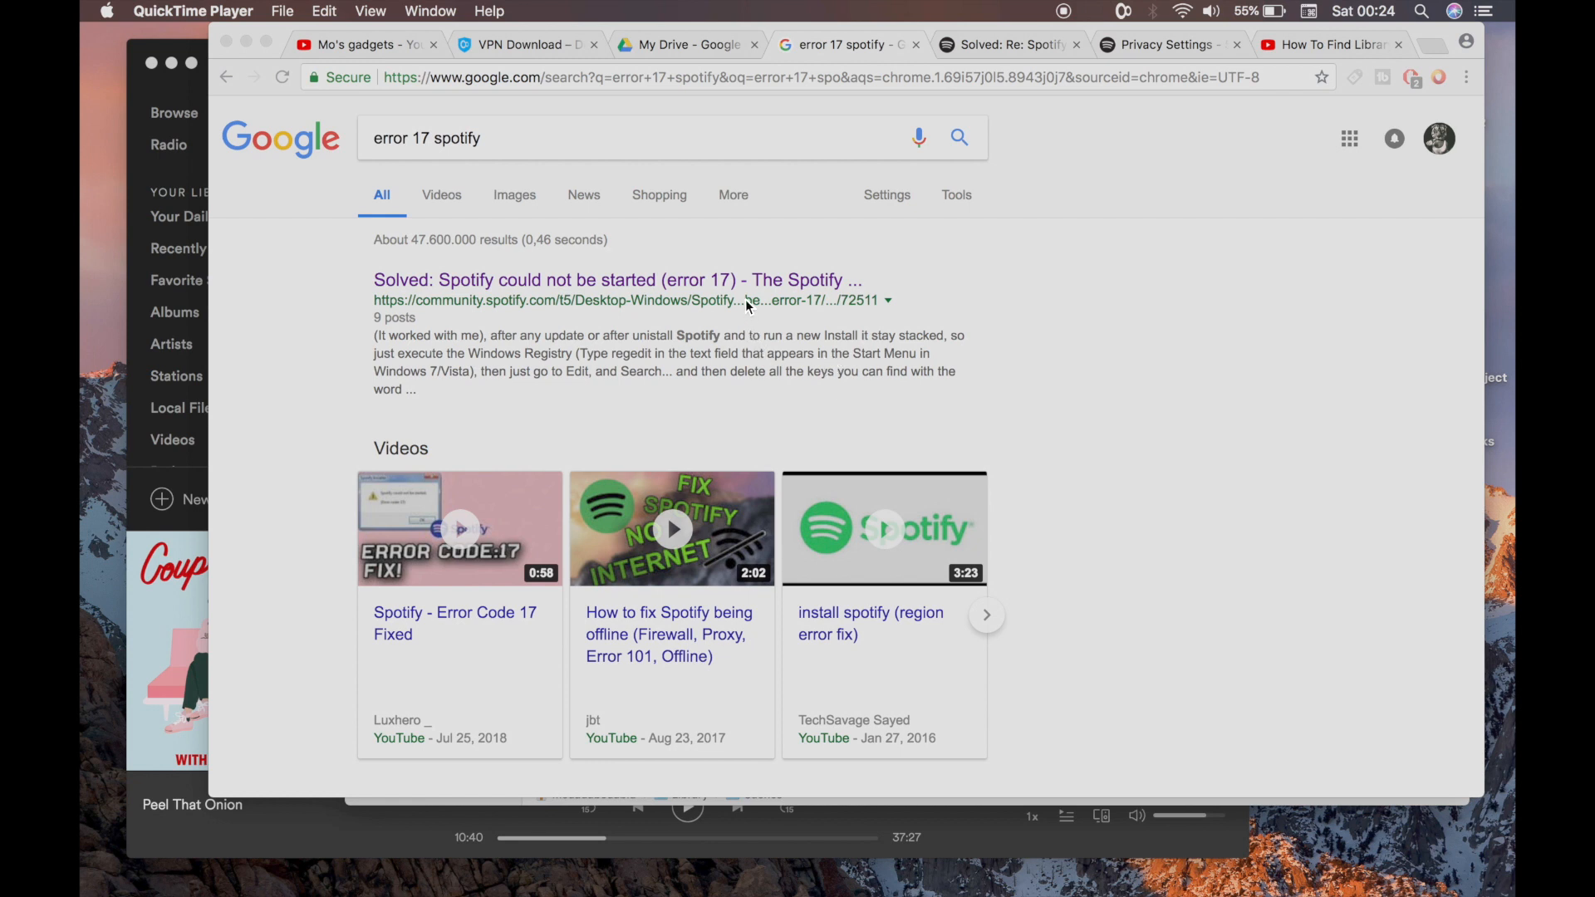
{"action": "mouse_move", "coordinate": [743, 285]}
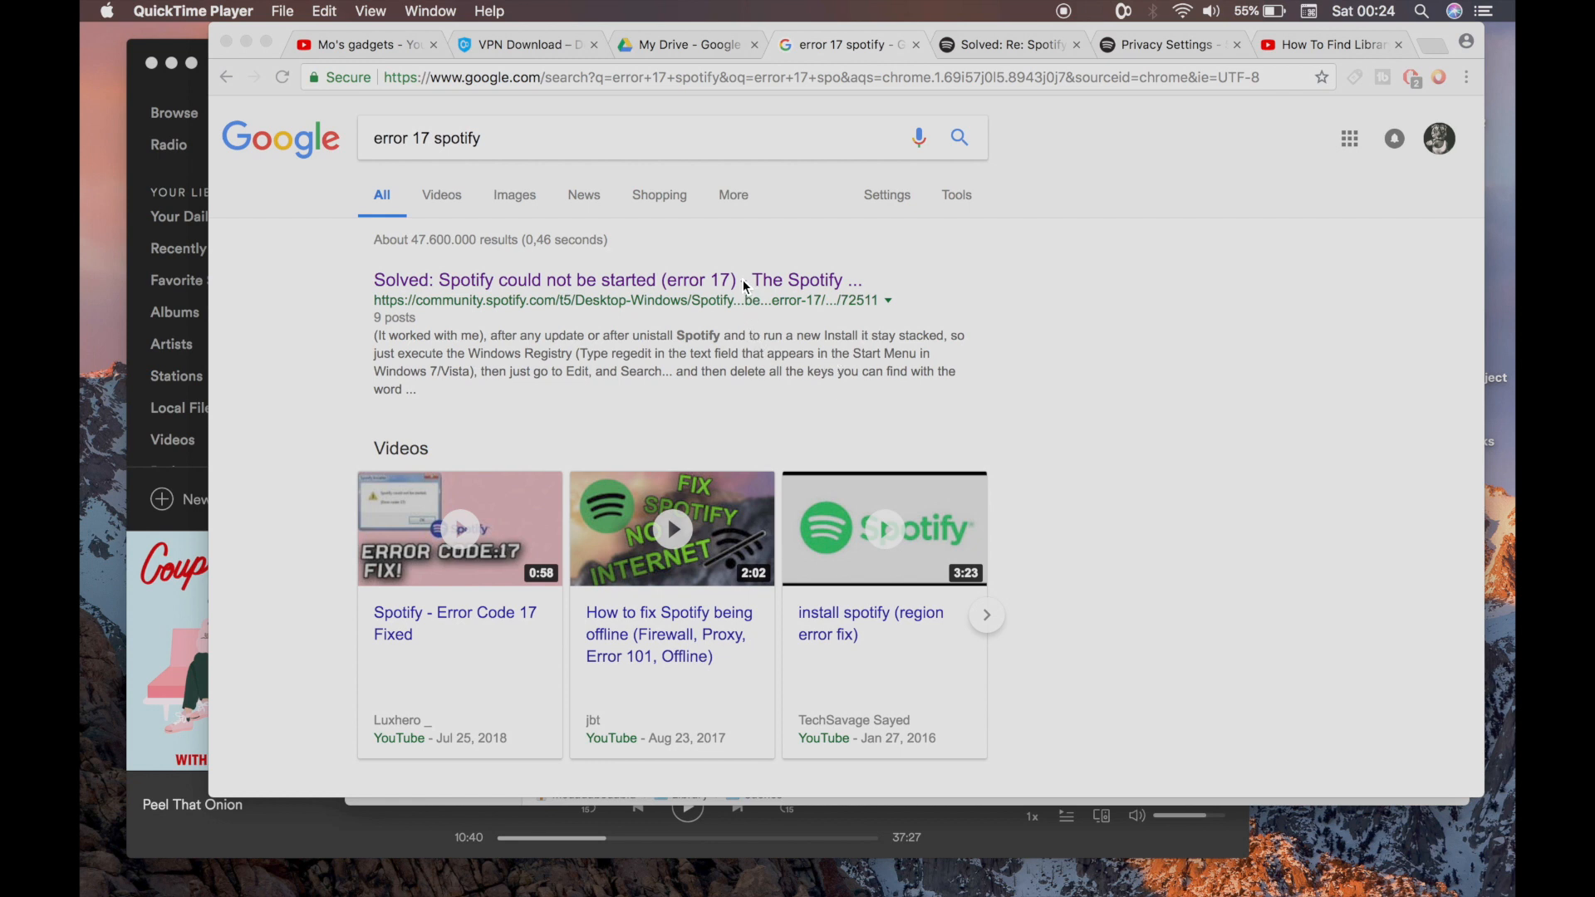
{"action": "mouse_move", "coordinate": [577, 234]}
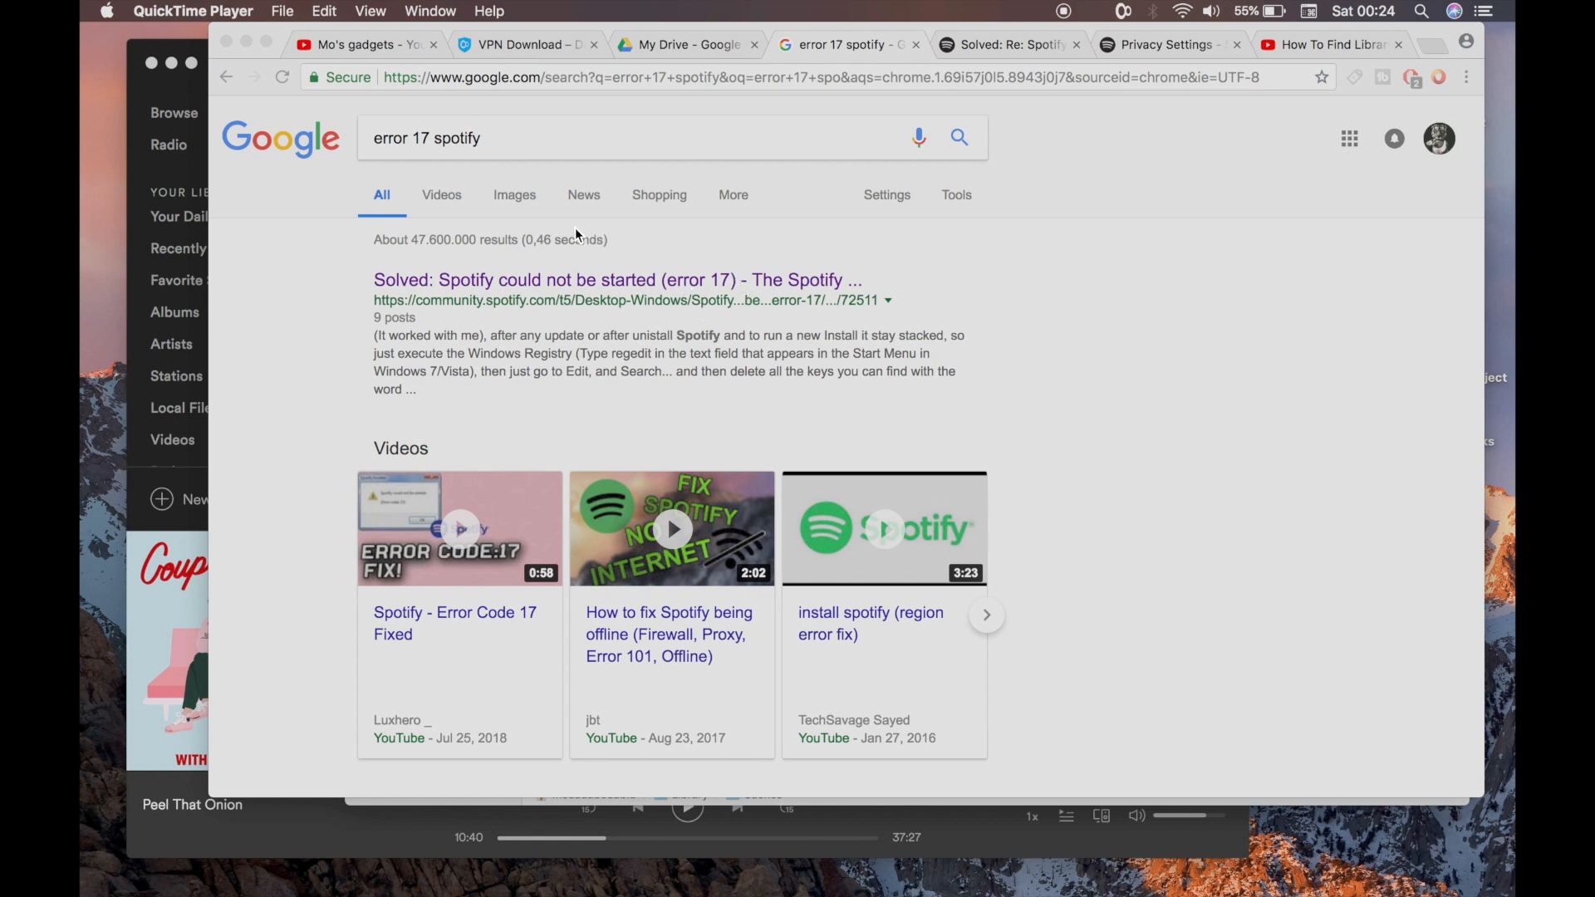
{"action": "mouse_move", "coordinate": [617, 290]}
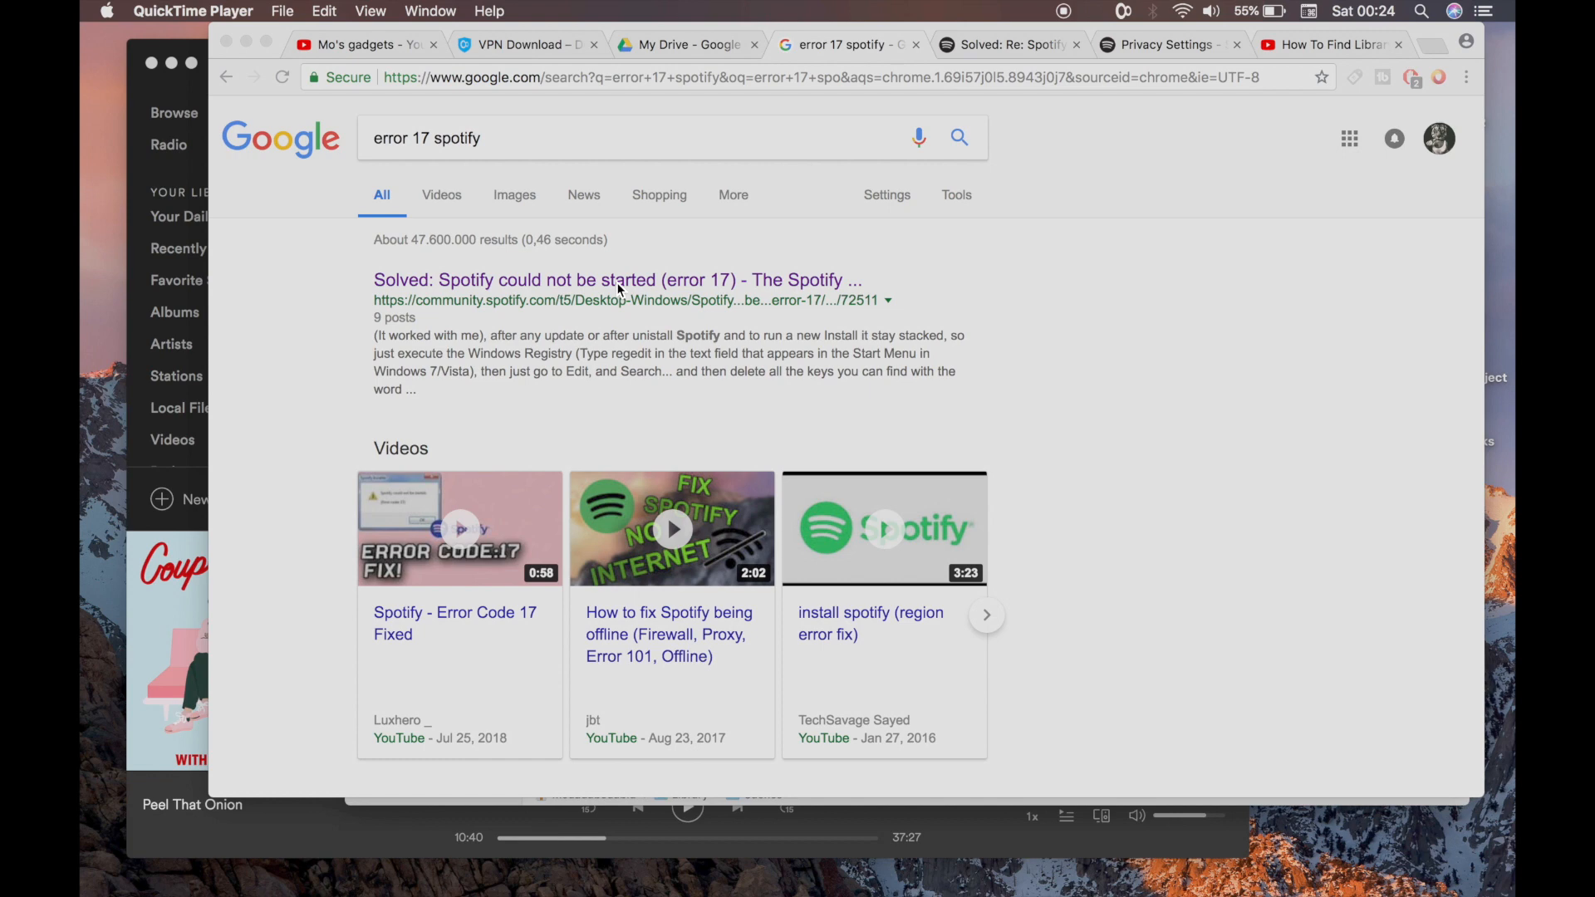
{"action": "mouse_move", "coordinate": [1015, 83]}
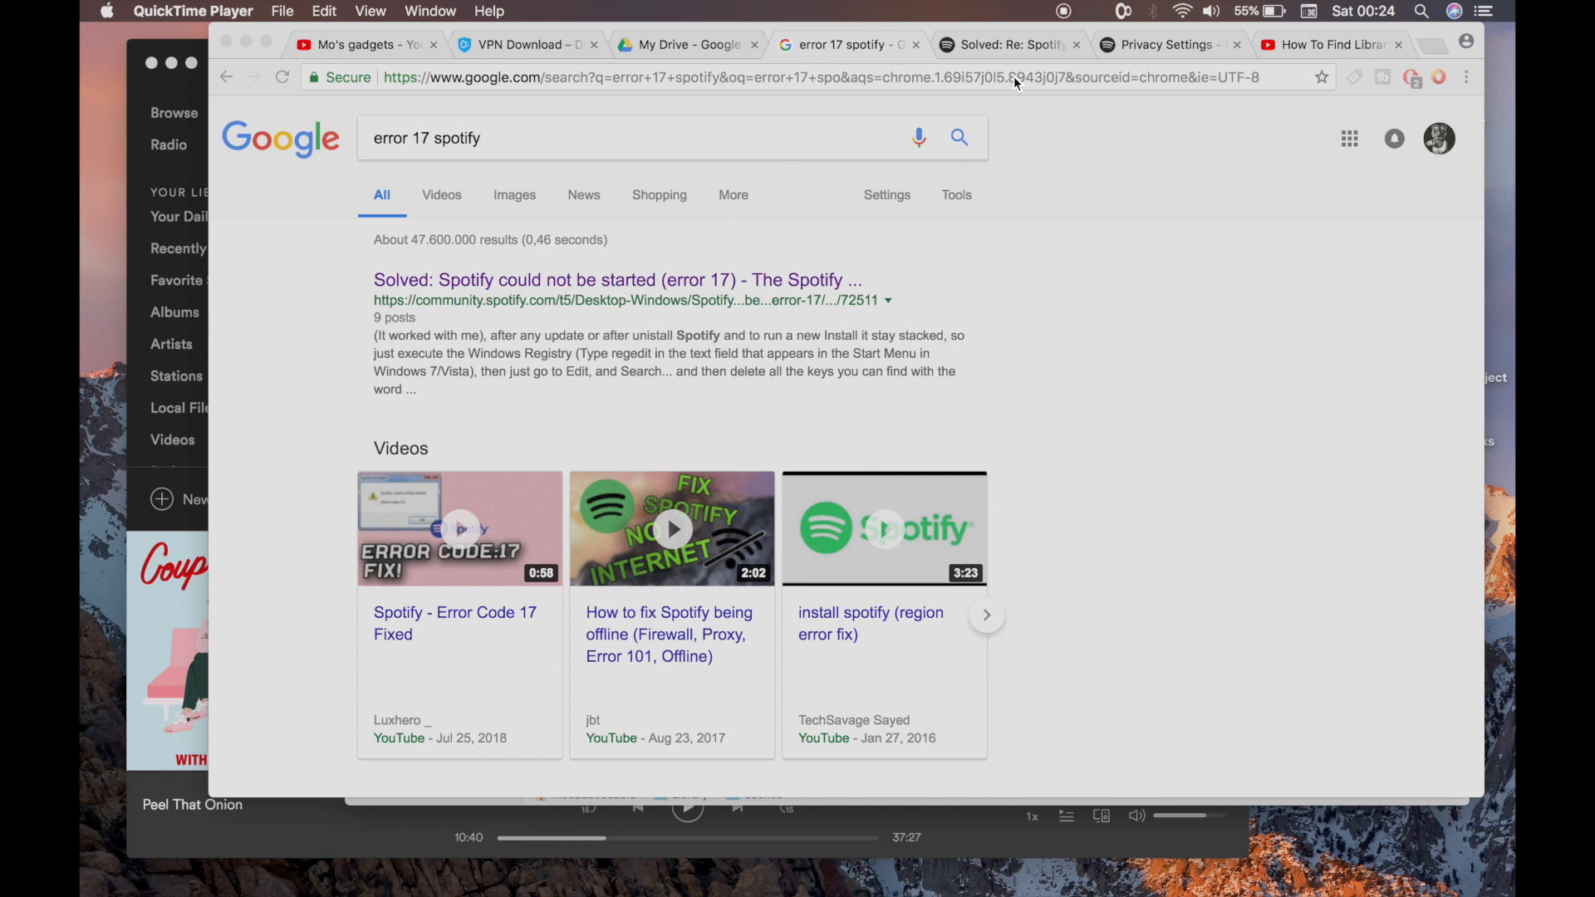
Scroll through the Spotify account page and switch to another browser tab
{"action": "scroll", "scroll_direction": "down", "scroll_amount": 3}
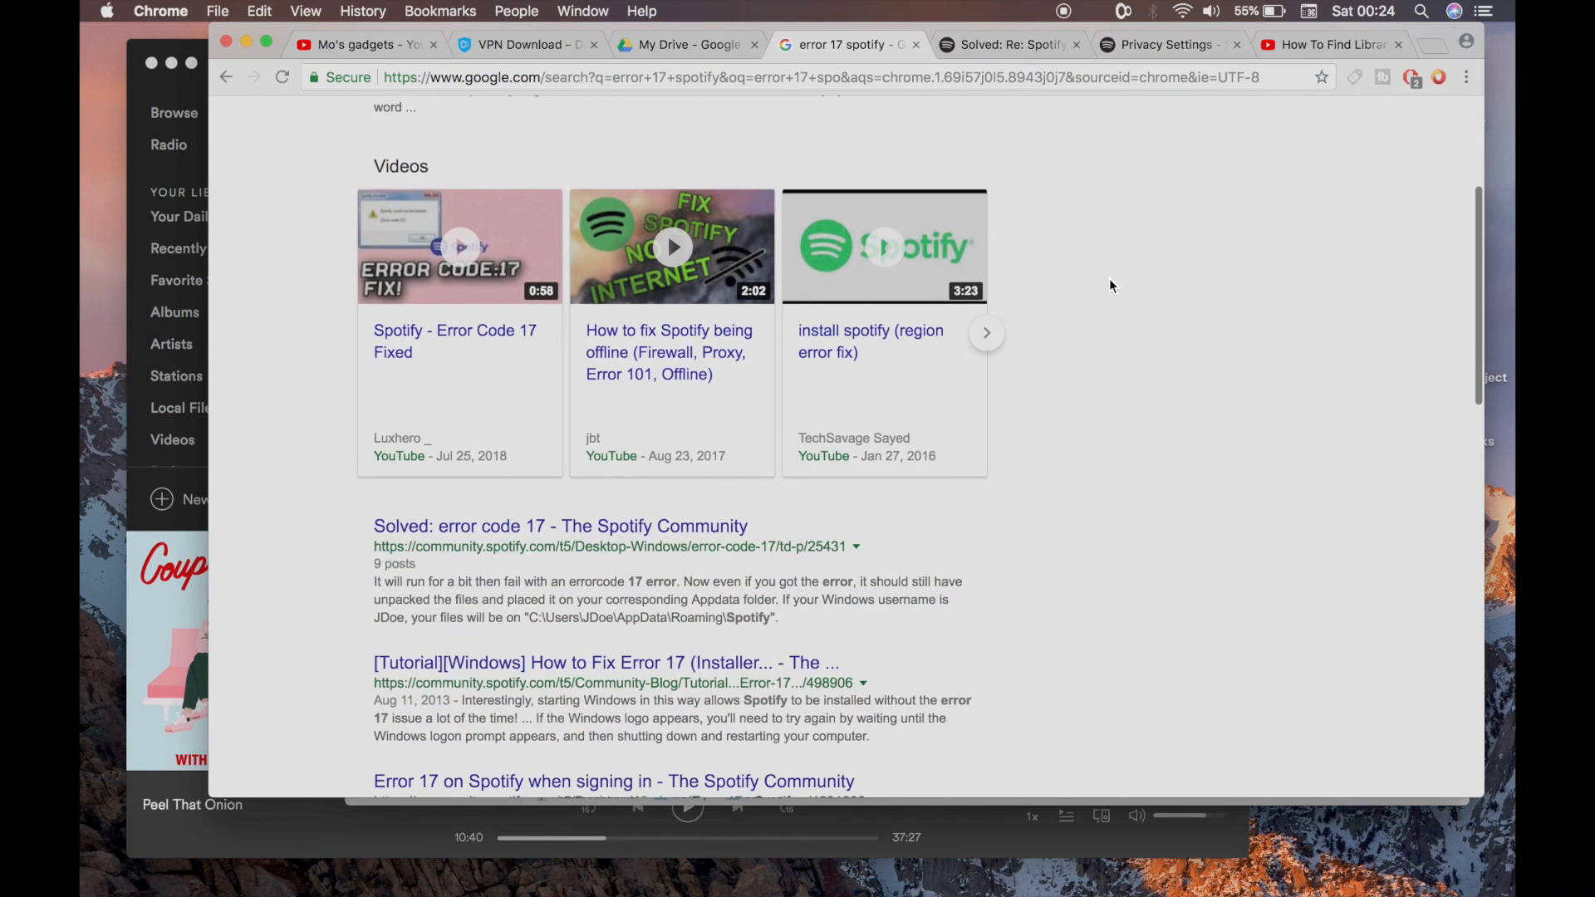
{"action": "scroll", "scroll_direction": "down", "scroll_amount": 3}
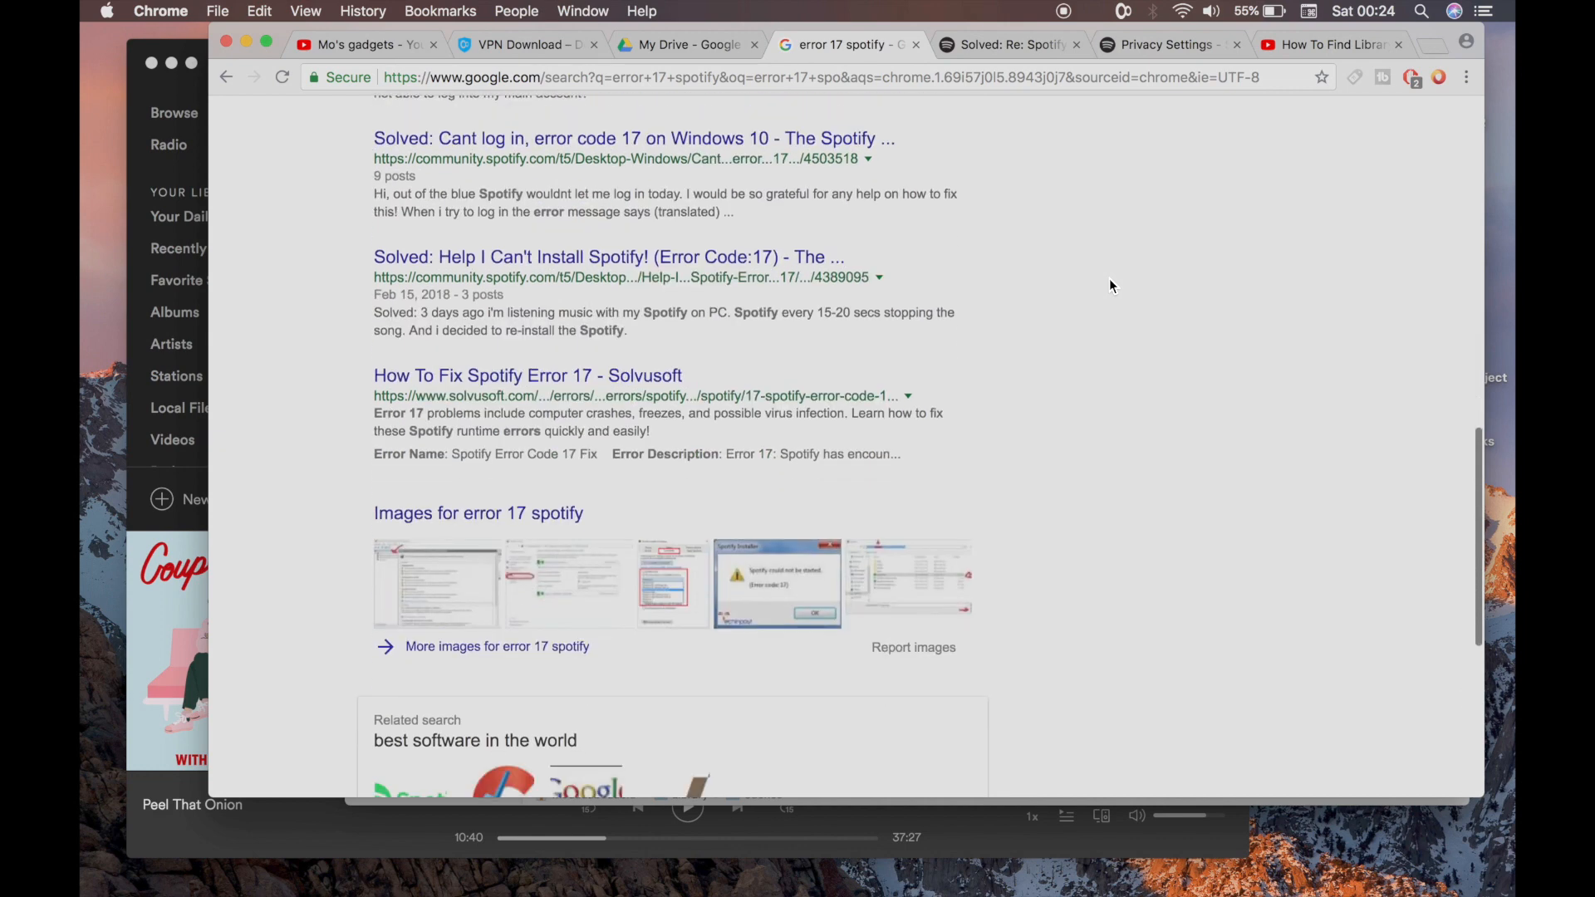
{"action": "scroll", "scroll_direction": "up", "scroll_amount": 3}
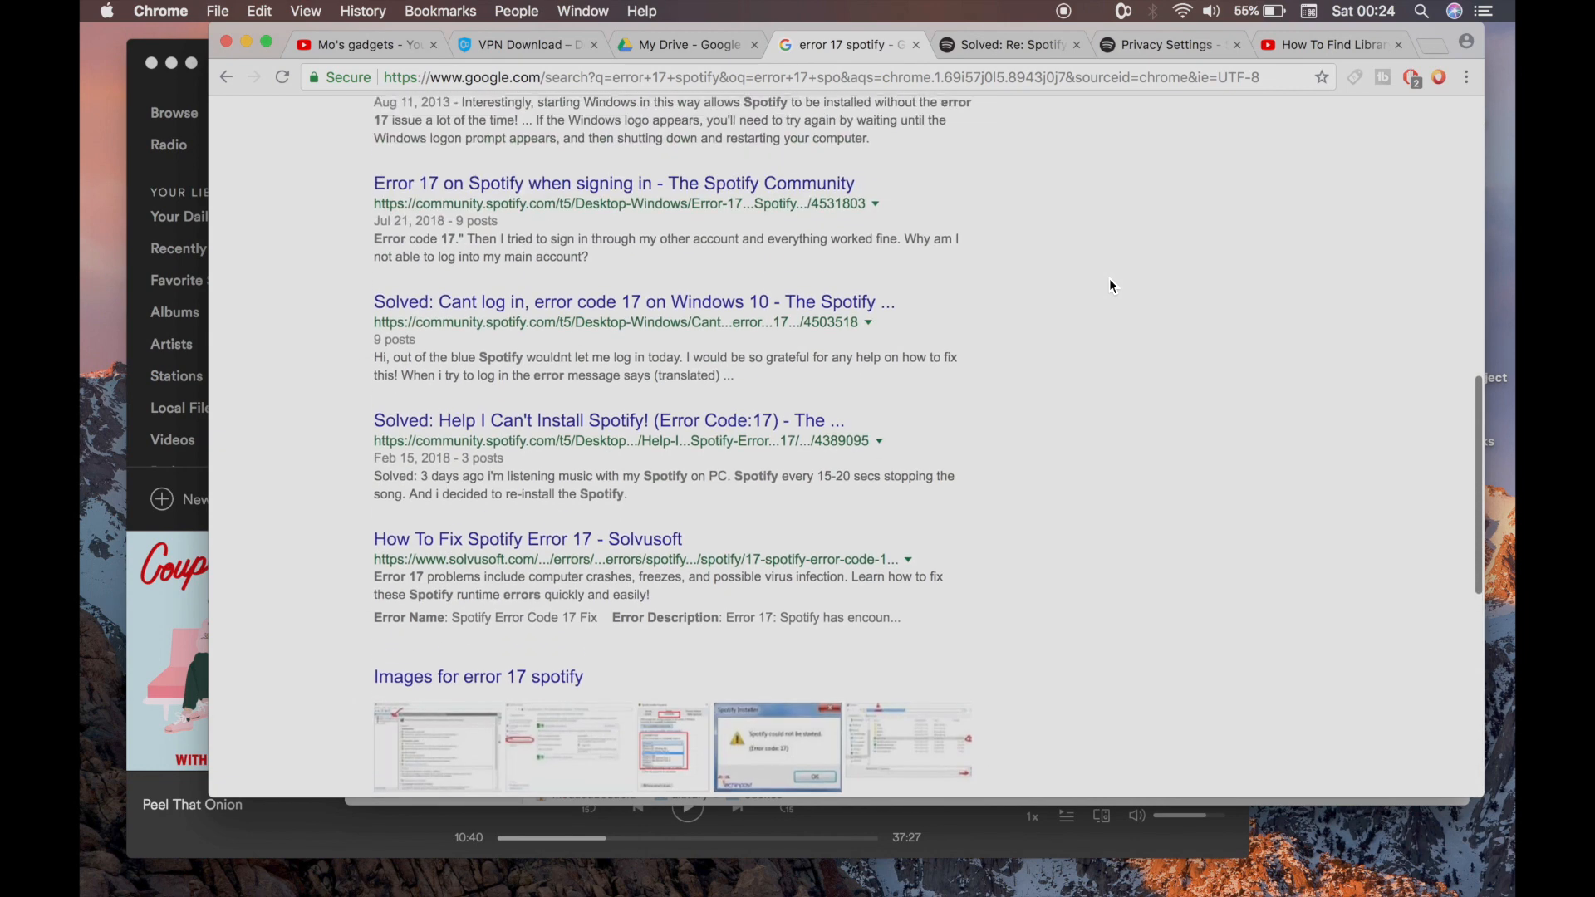
{"action": "scroll", "scroll_direction": "up", "scroll_amount": 3}
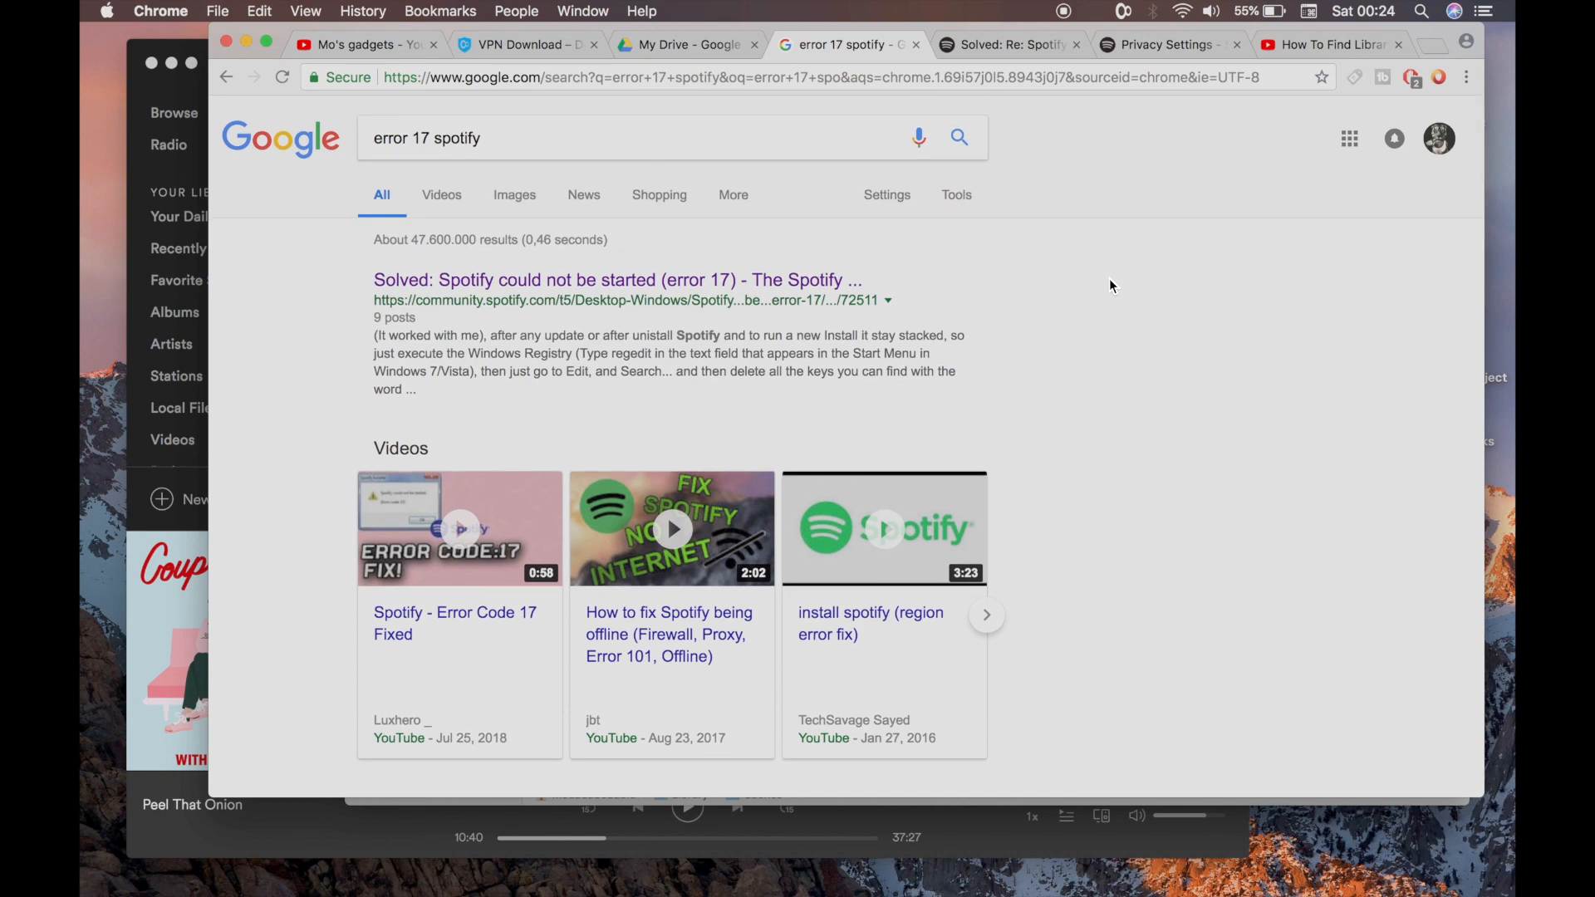
{"action": "left_click", "coordinate": [1007, 44]}
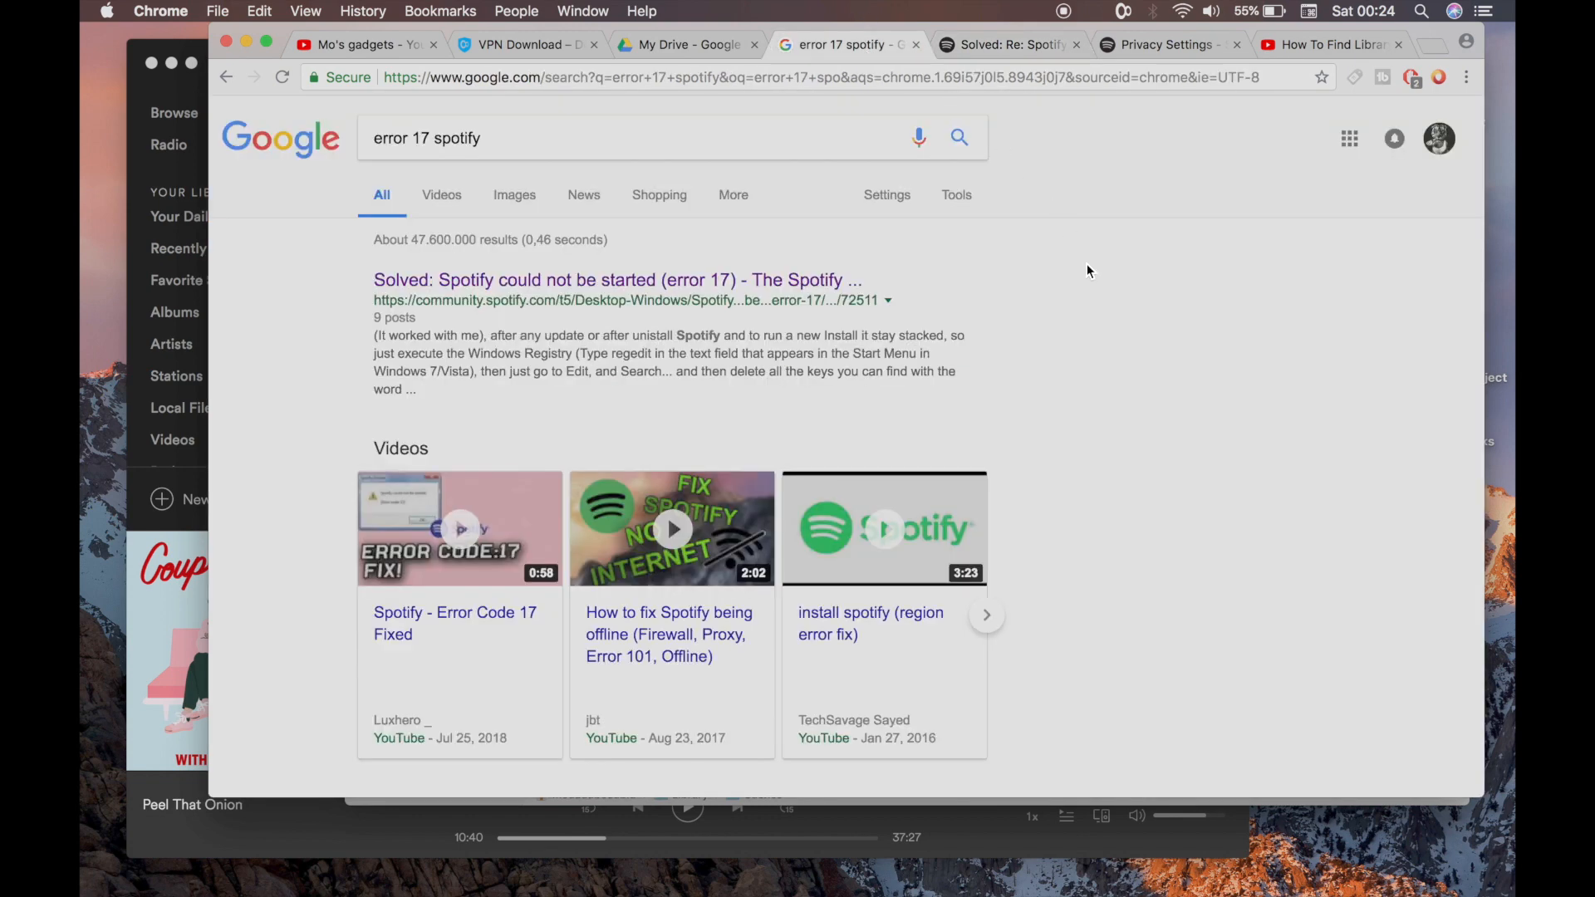
{"action": "mouse_move", "coordinate": [910, 846]}
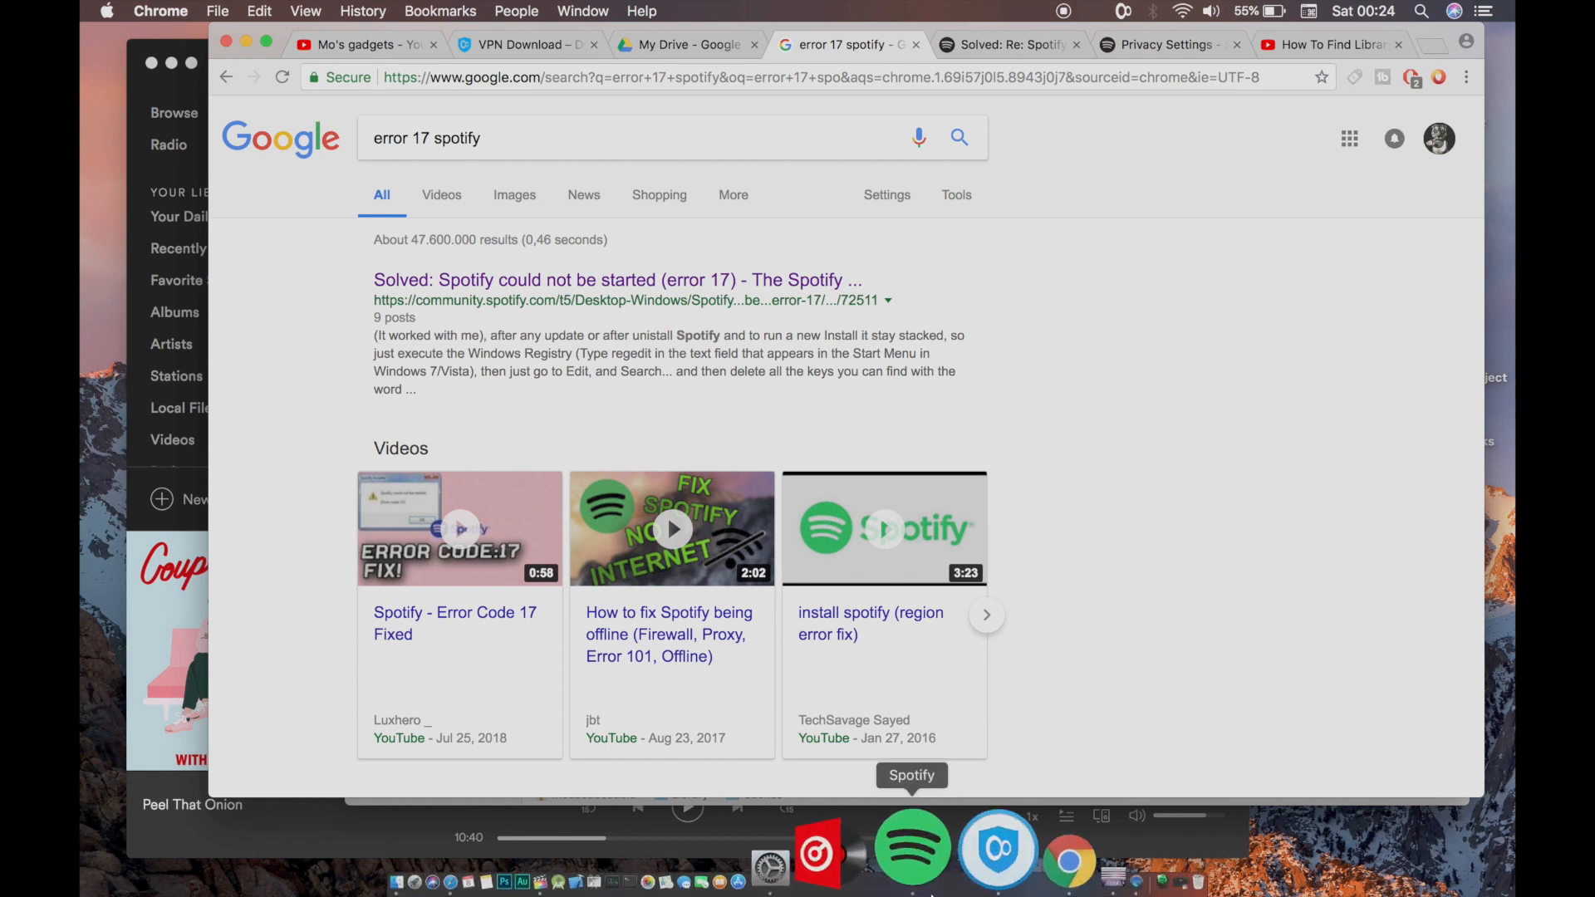
{"action": "mouse_move", "coordinate": [939, 846]}
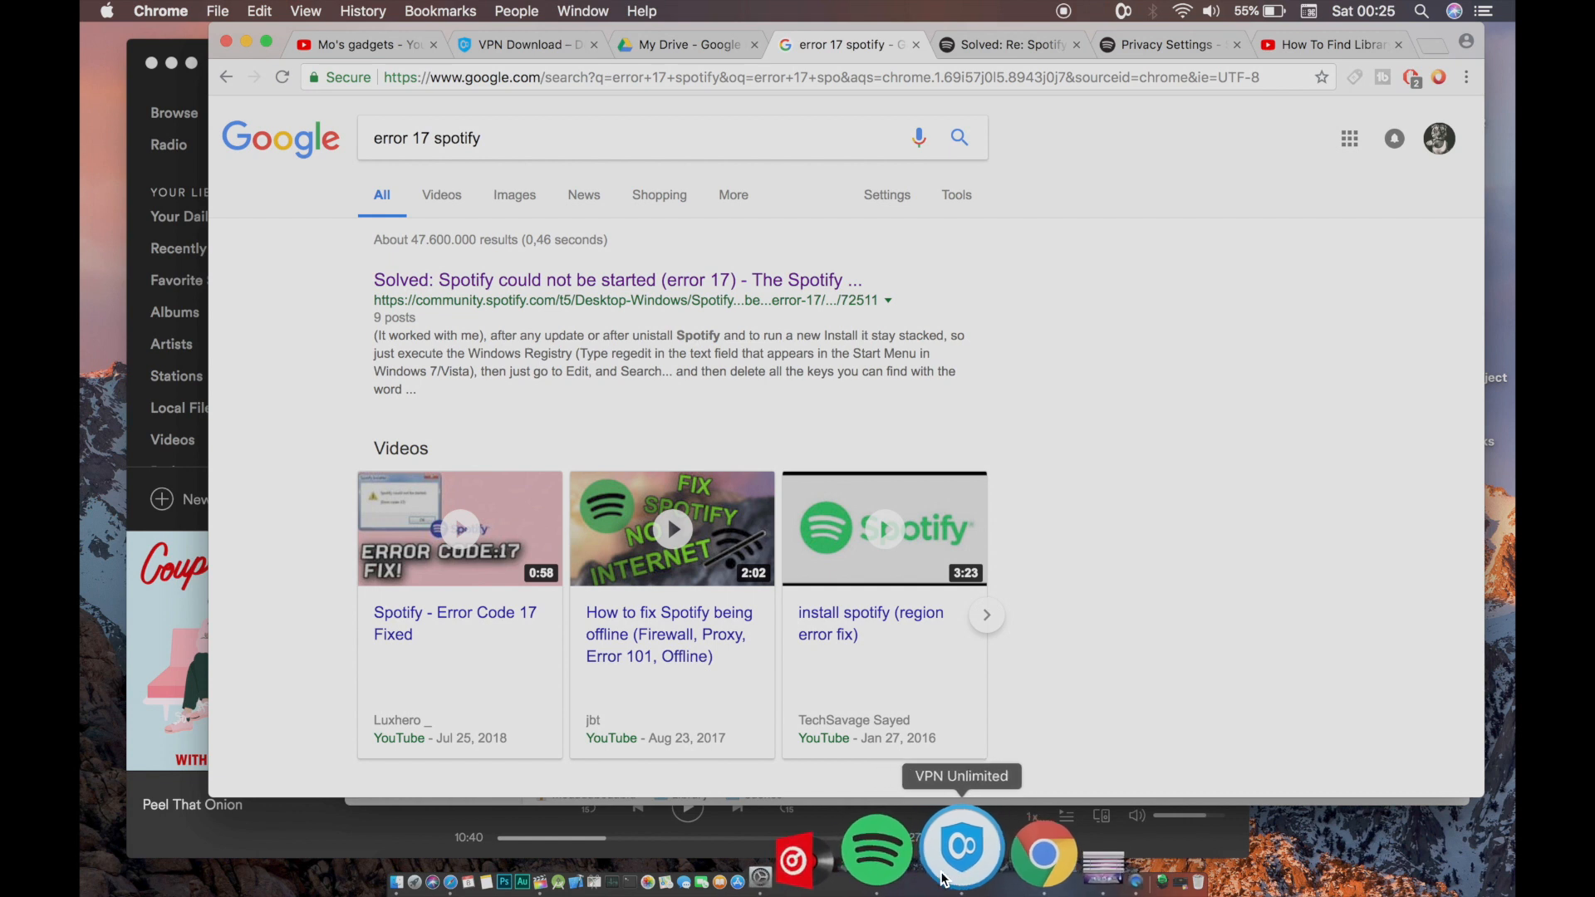
{"action": "mouse_move", "coordinate": [1088, 225]}
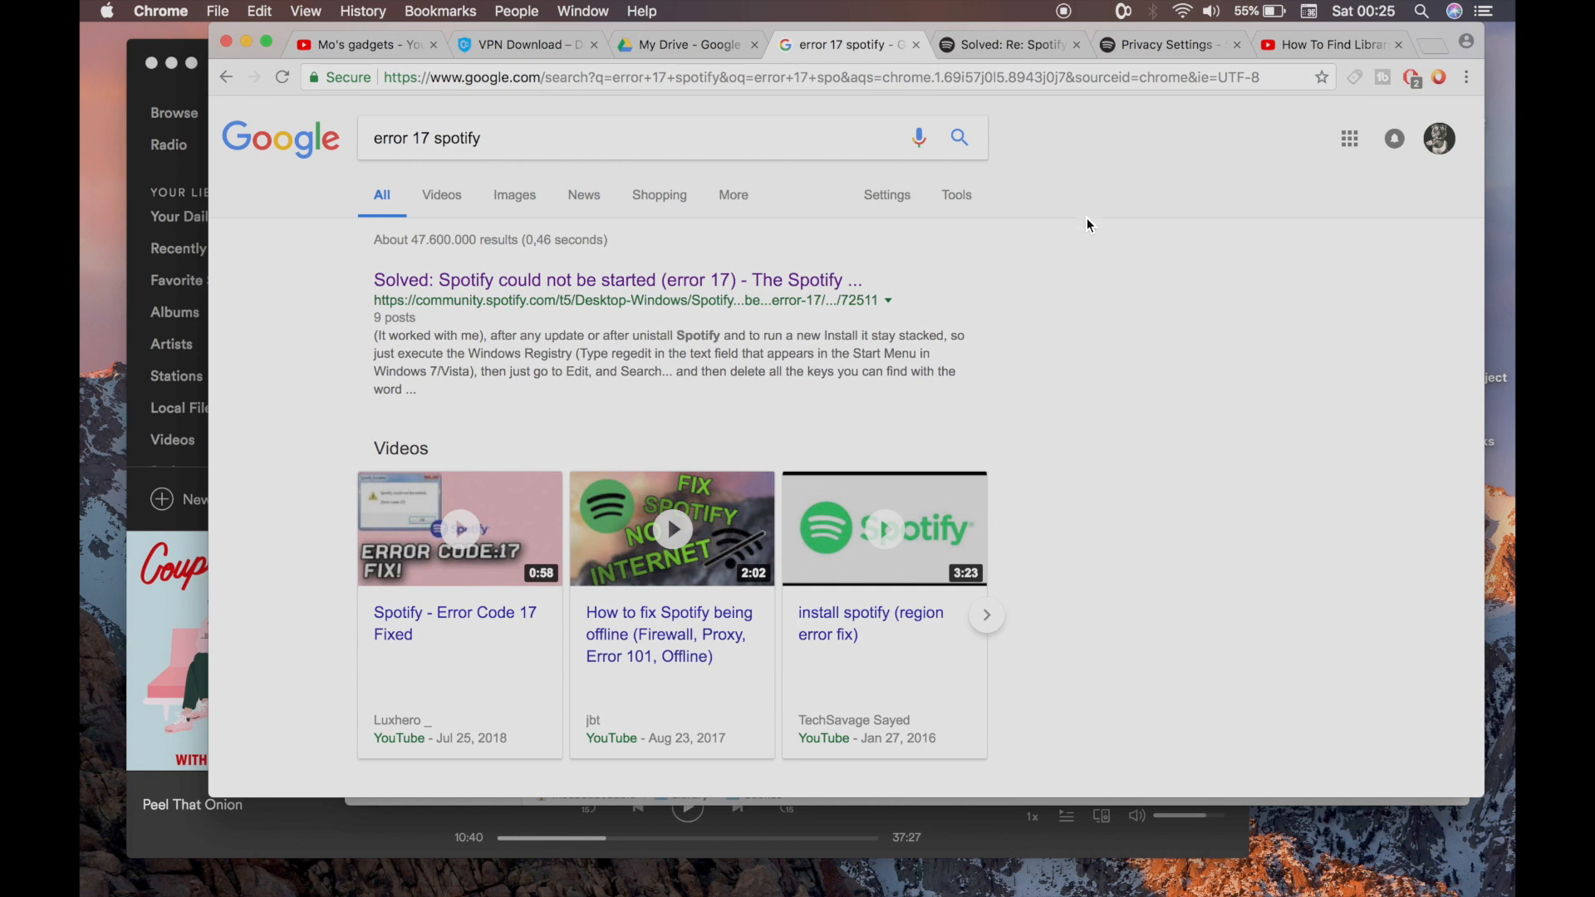
{"action": "mouse_move", "coordinate": [1055, 102]}
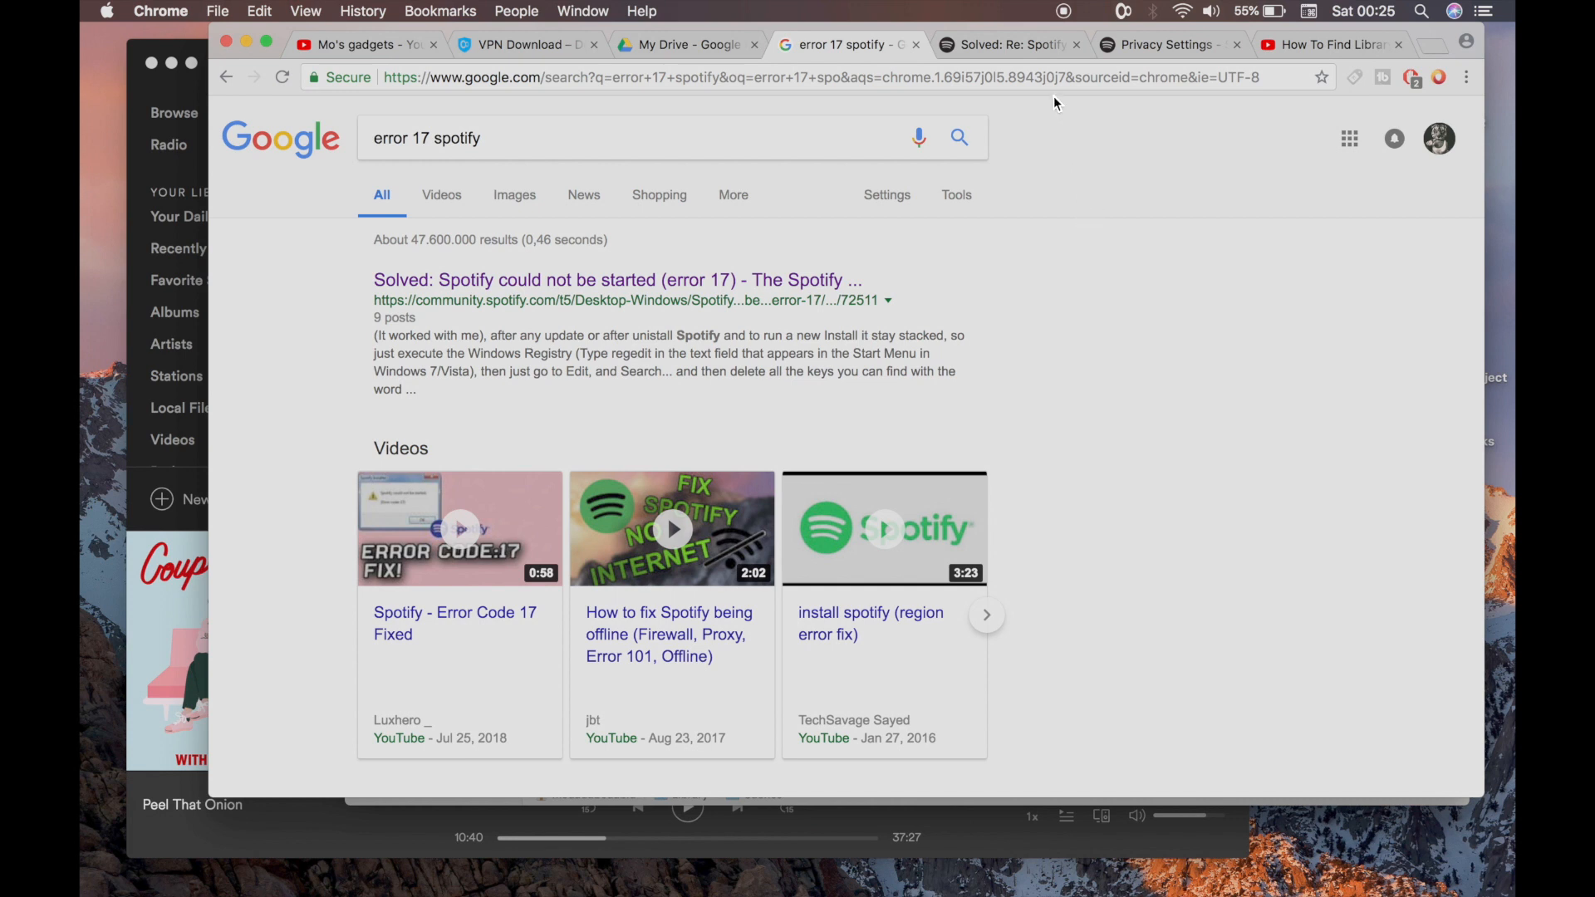
{"action": "mouse_move", "coordinate": [1156, 156]}
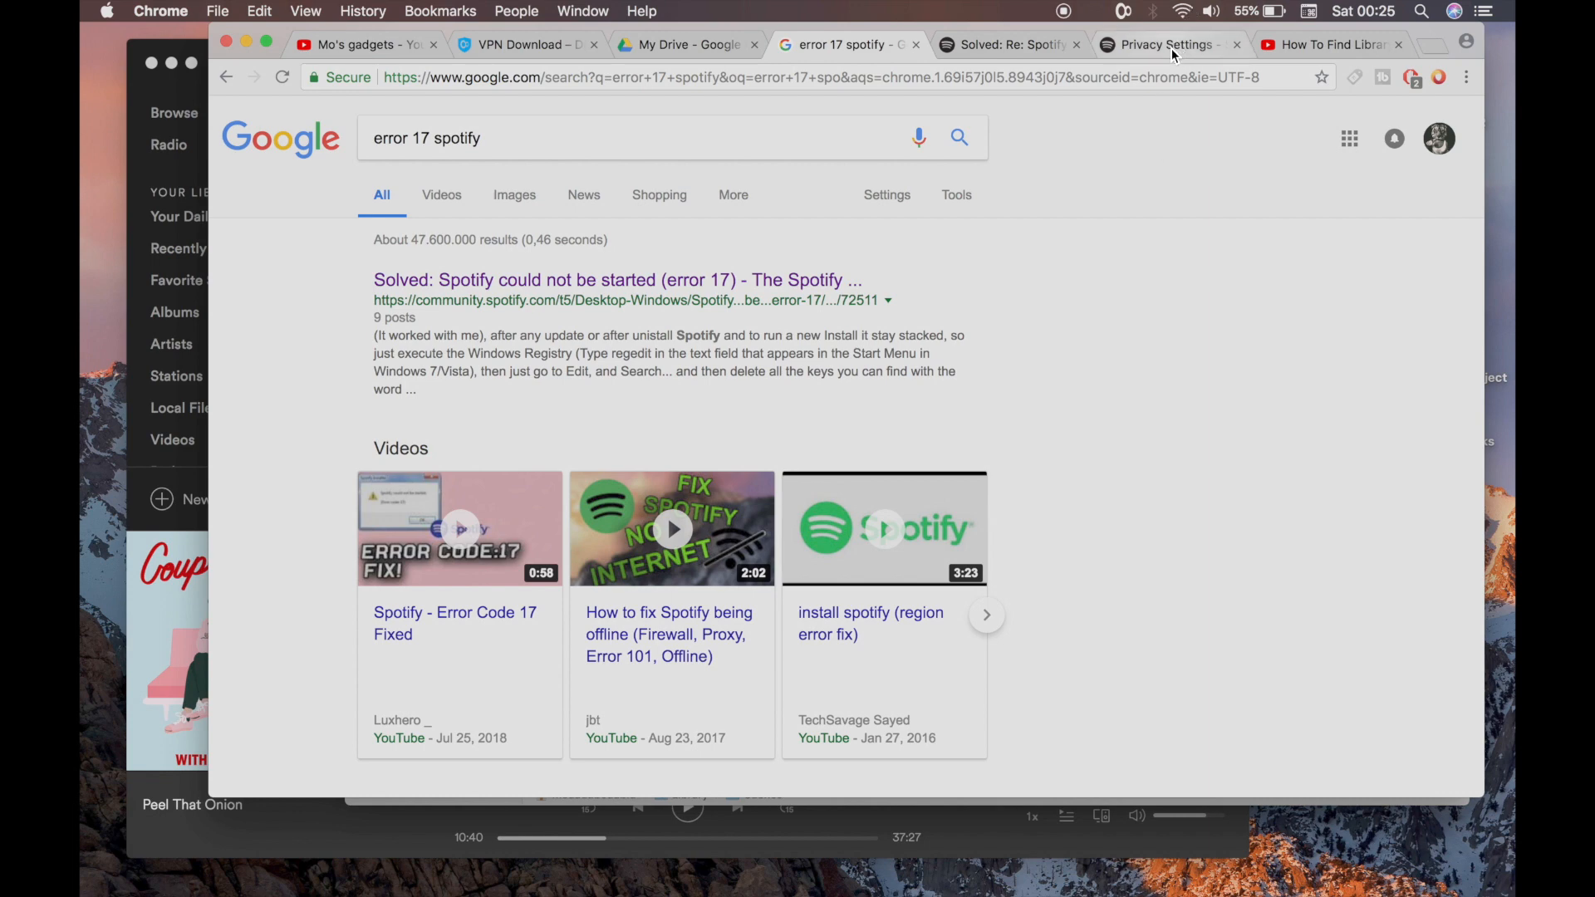
Open Privacy Settings and scroll to the Facebook data and tailored ads toggles, both off
{"action": "left_click", "coordinate": [1164, 44]}
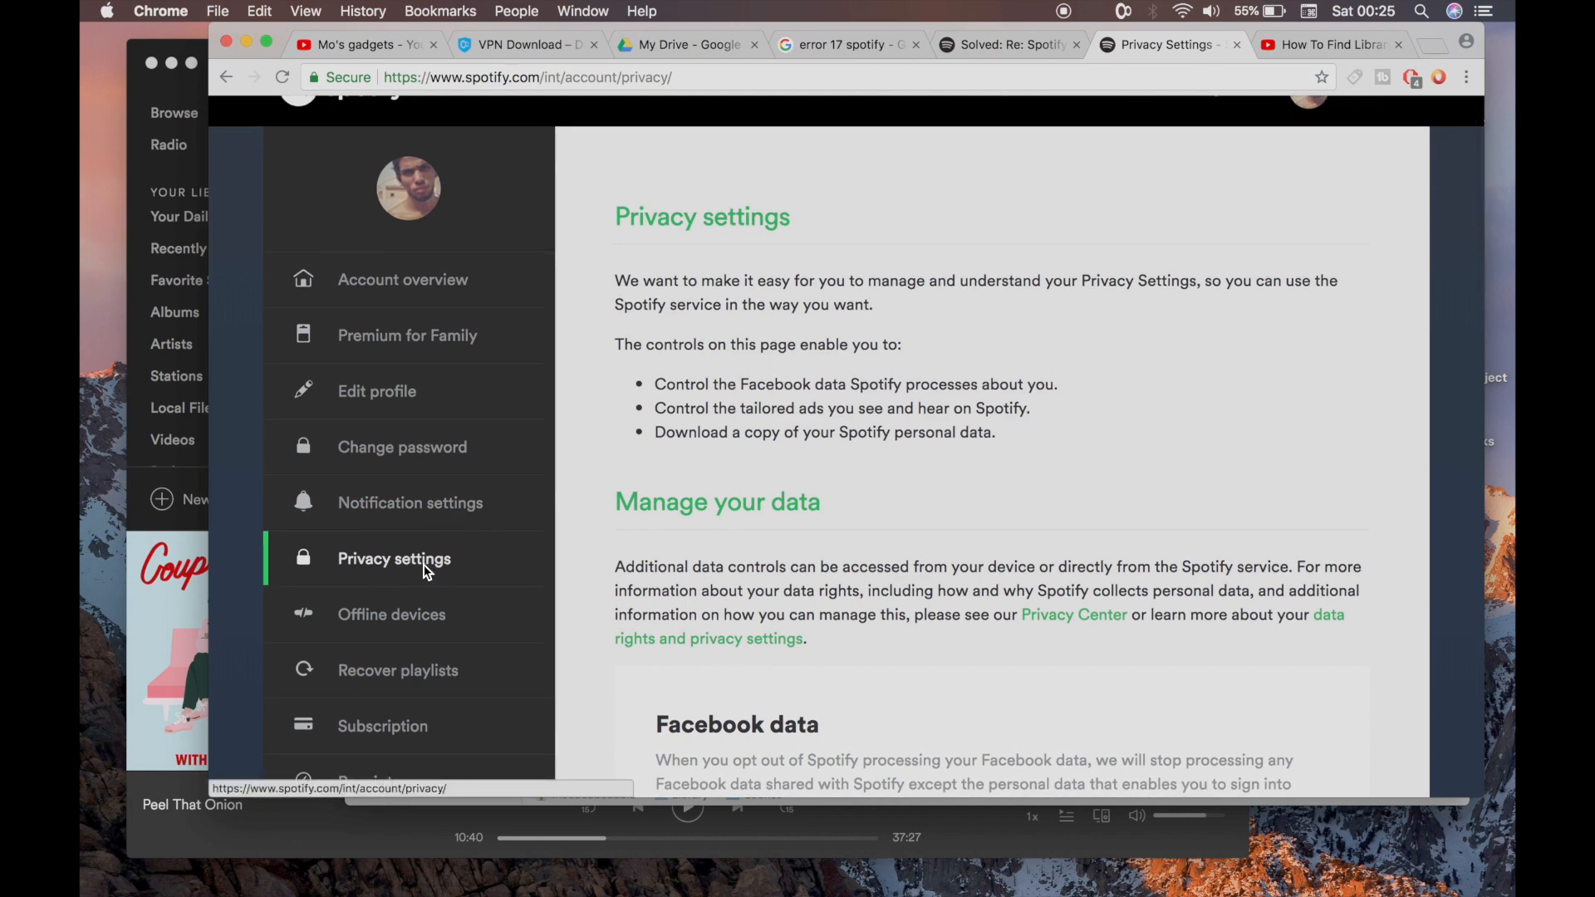
{"action": "scroll", "scroll_direction": "down", "scroll_amount": 3}
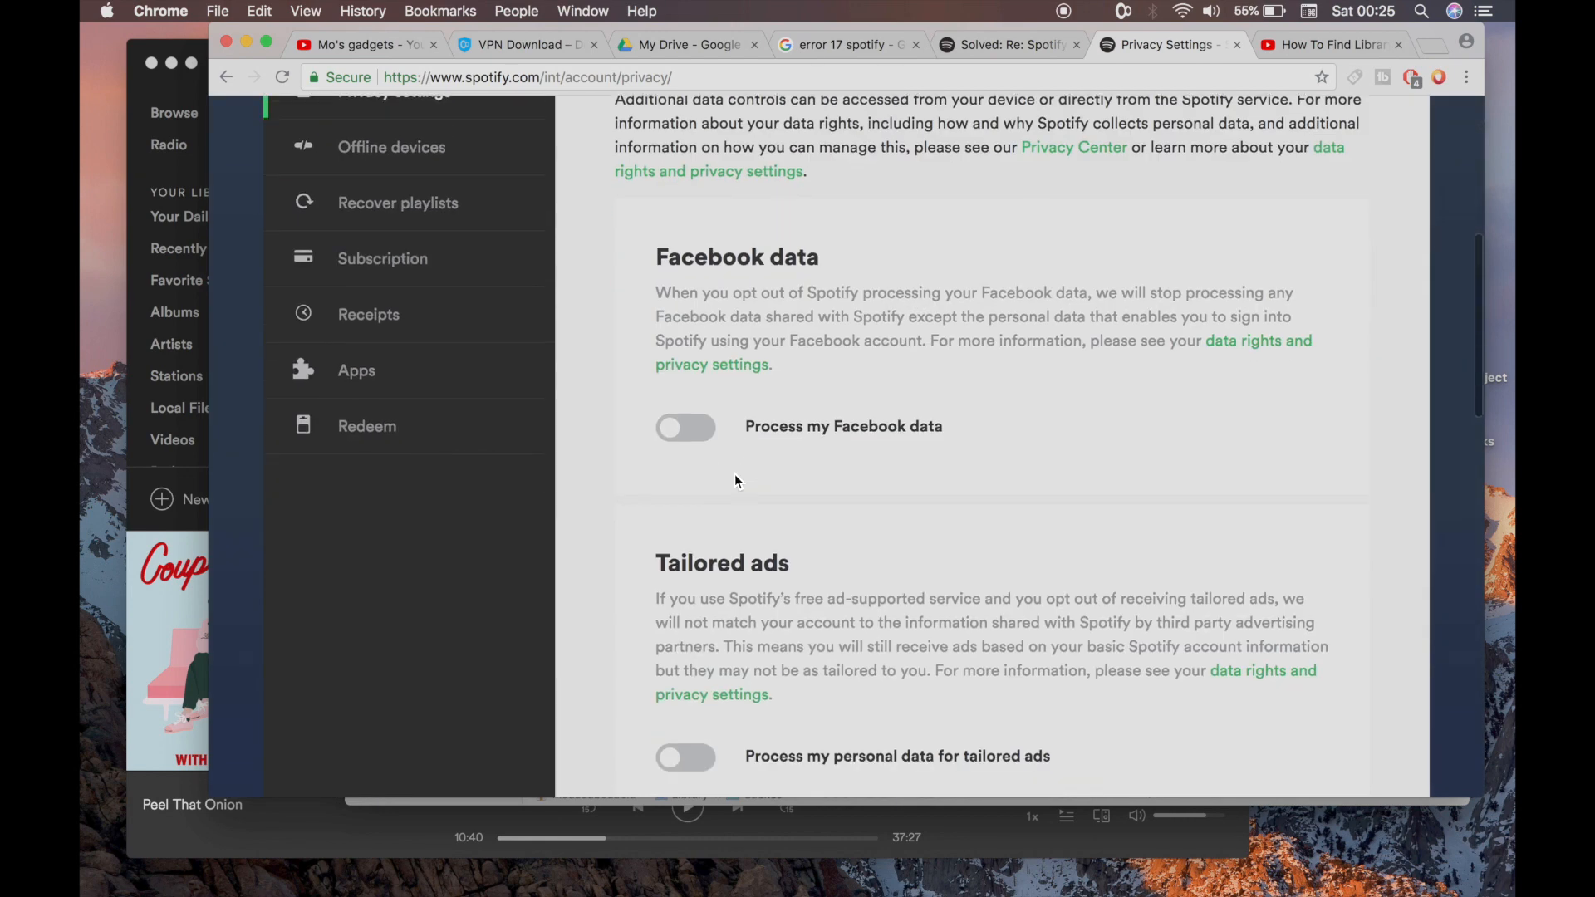
{"action": "scroll", "scroll_direction": "down", "scroll_amount": 3}
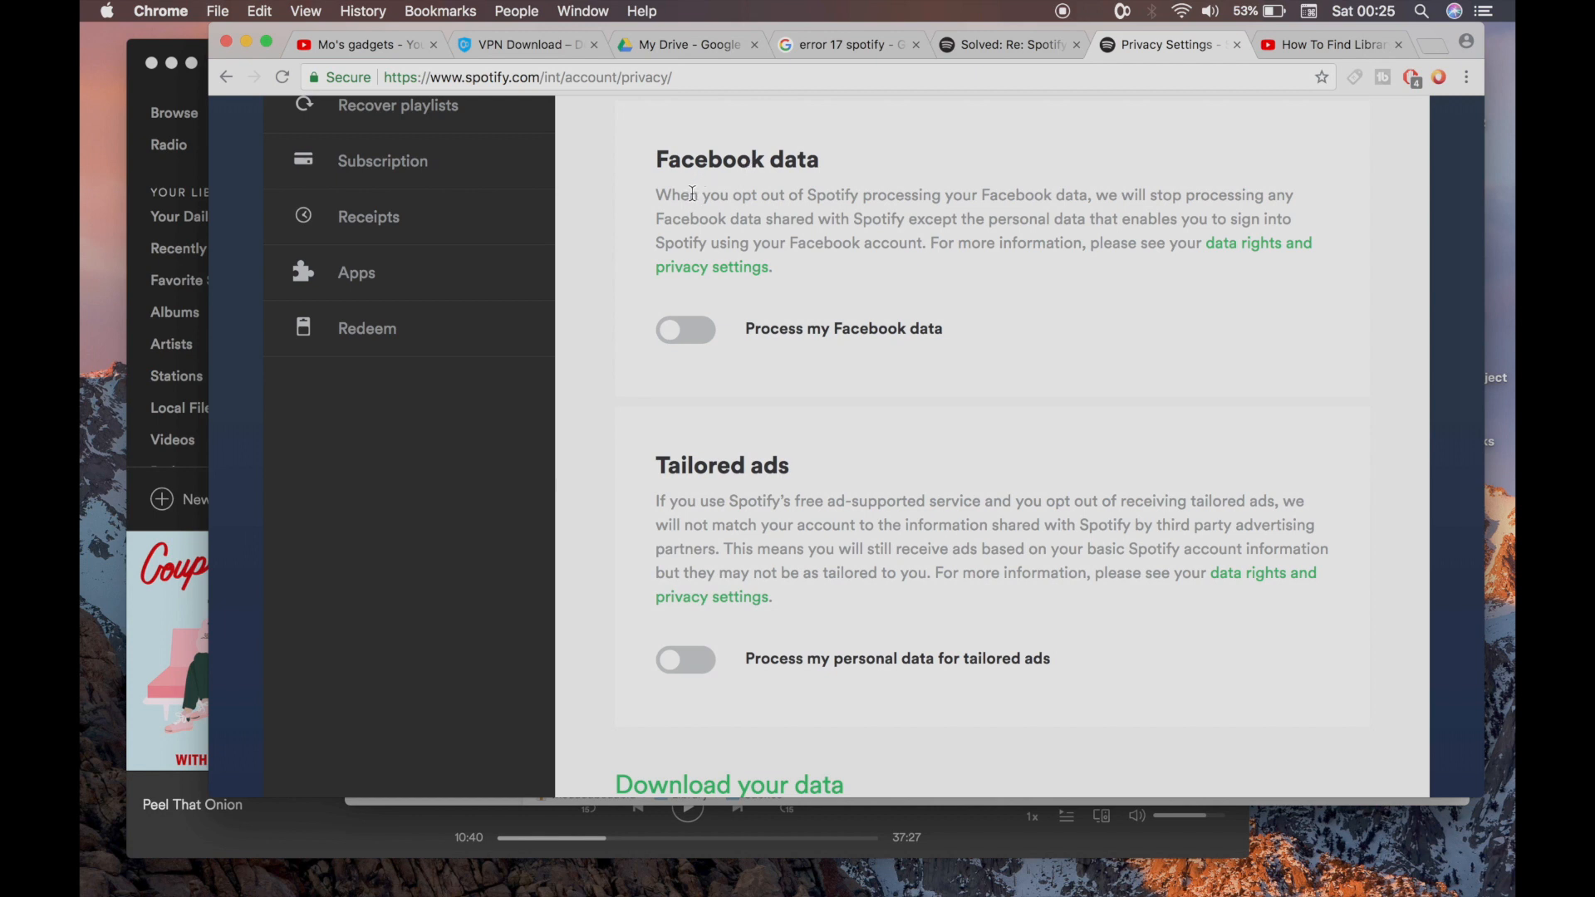
{"action": "mouse_move", "coordinate": [712, 596]}
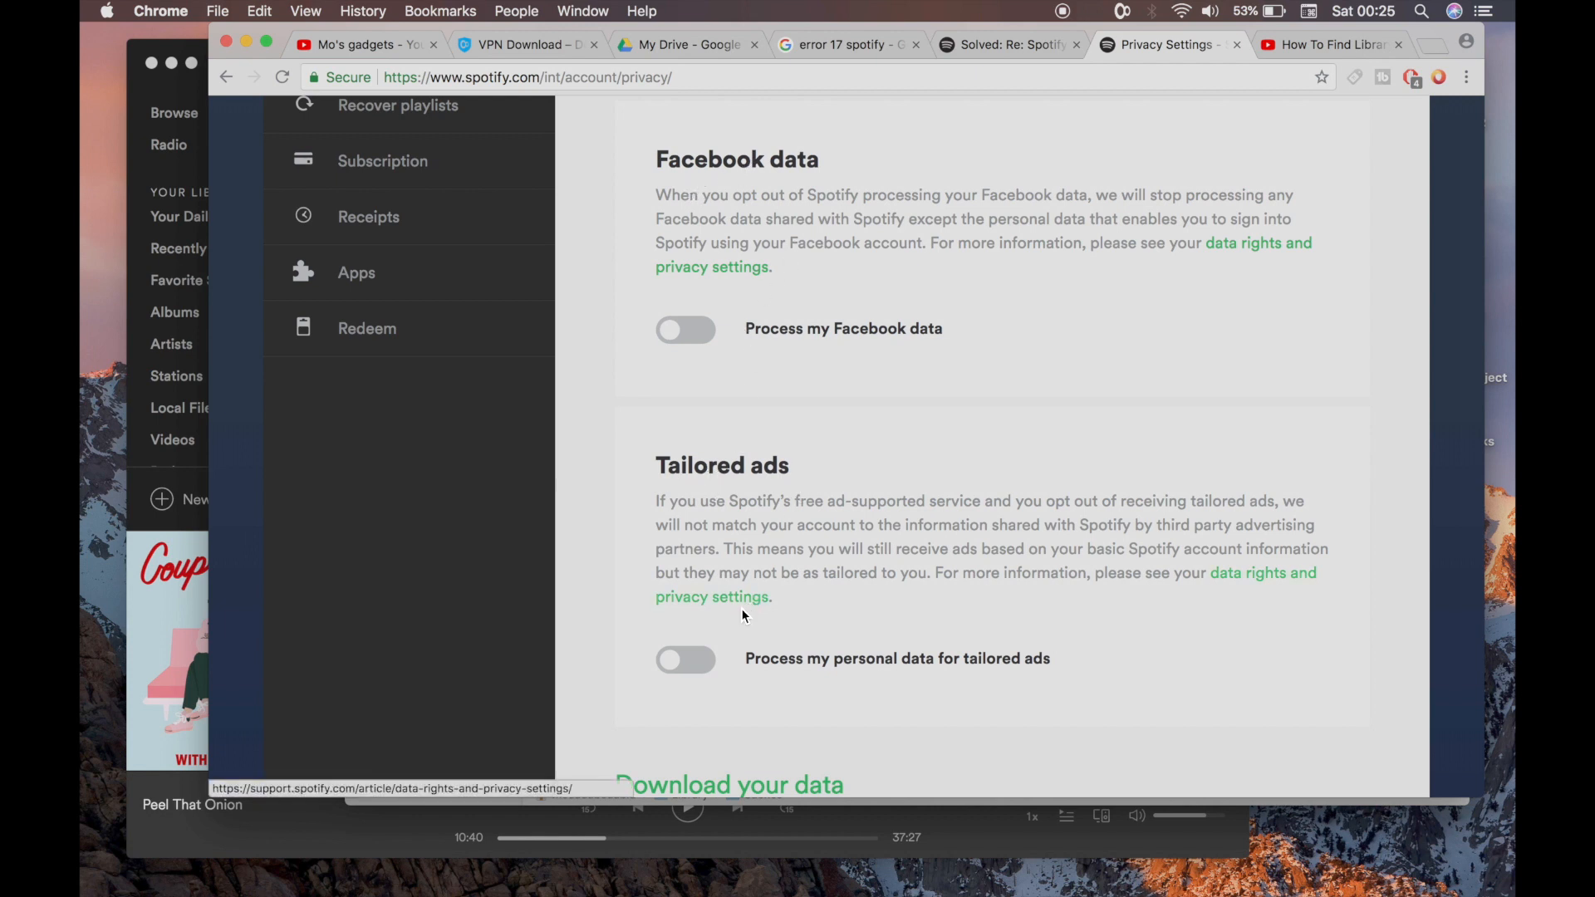
{"action": "mouse_move", "coordinate": [783, 765]}
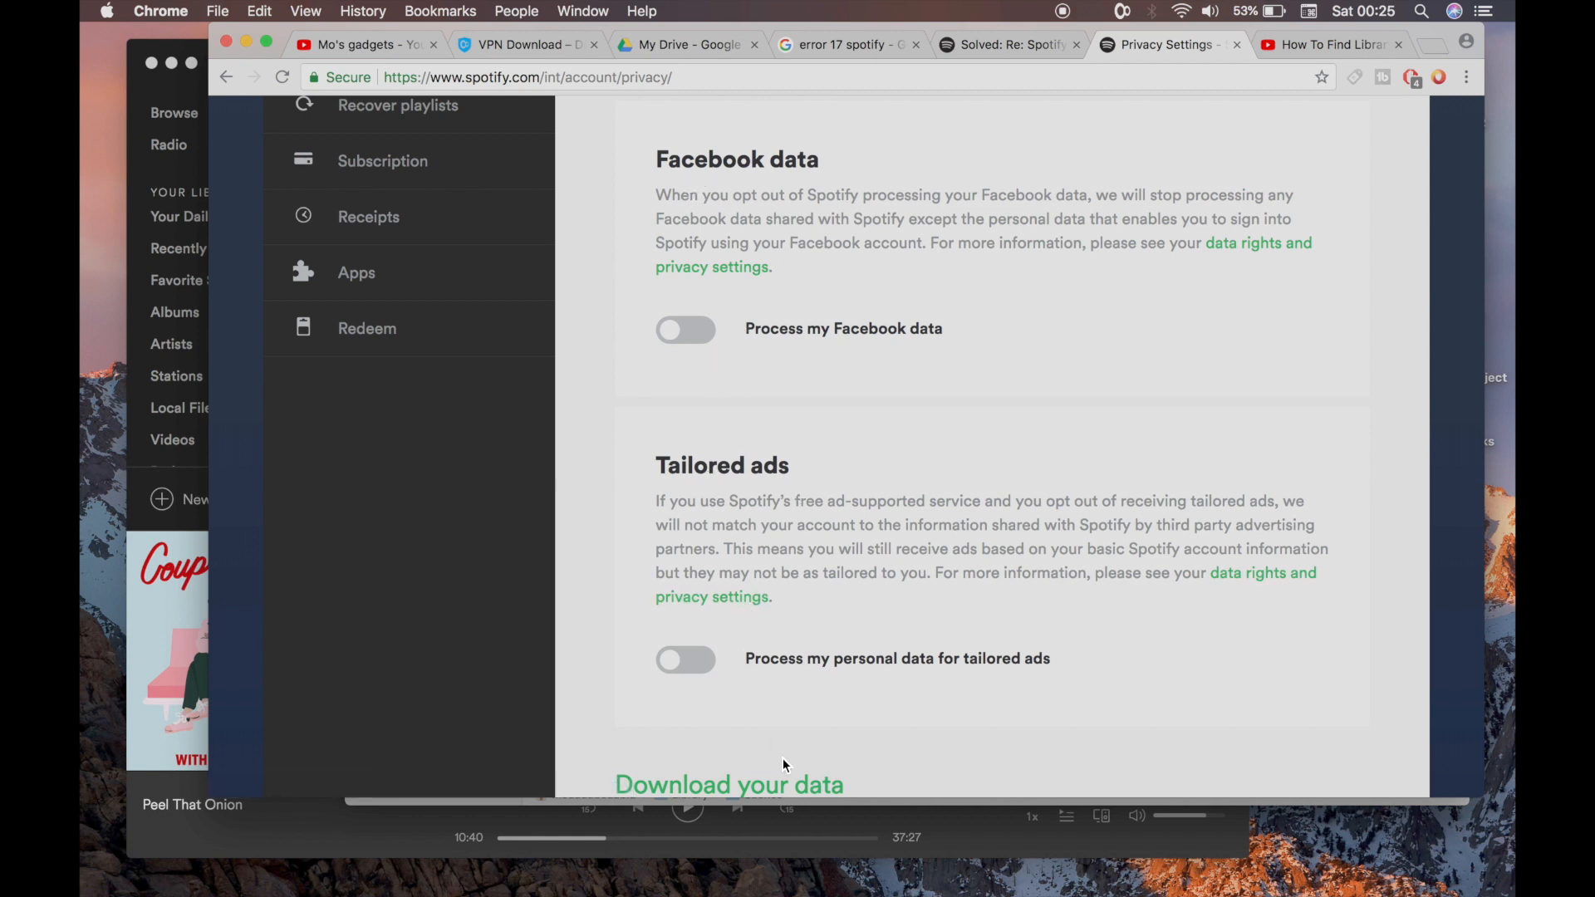
{"action": "mouse_move", "coordinate": [920, 359]}
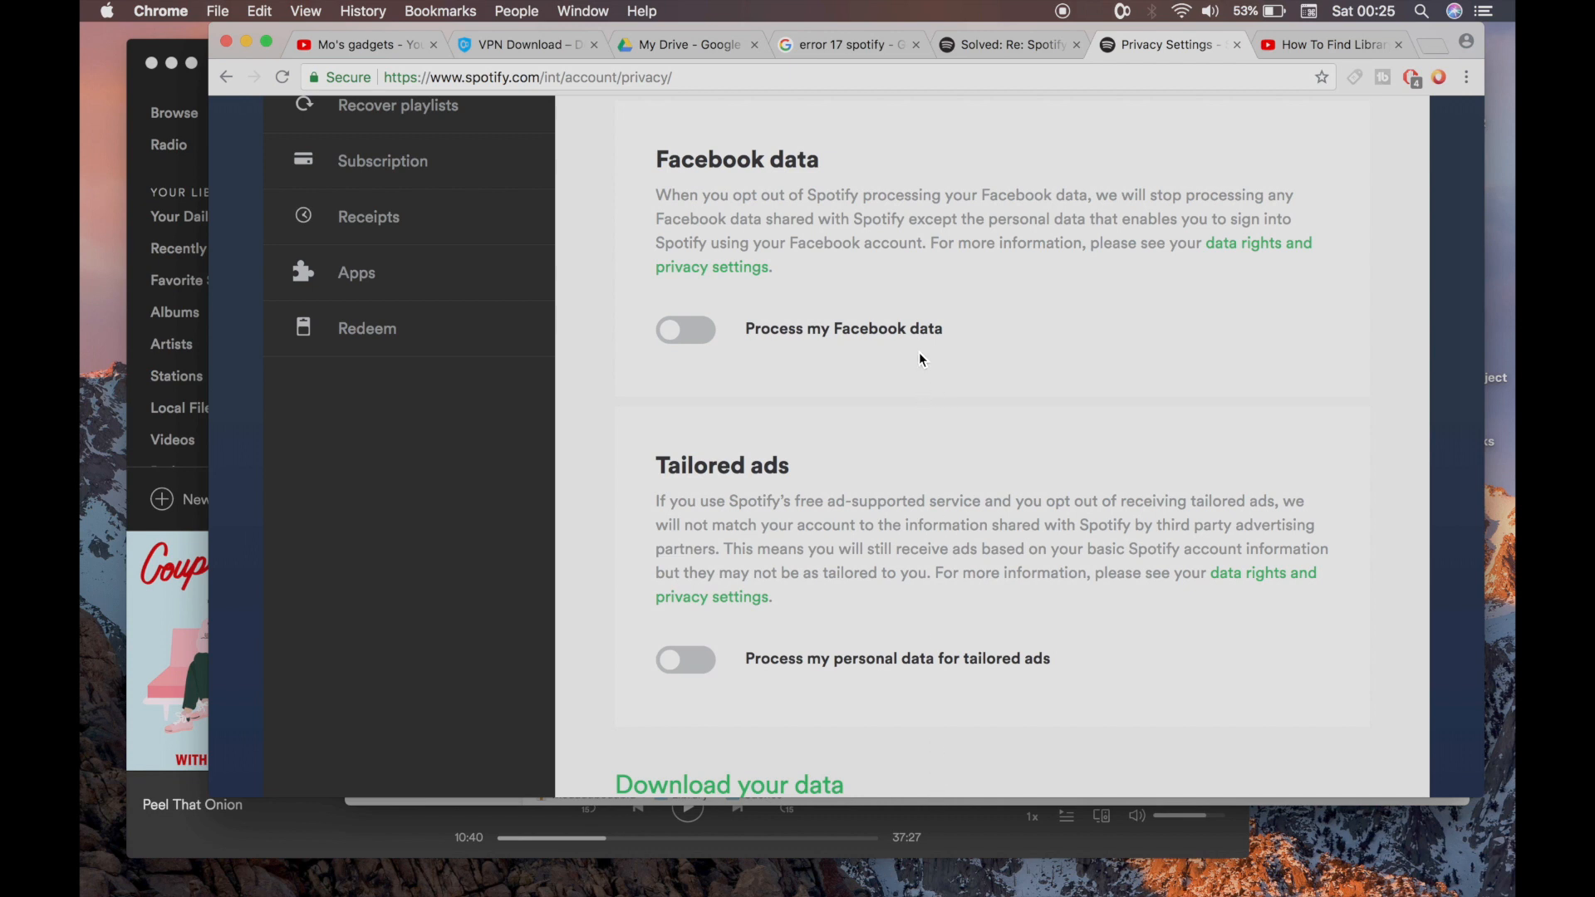
{"action": "mouse_move", "coordinate": [921, 358]}
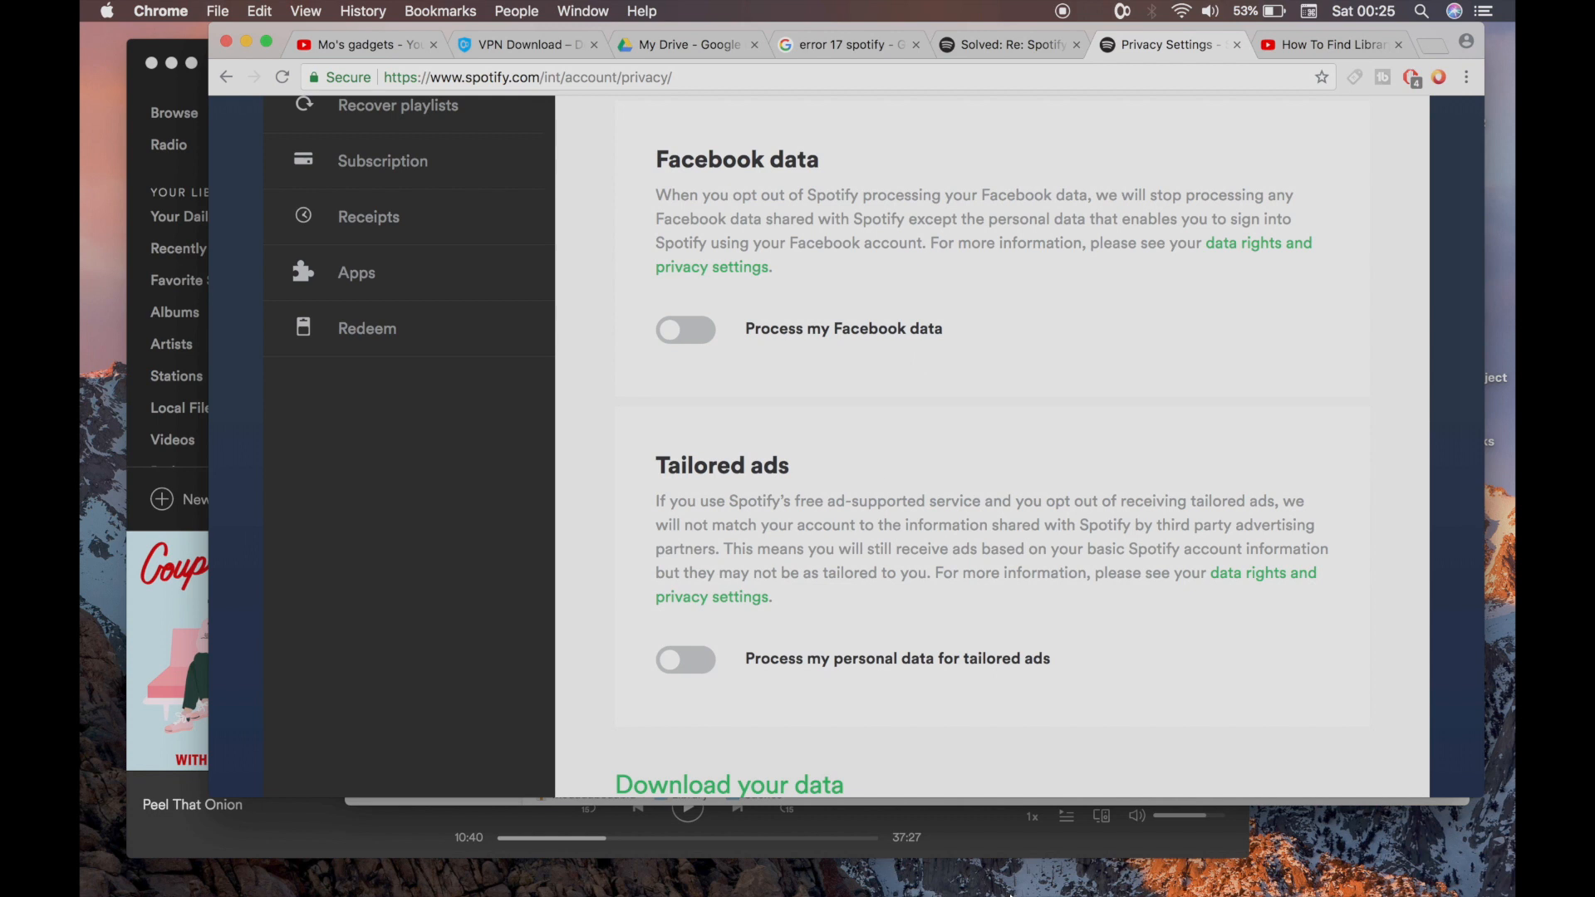
{"action": "mouse_move", "coordinate": [866, 847]}
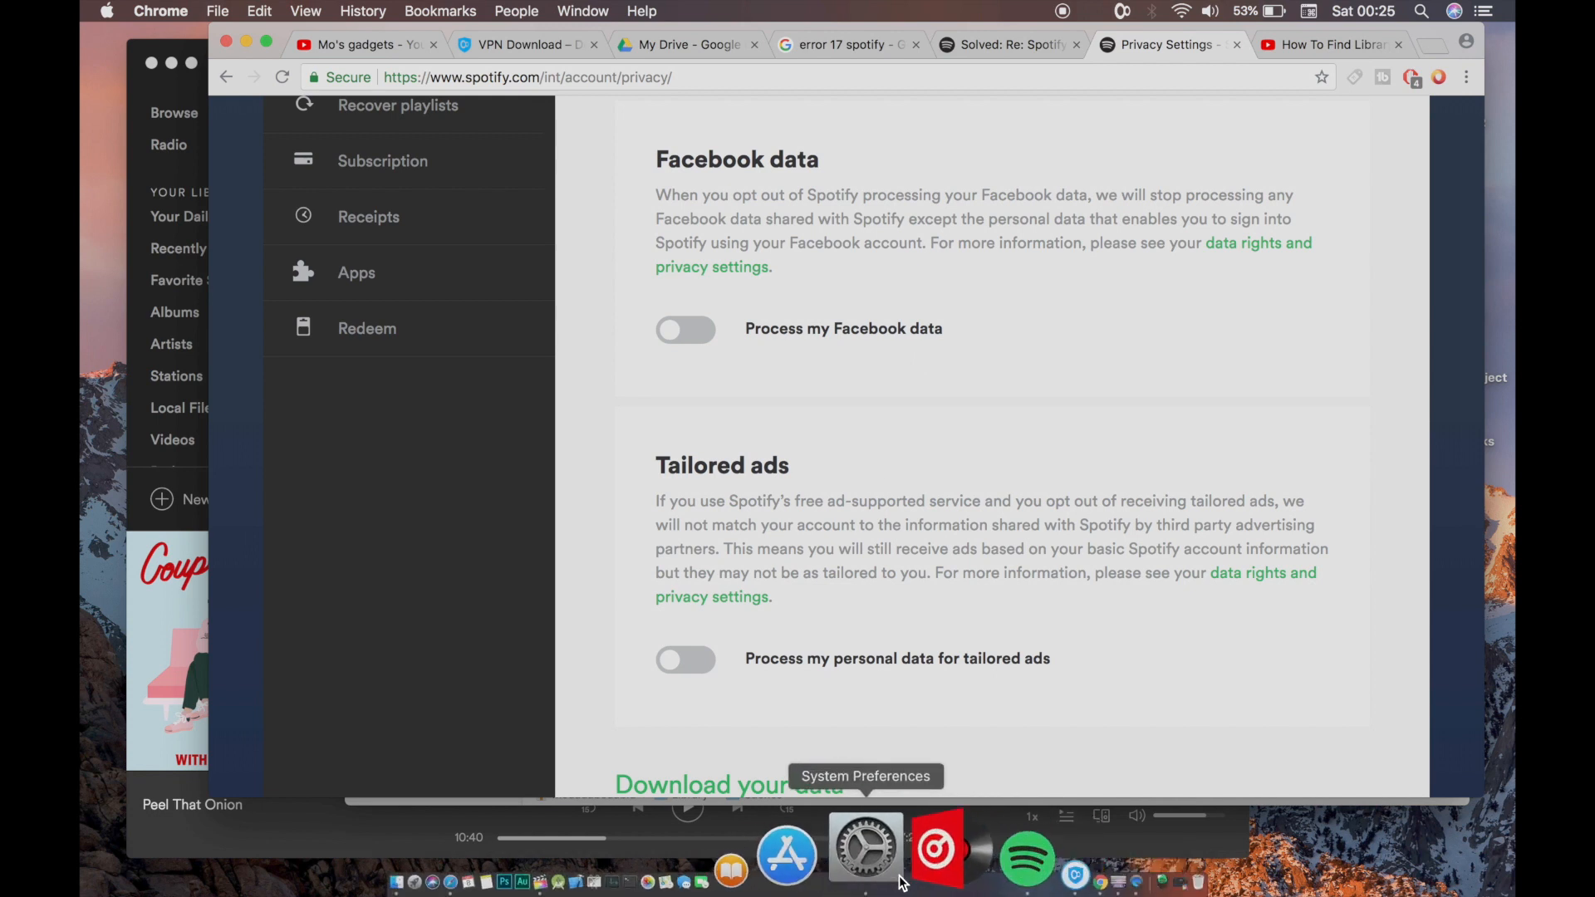
Verify the firewall is Off, go to Show All, and return to Chrome's privacy page
{"action": "left_click", "coordinate": [865, 849]}
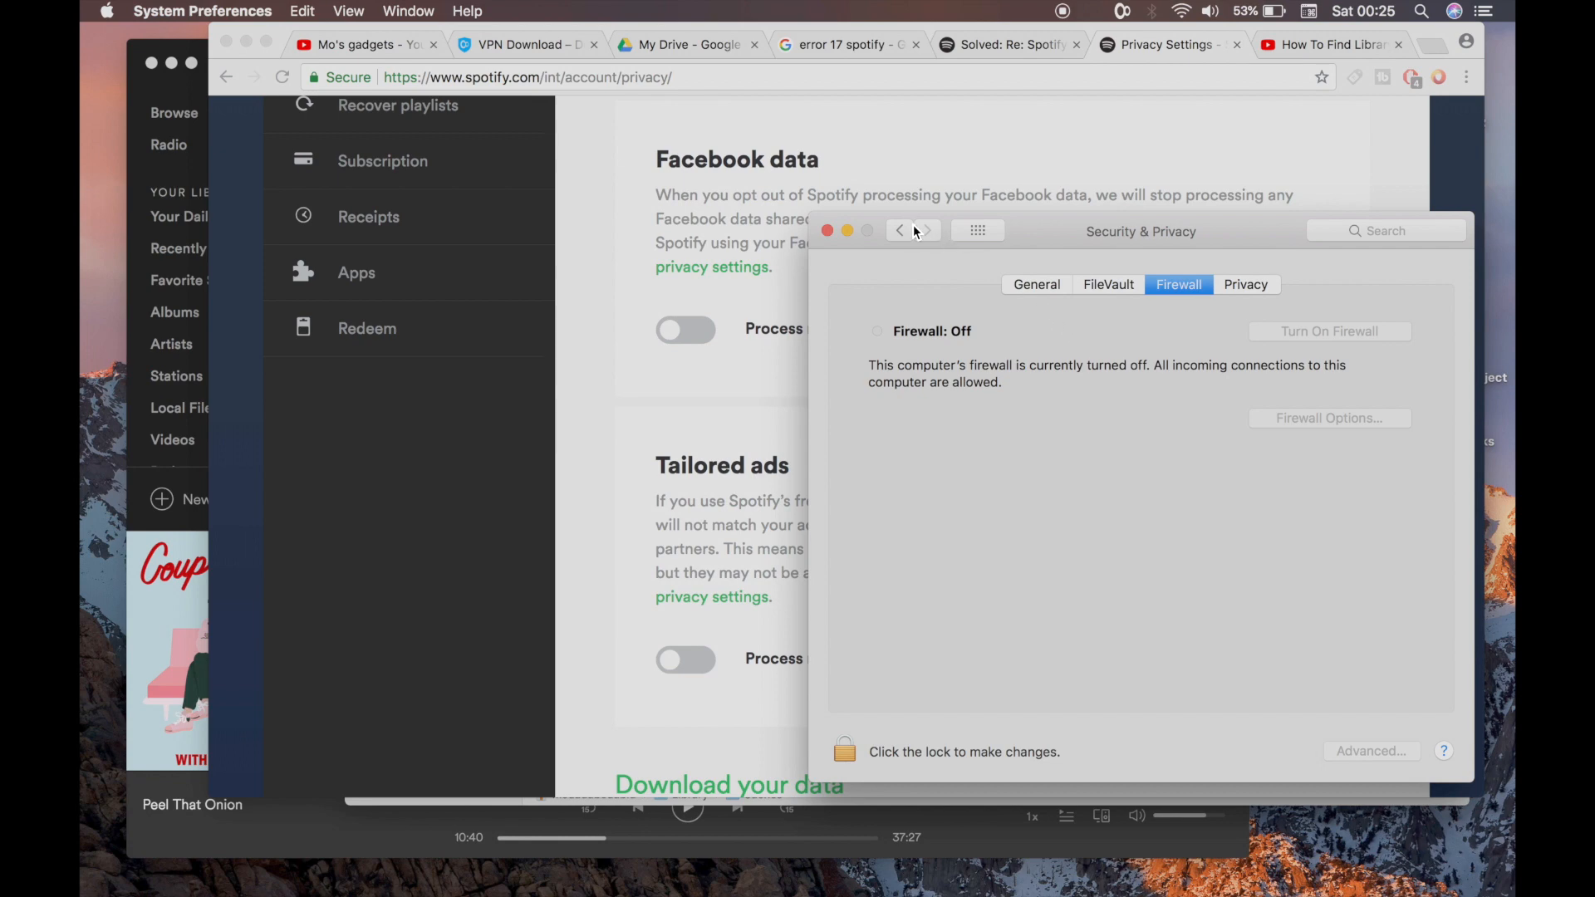
{"action": "left_click", "coordinate": [898, 230]}
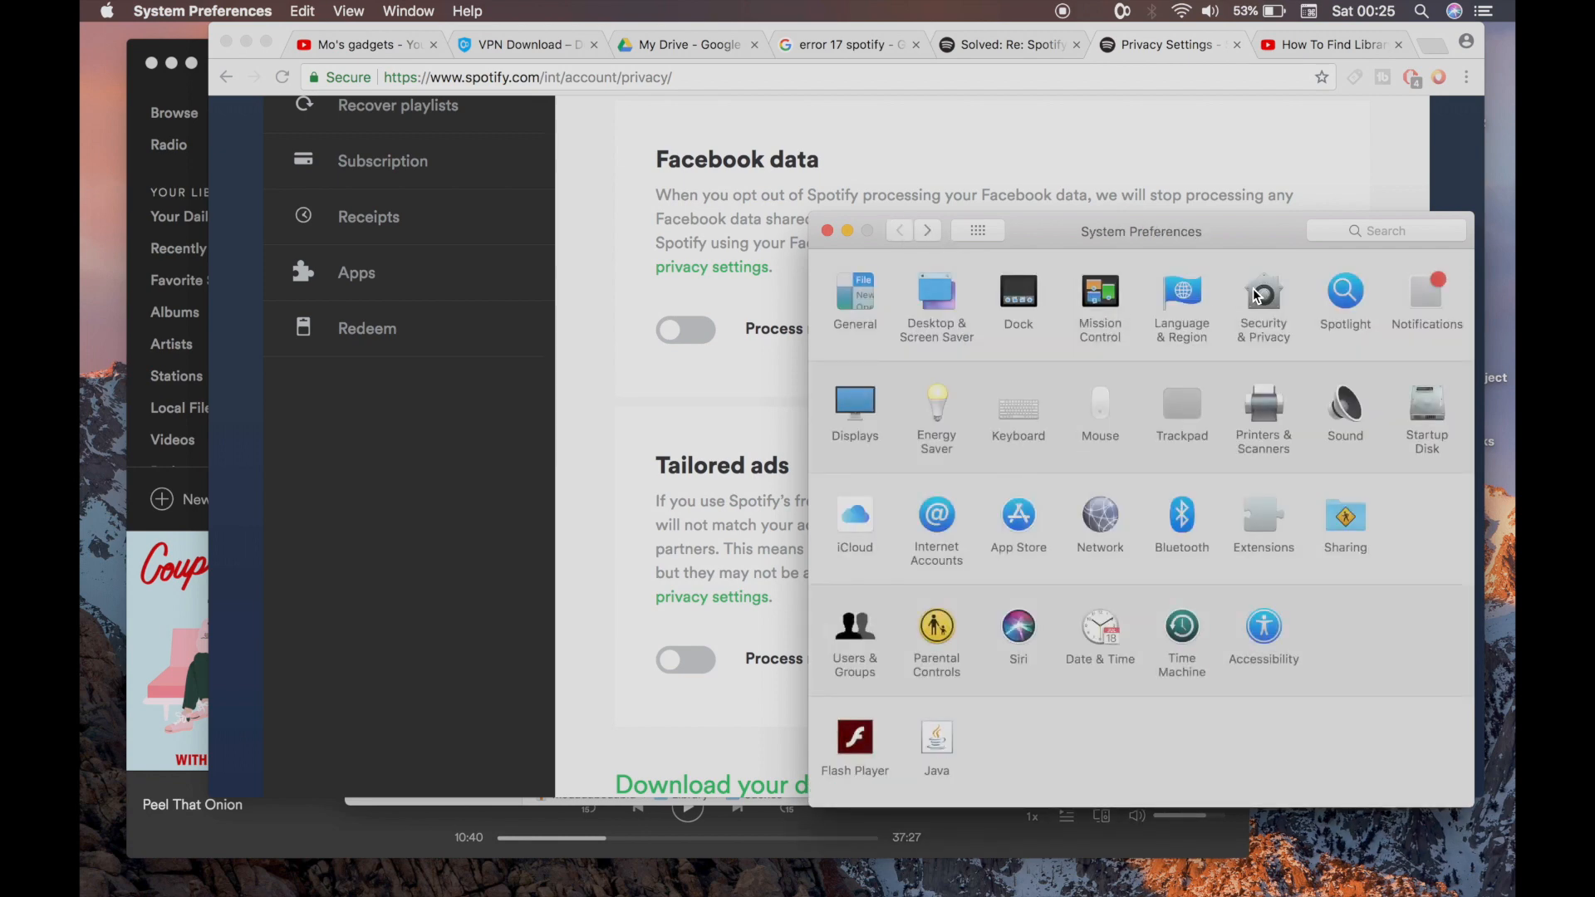
{"action": "left_click", "coordinate": [1264, 300]}
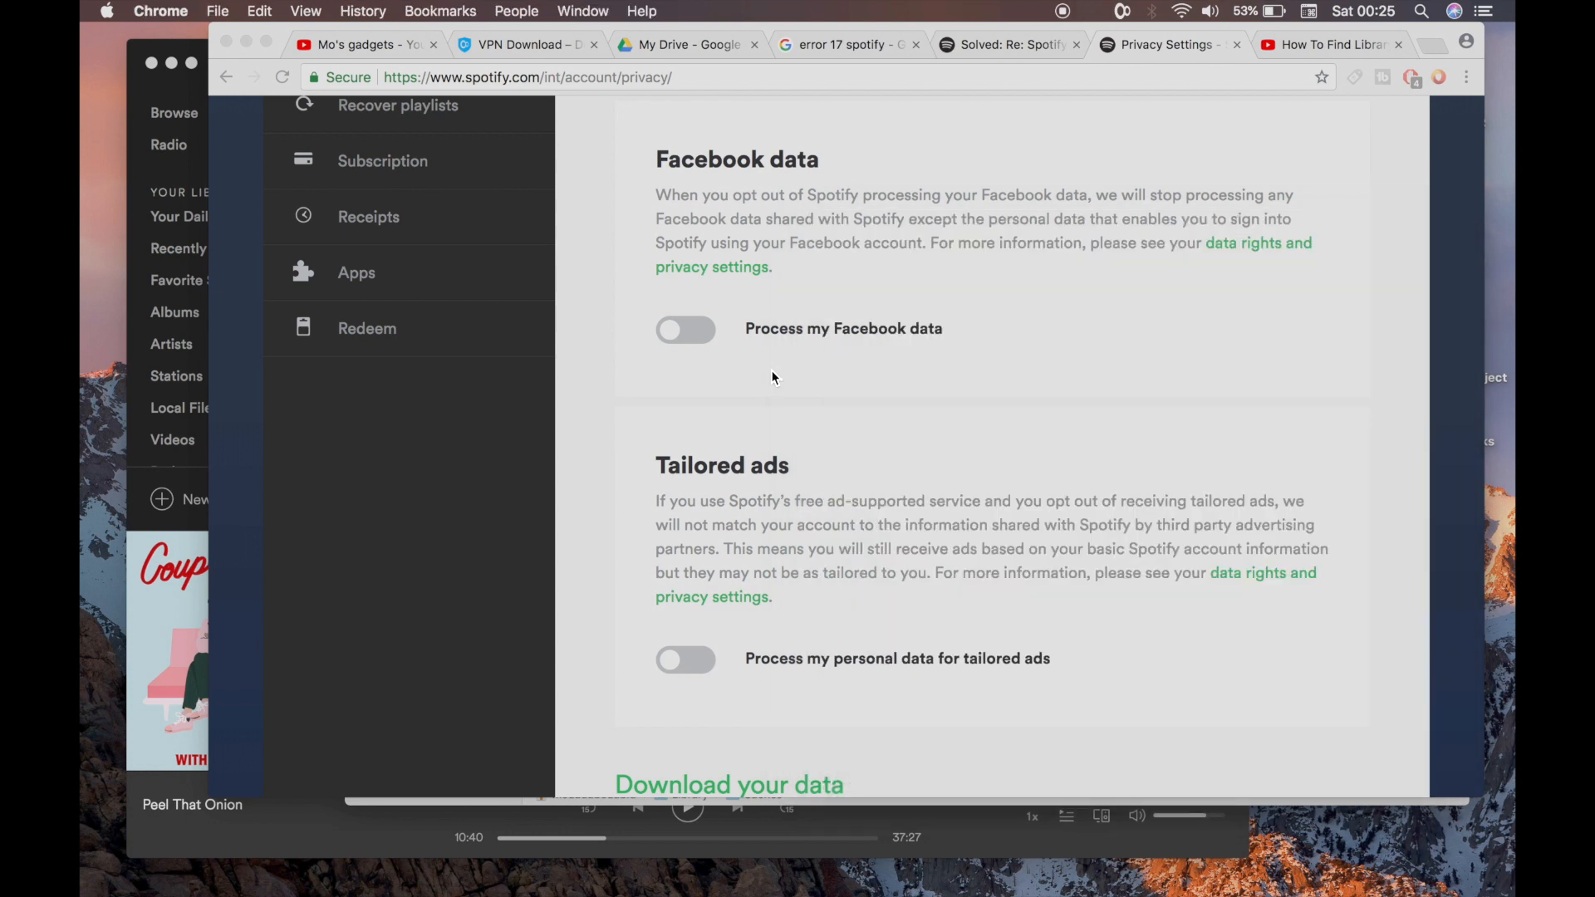
{"action": "mouse_move", "coordinate": [1060, 414]}
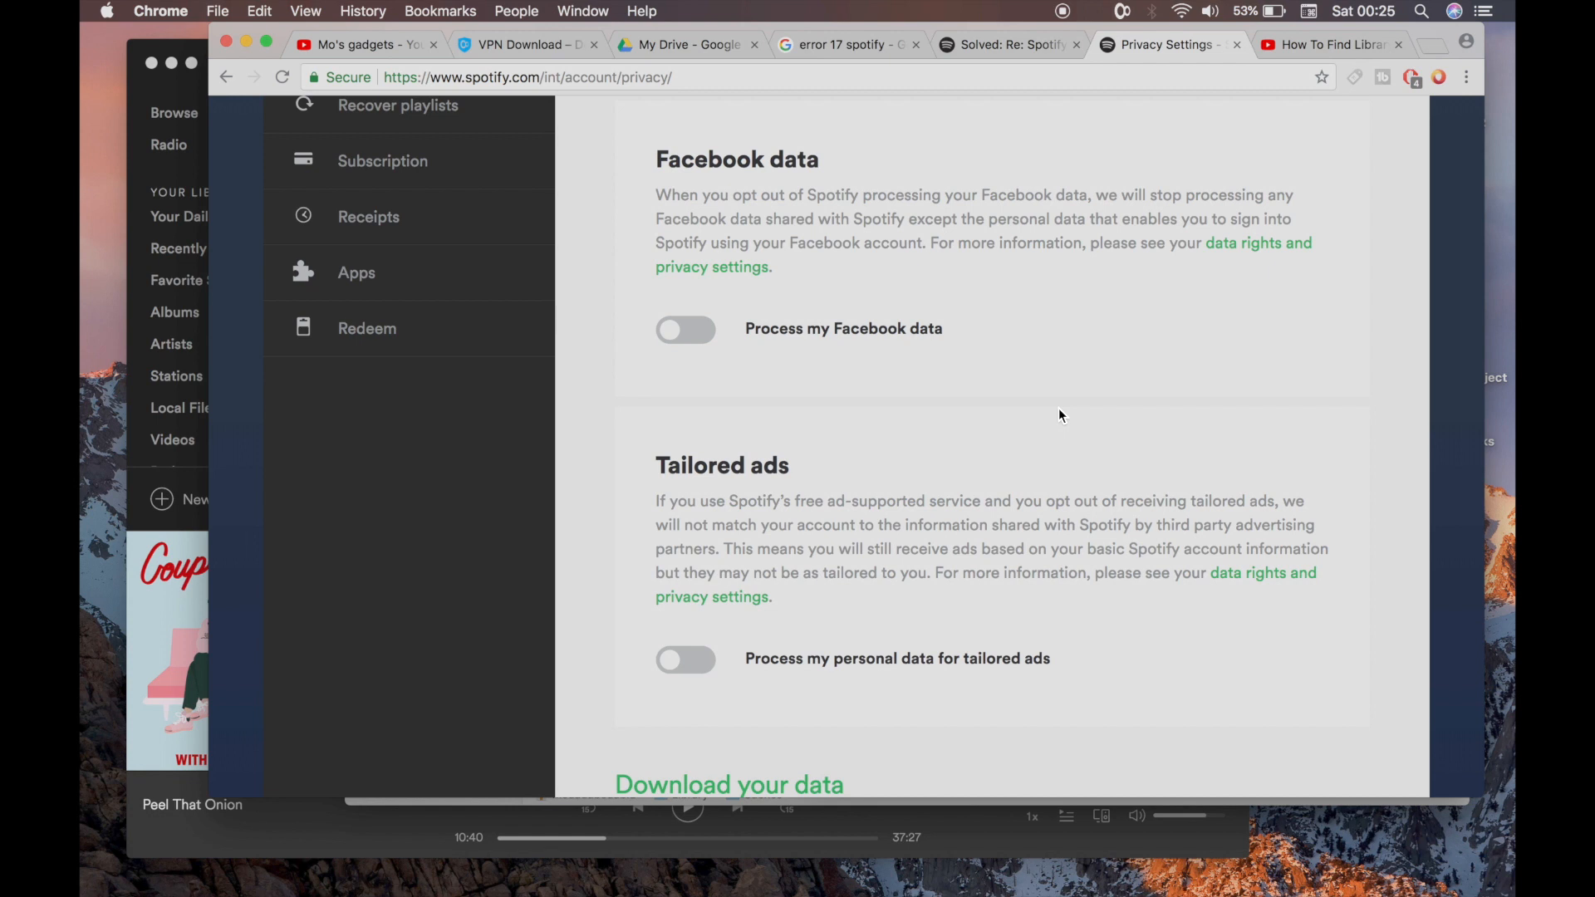
{"action": "mouse_move", "coordinate": [1093, 234]}
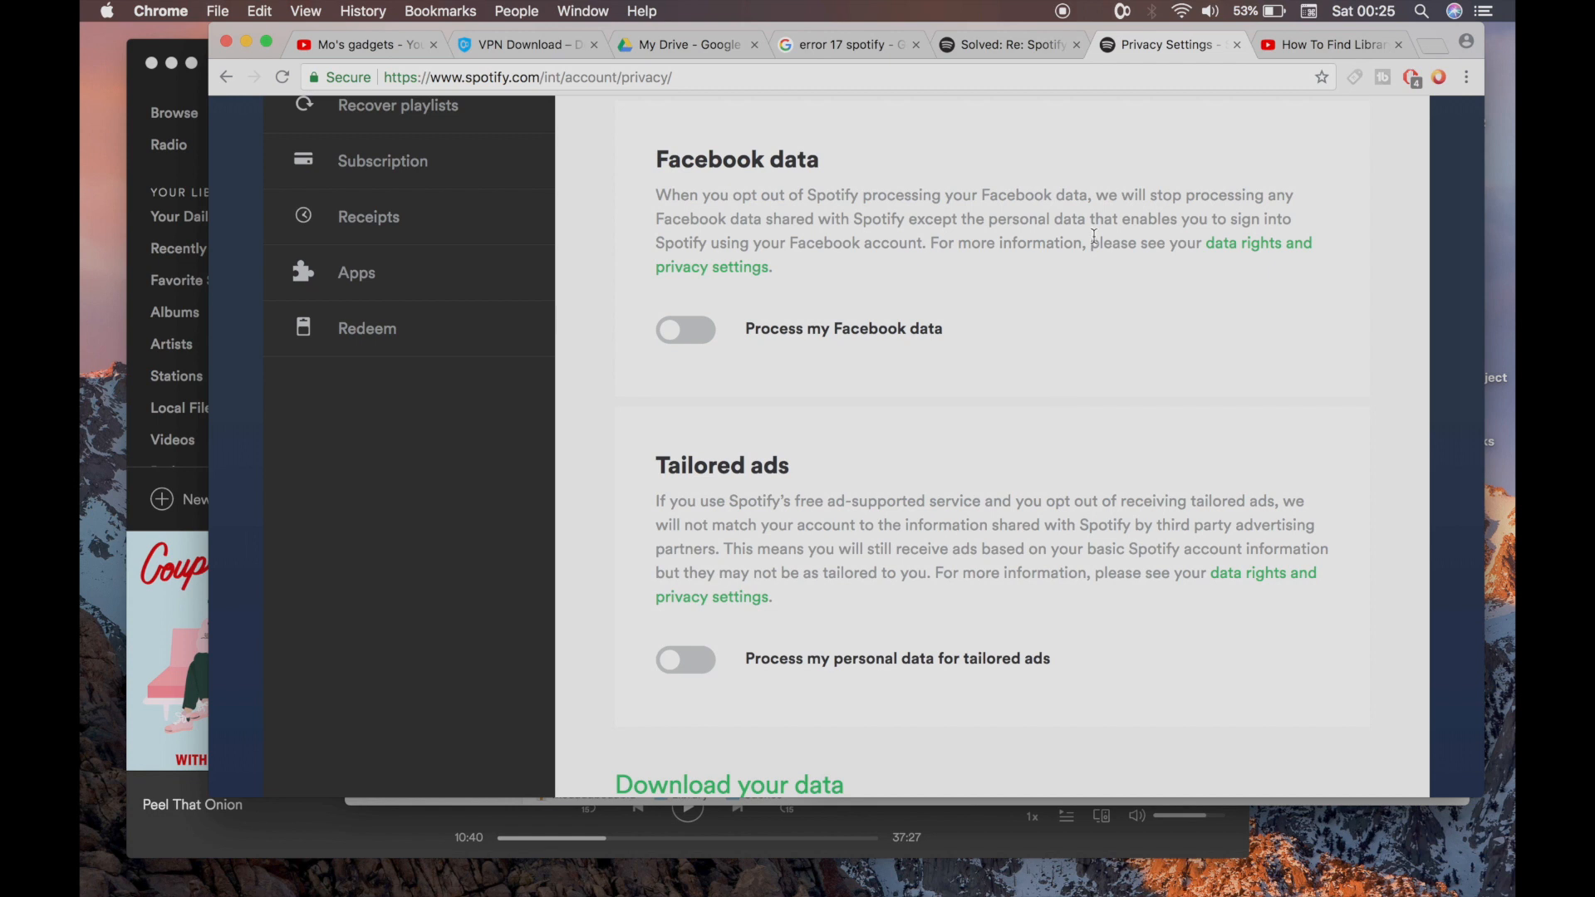
{"action": "mouse_move", "coordinate": [593, 67]}
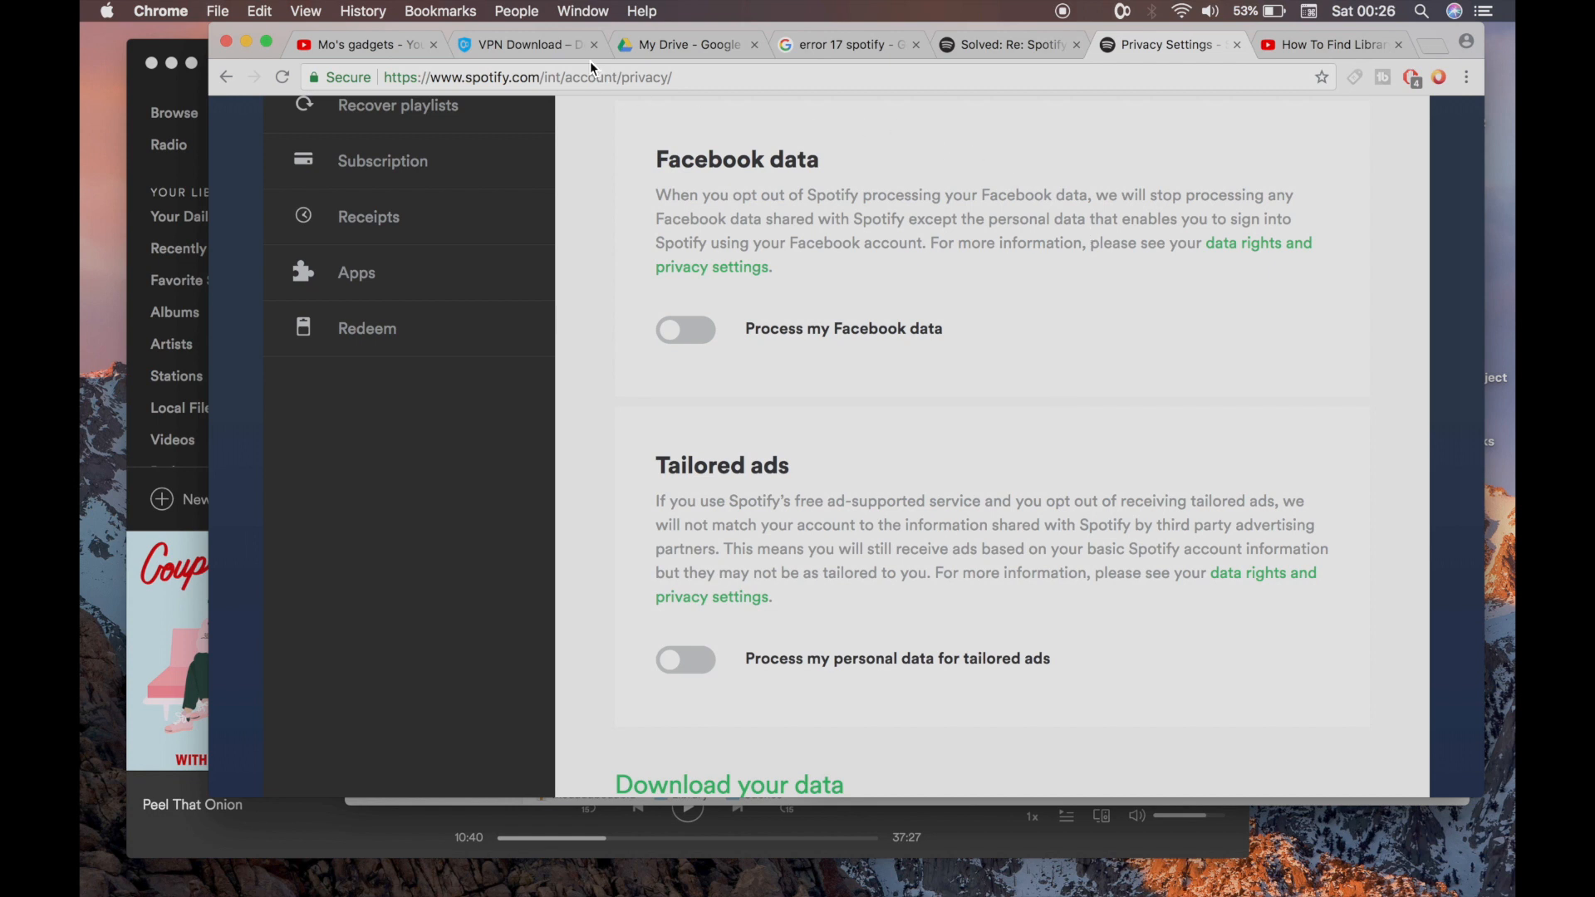
Switch to the KeepSolid VPN Unlimited macOS download tab
{"action": "left_click", "coordinate": [524, 45]}
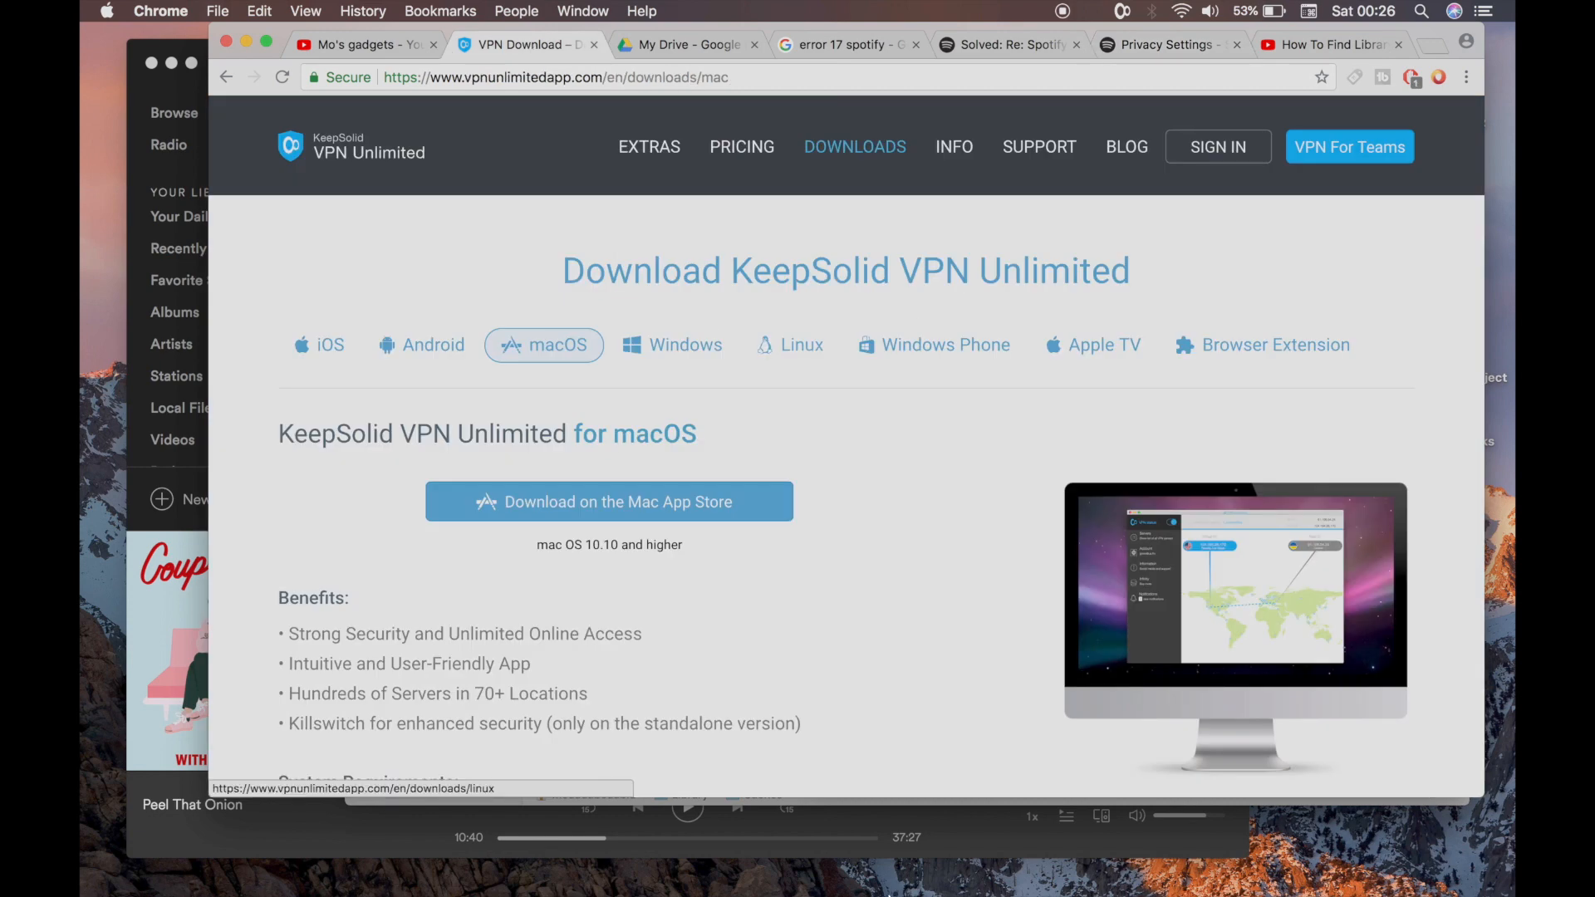
{"action": "mouse_move", "coordinate": [557, 844]}
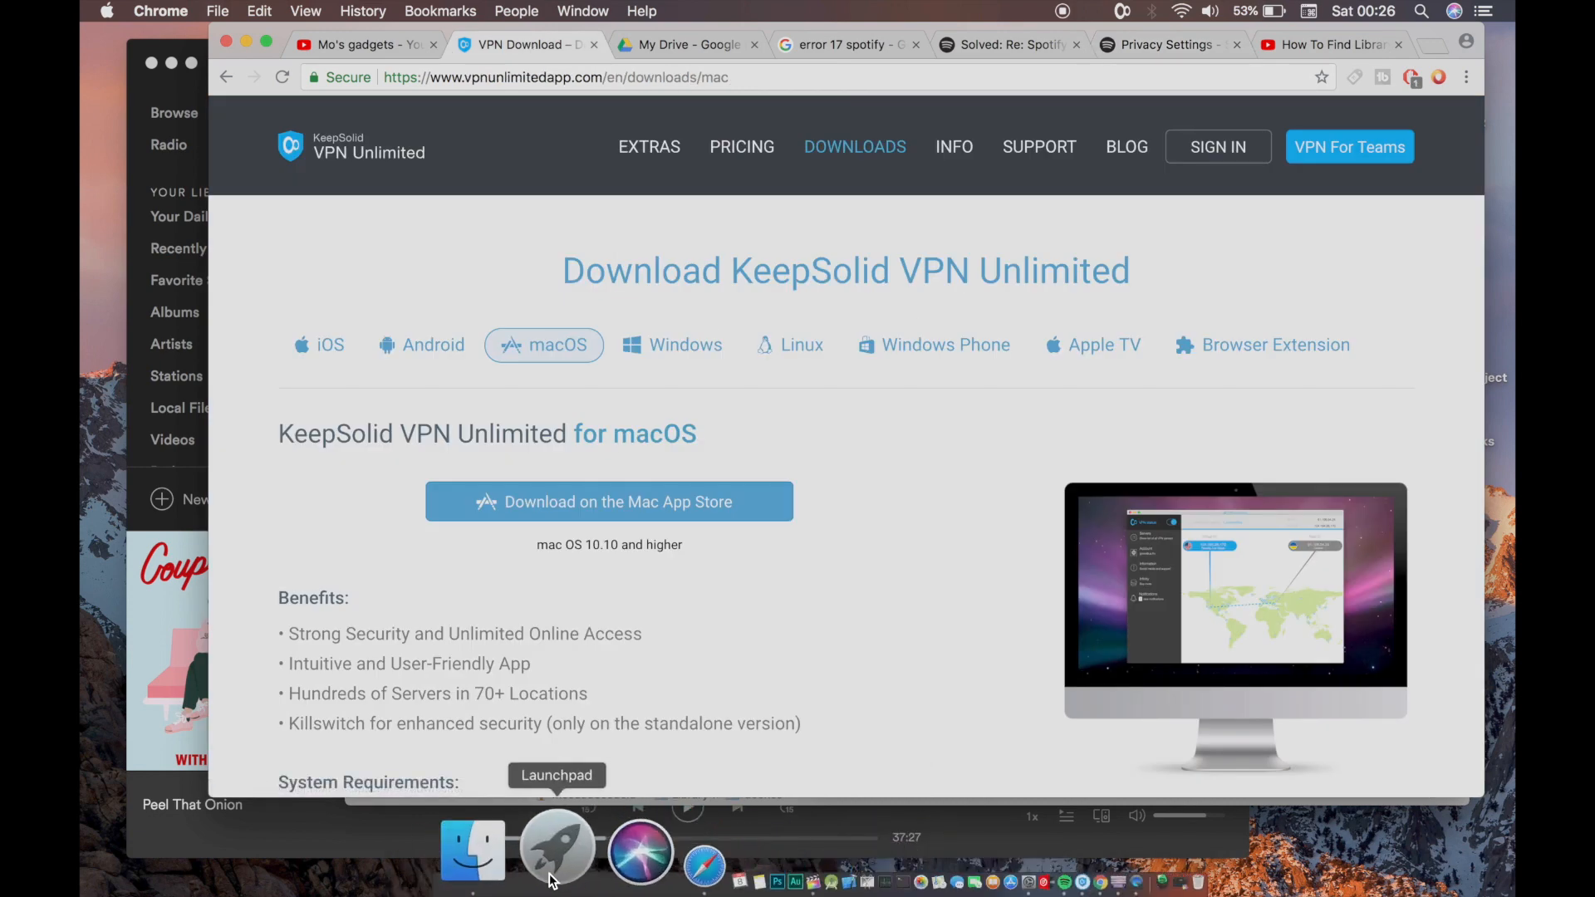
{"action": "mouse_move", "coordinate": [524, 846]}
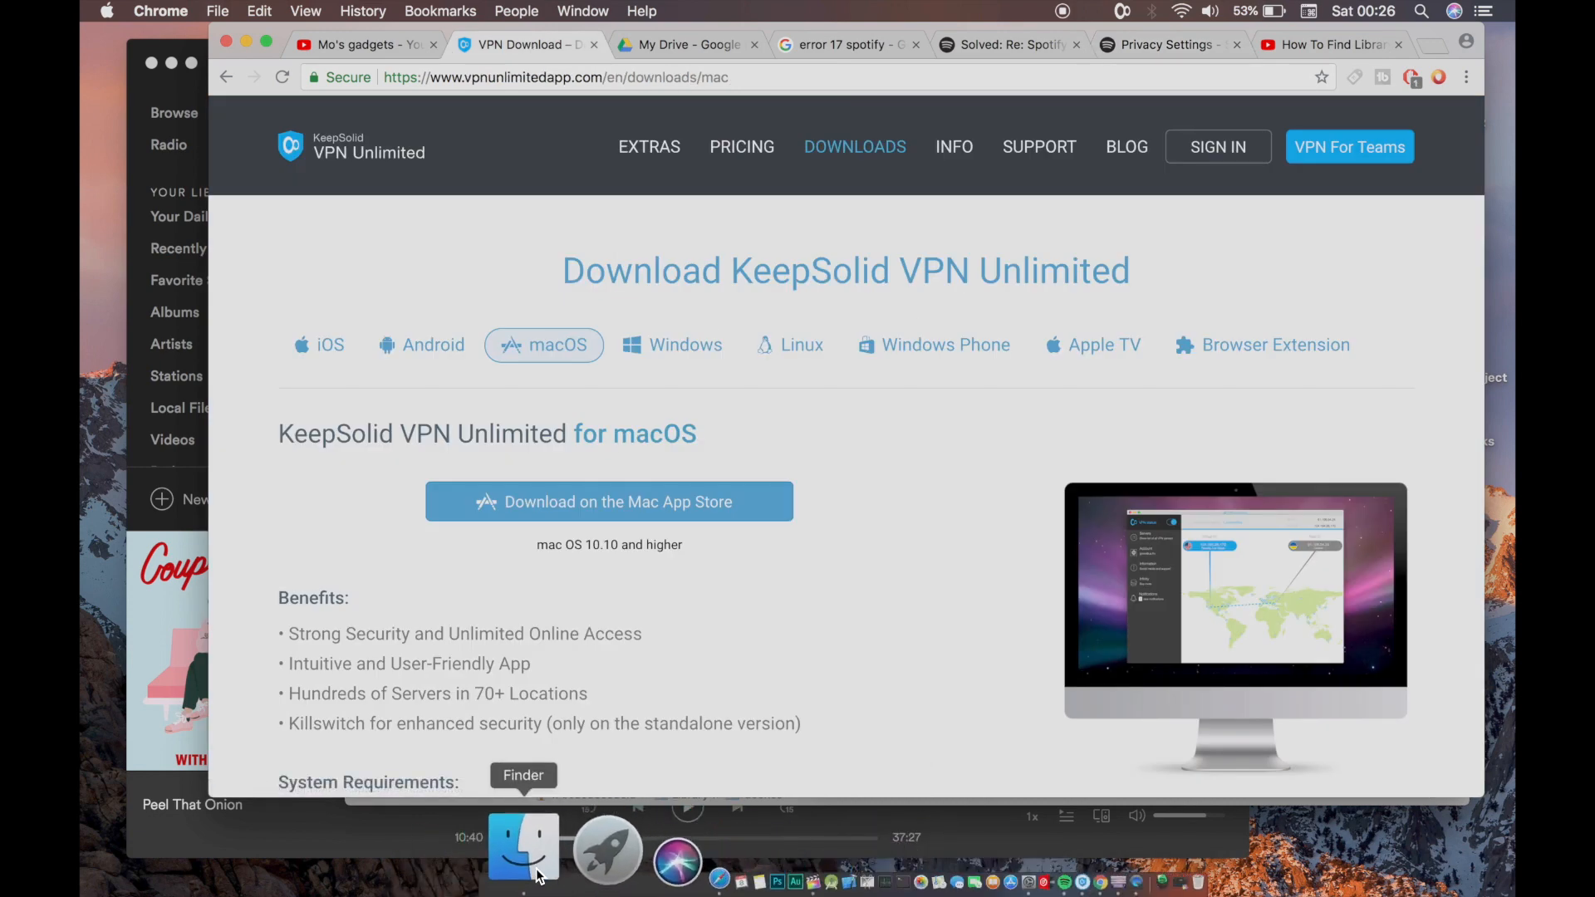
In Finder, go to ~/library and select its Caches folder
{"action": "left_click", "coordinate": [524, 844]}
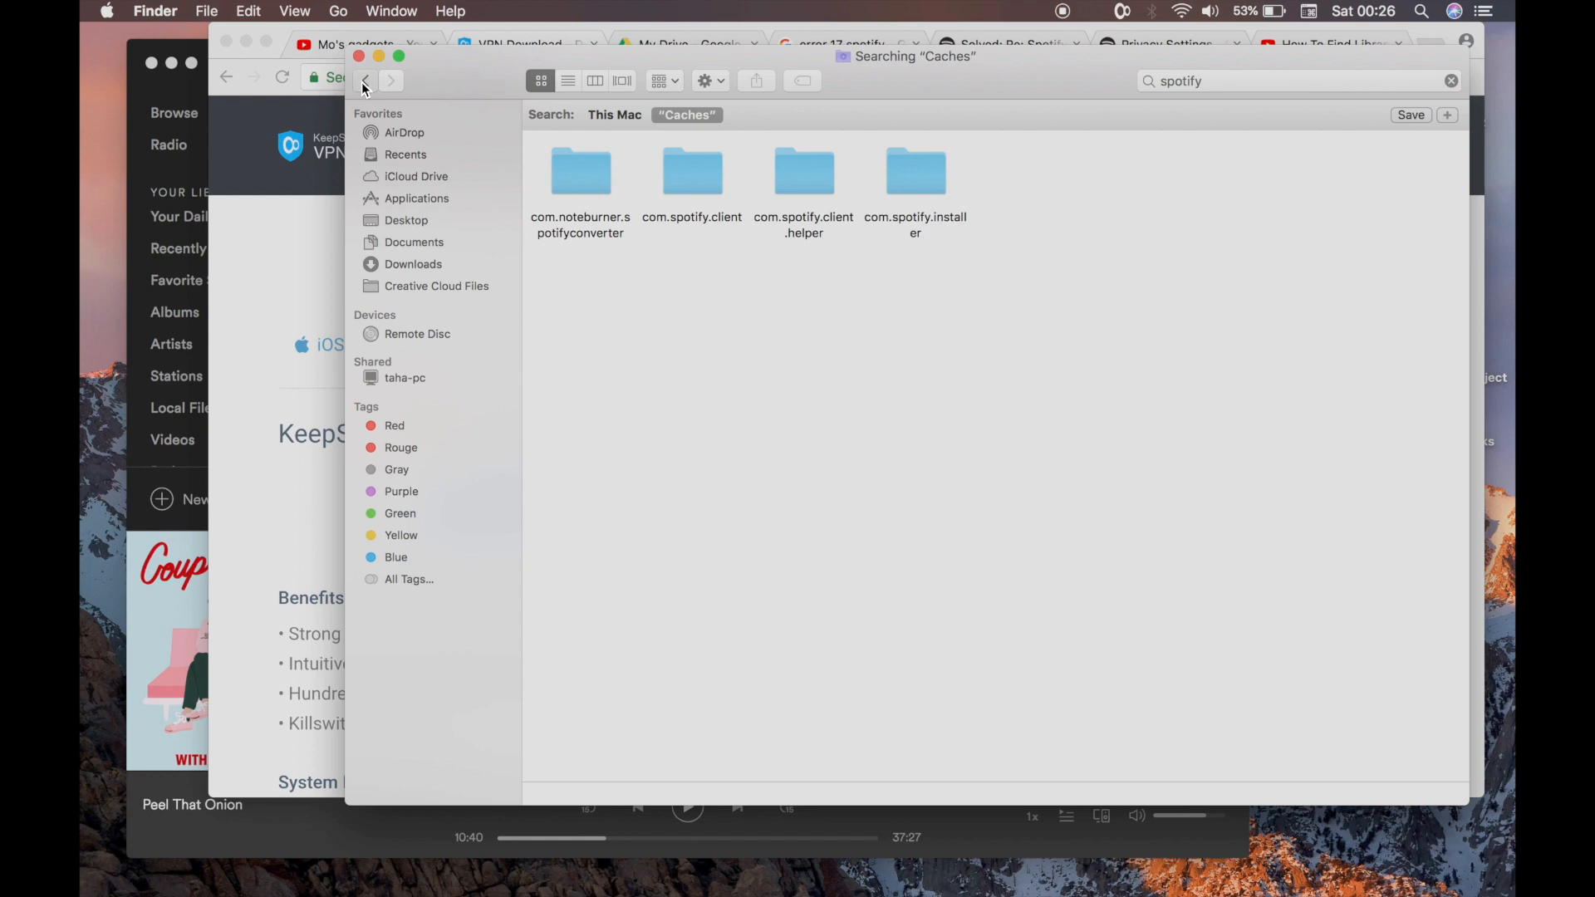
{"action": "left_click", "coordinate": [366, 80]}
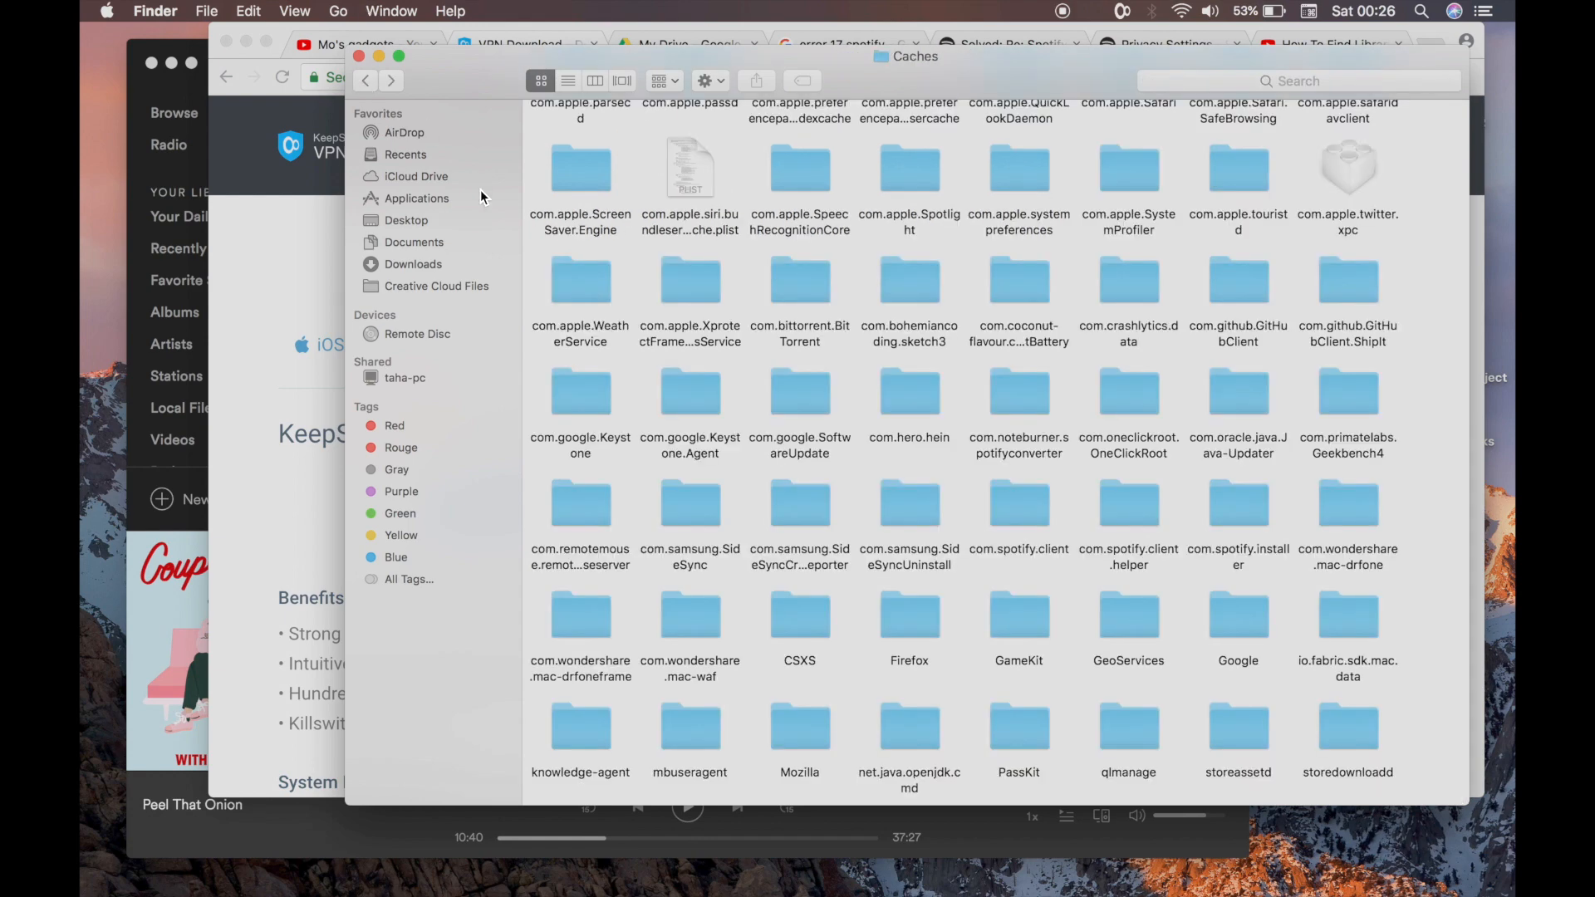
{"action": "left_click", "coordinate": [338, 11]}
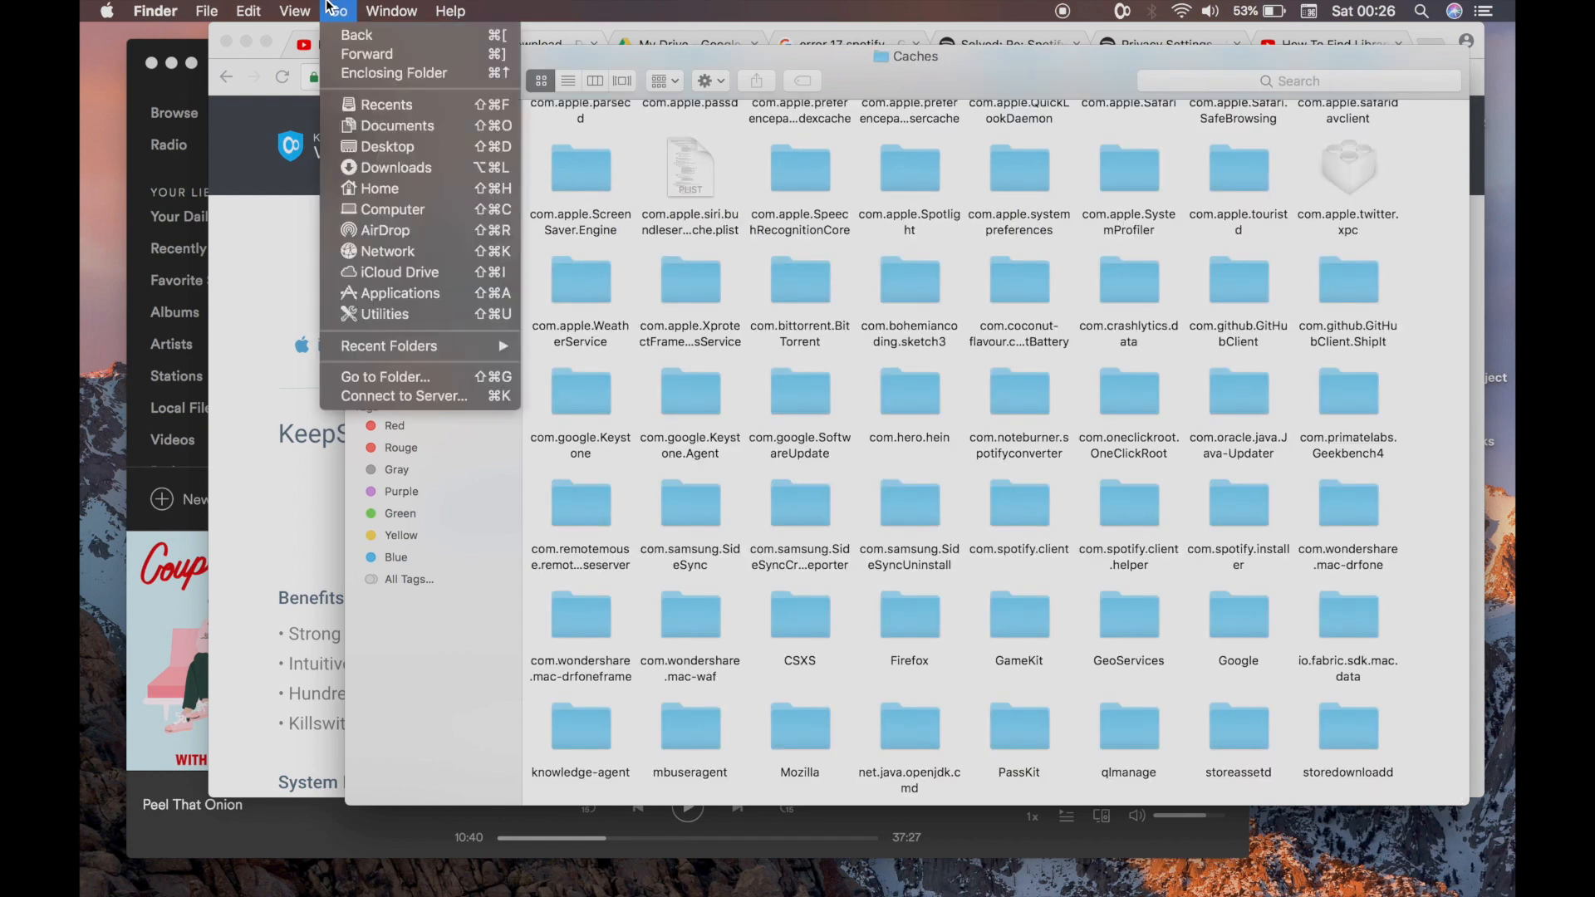
{"action": "mouse_move", "coordinate": [384, 376]}
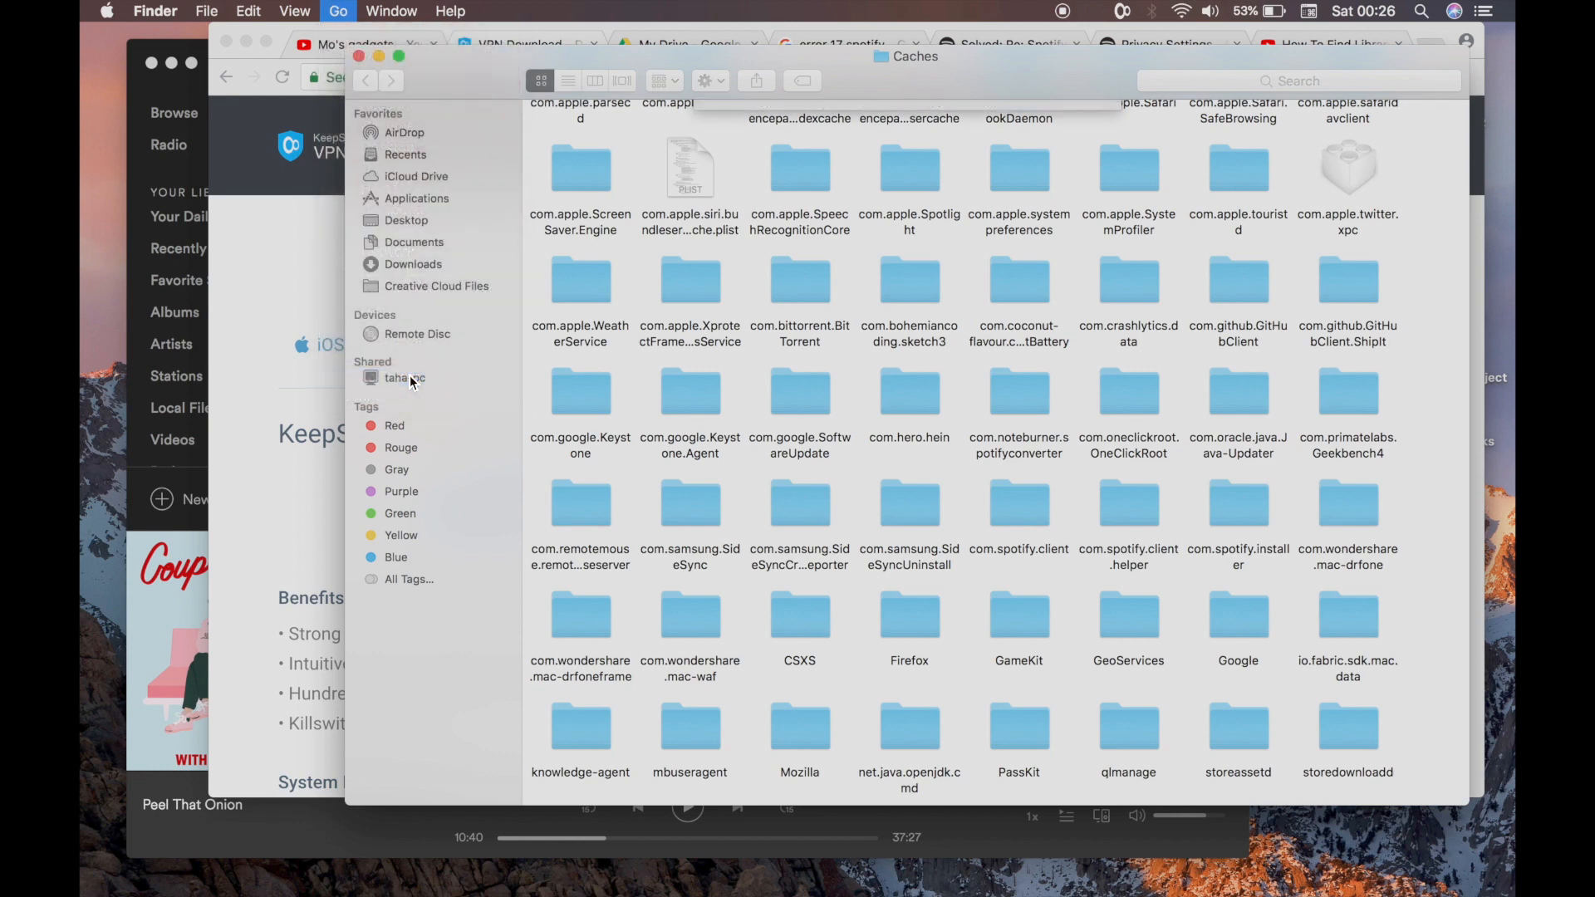
{"action": "left_click", "coordinate": [338, 11]}
{"action": "type", "text": "~/library"}
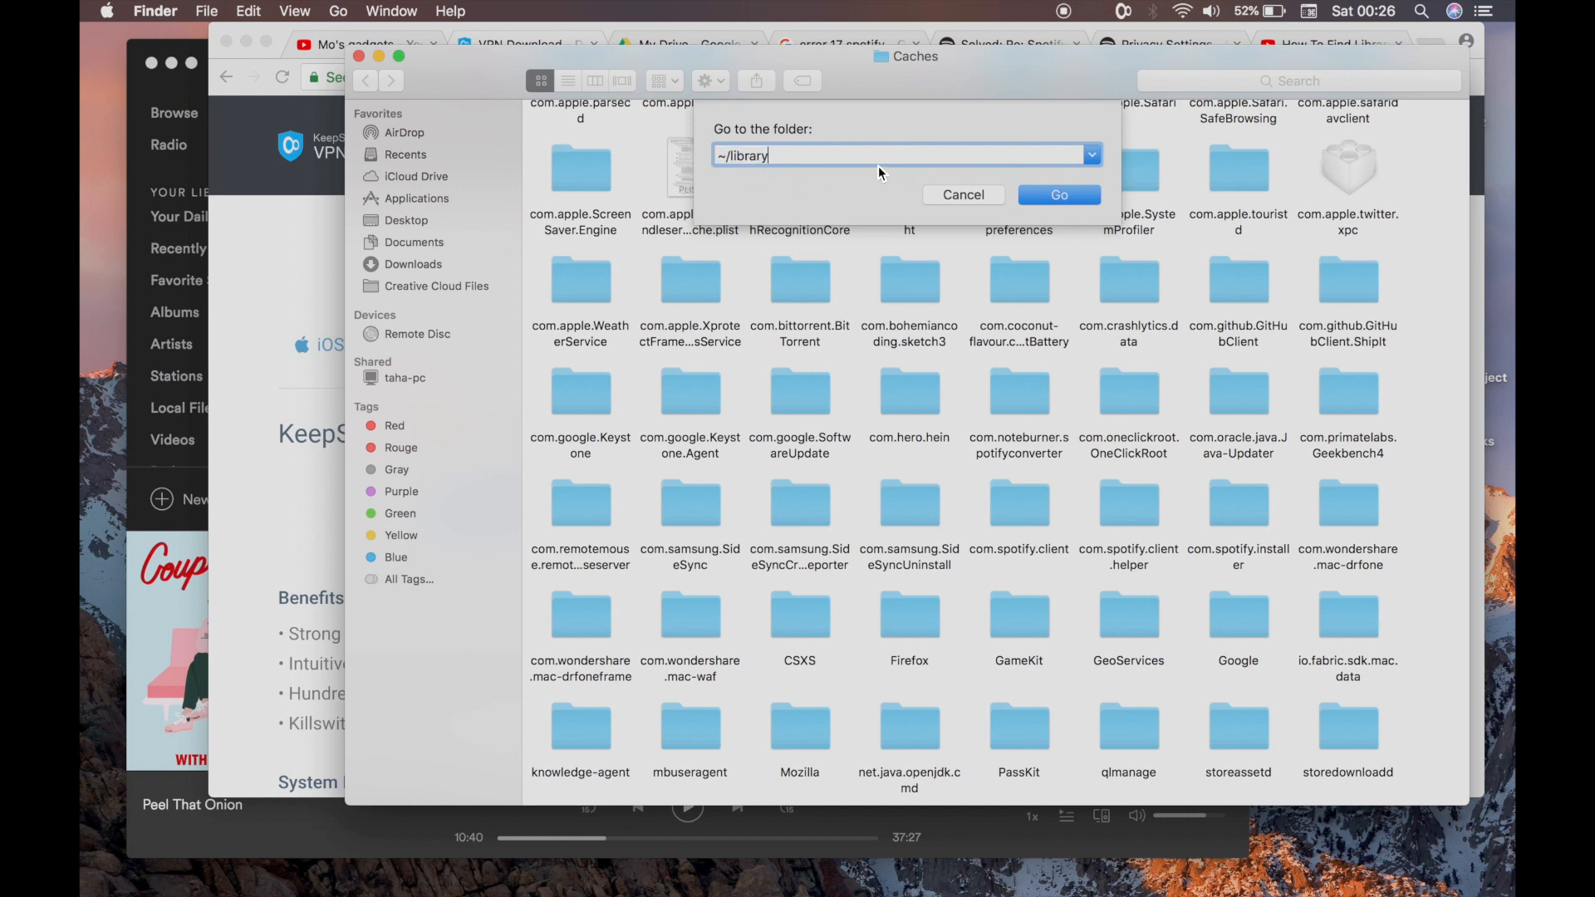
{"action": "left_click", "coordinate": [1058, 194]}
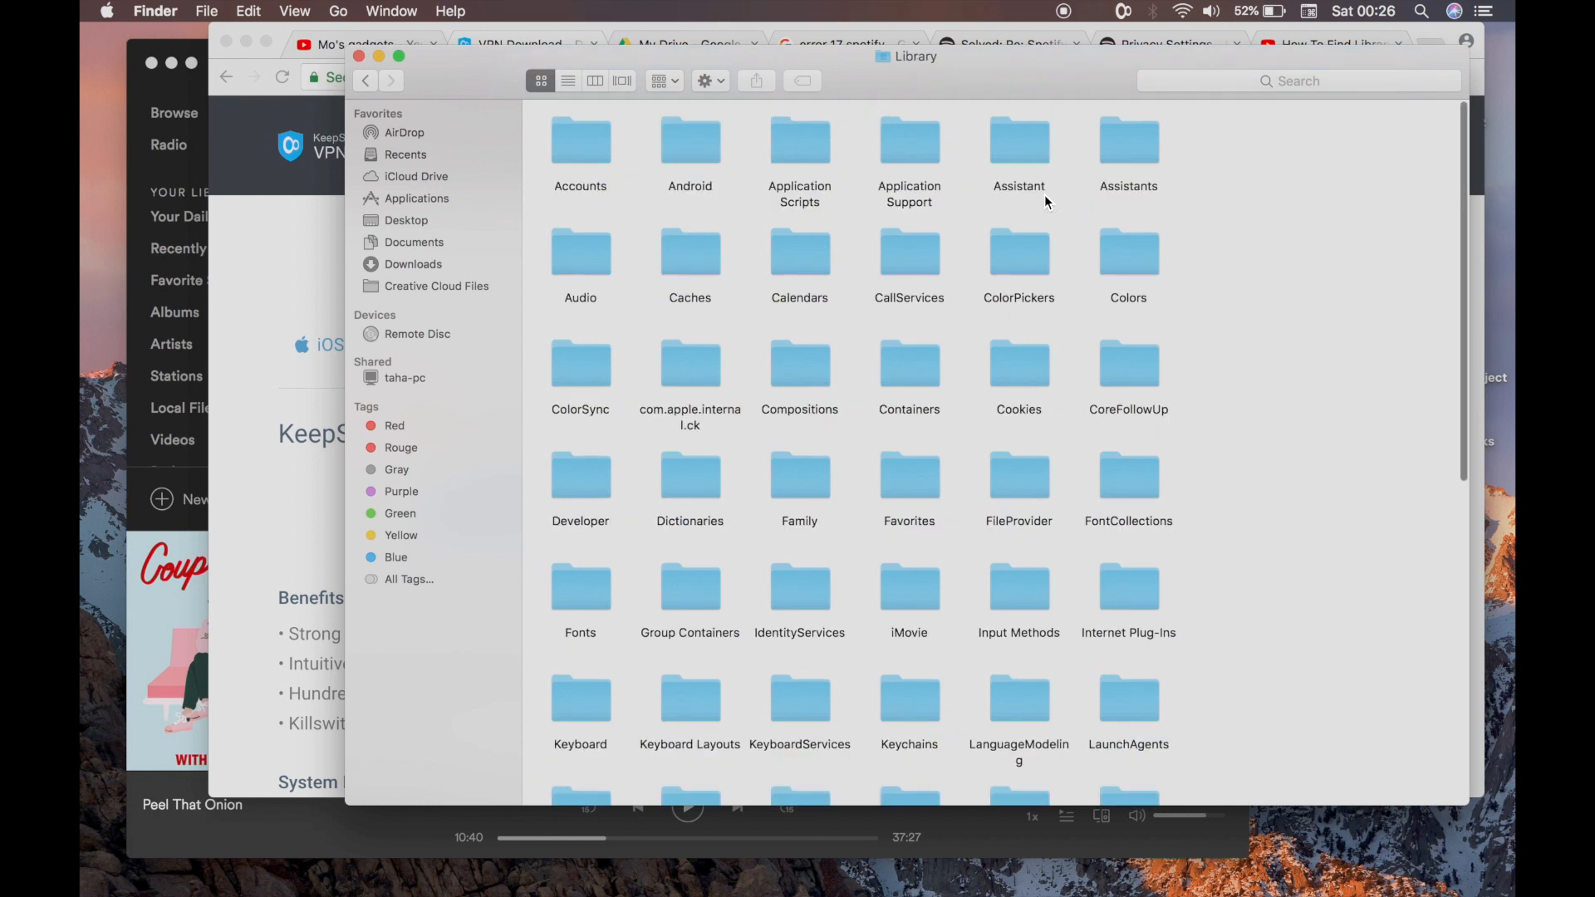
{"action": "mouse_move", "coordinate": [1210, 201]}
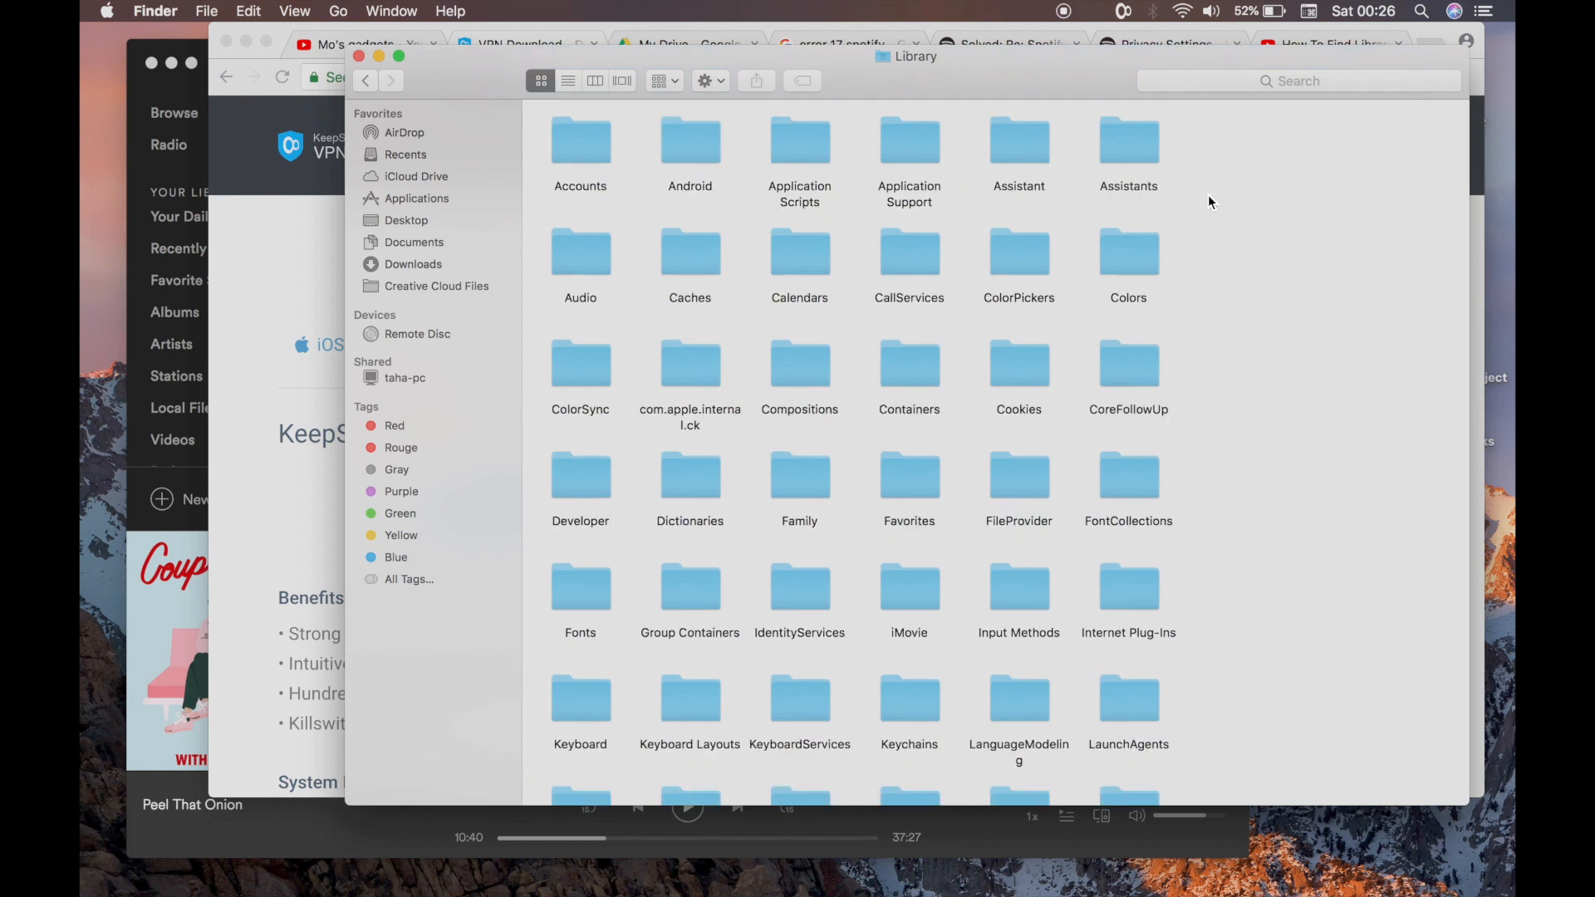
{"action": "mouse_move", "coordinate": [699, 194]}
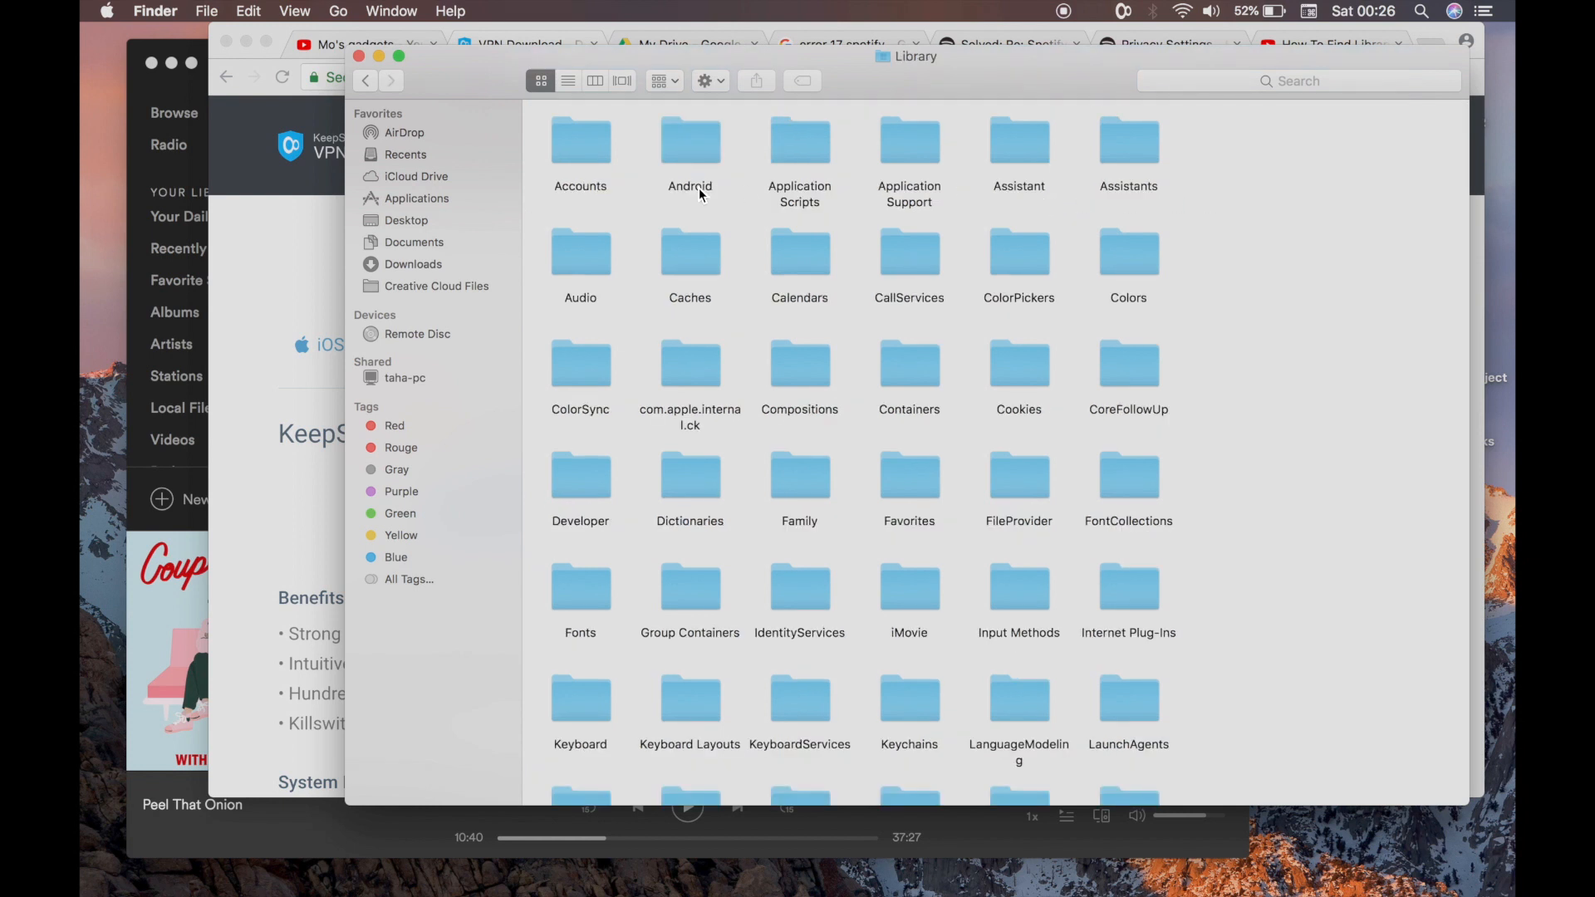
{"action": "left_click", "coordinate": [690, 251]}
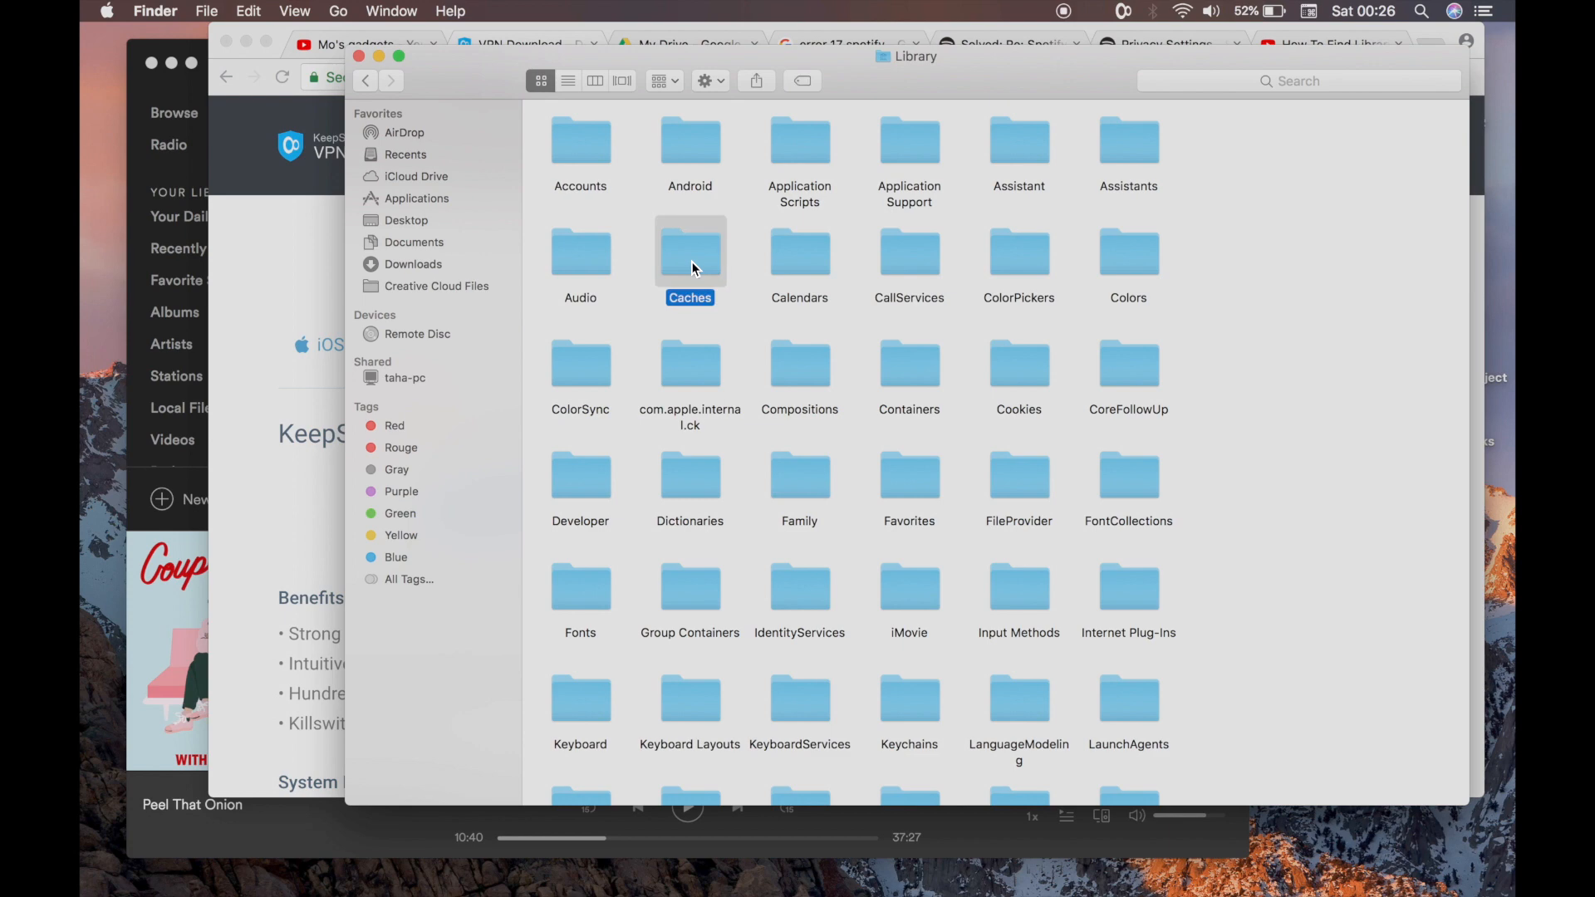
Open Caches and search for 'spotify' limited to the Caches folder
{"action": "double_click", "coordinate": [690, 253]}
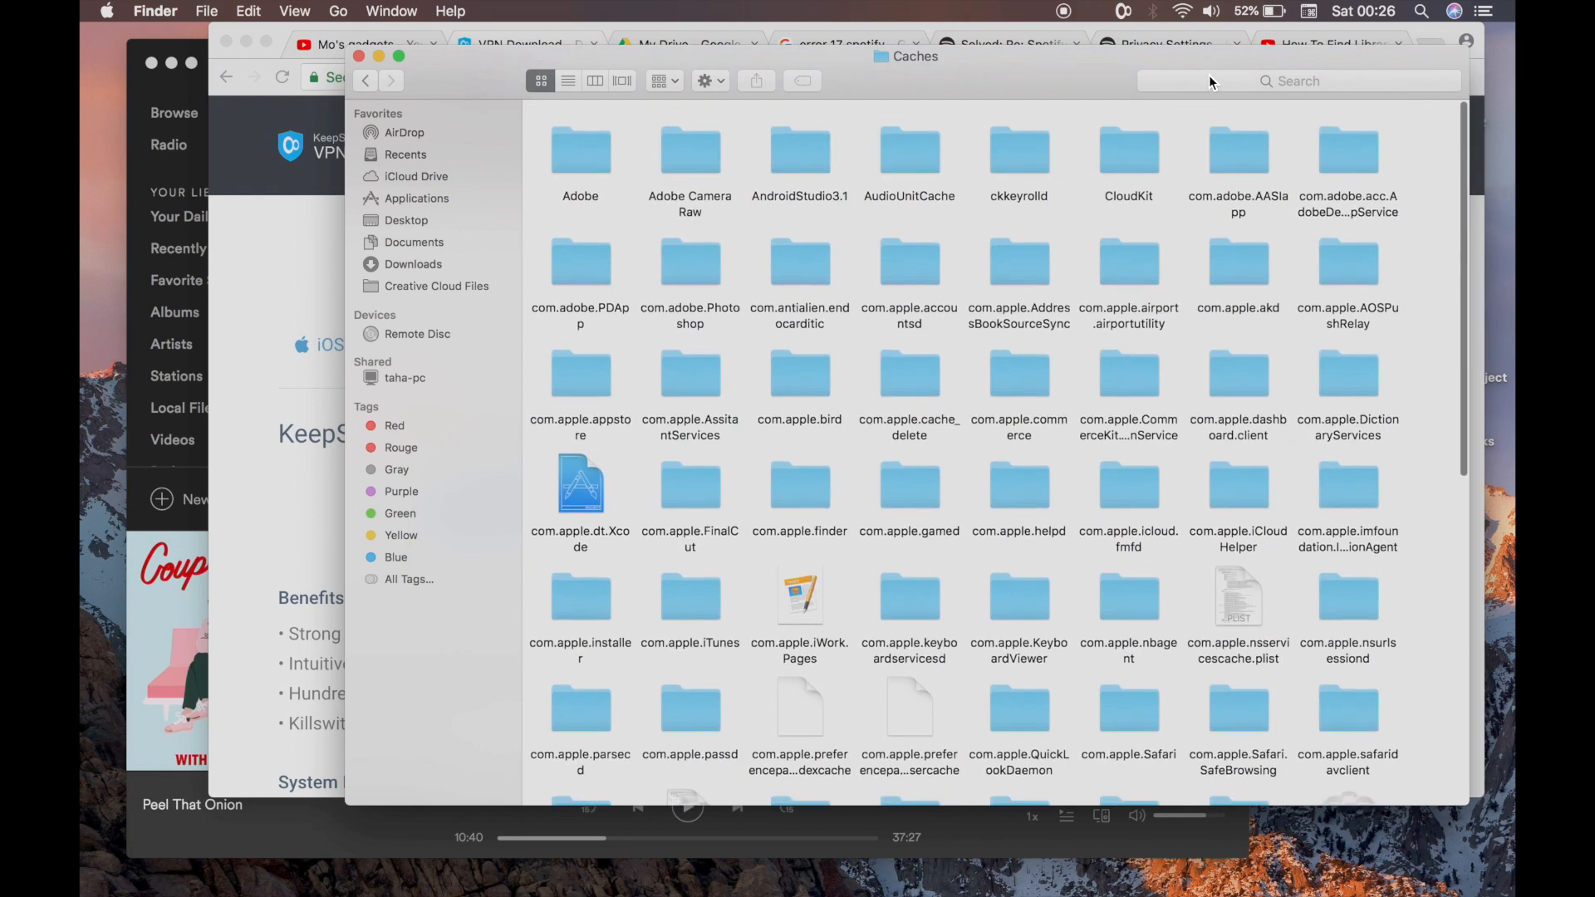
{"action": "type", "text": "s"}
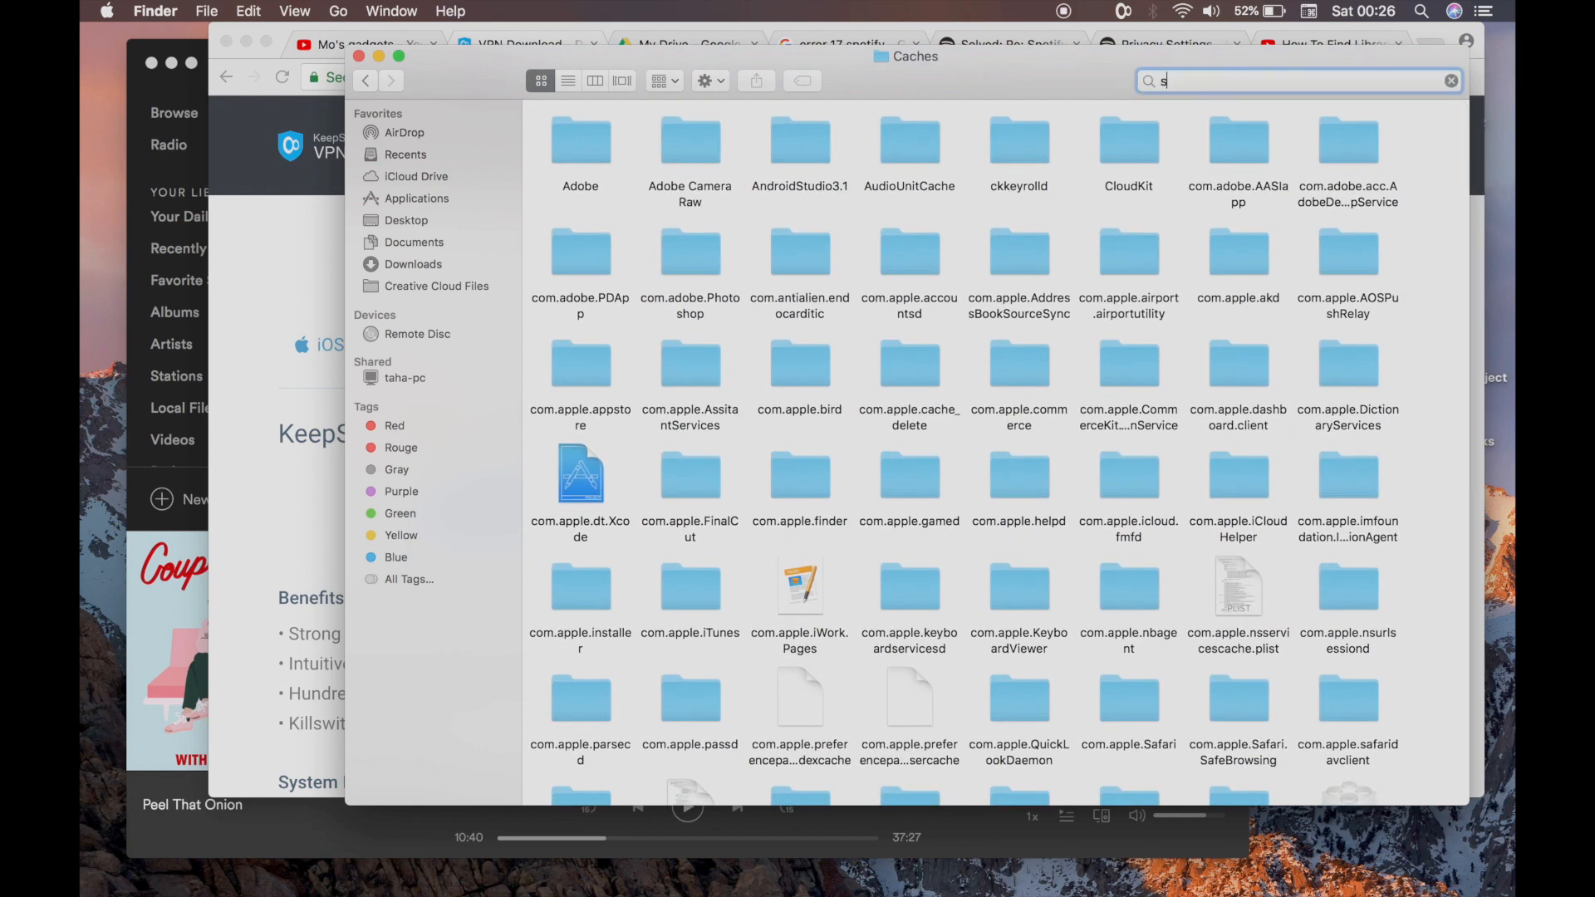
{"action": "type", "text": "poti"}
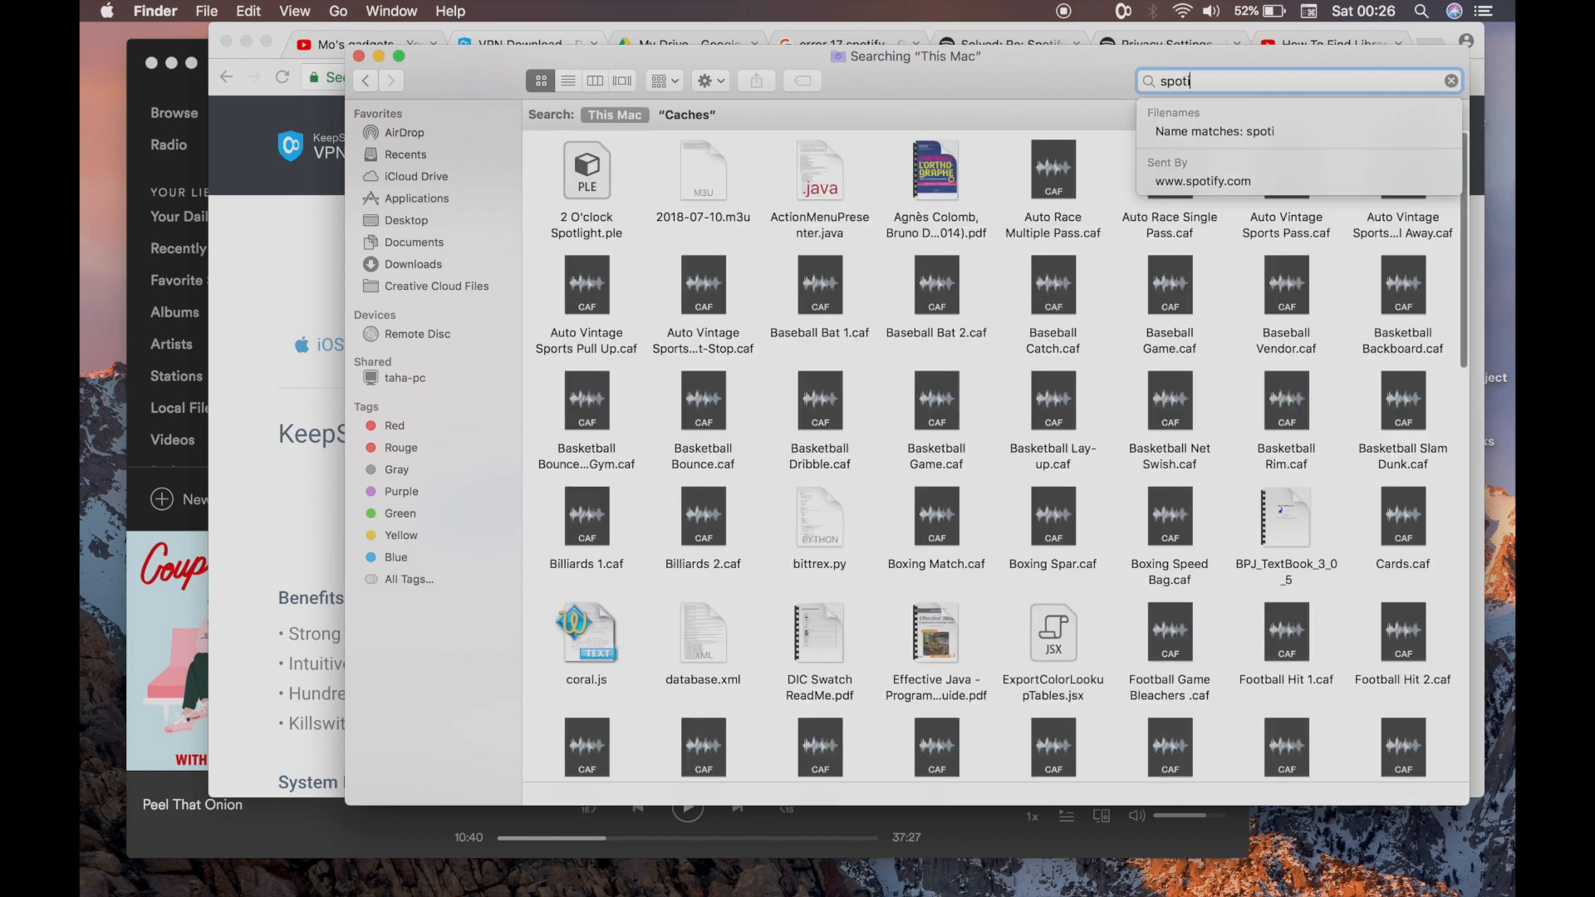
{"action": "type", "text": "fy"}
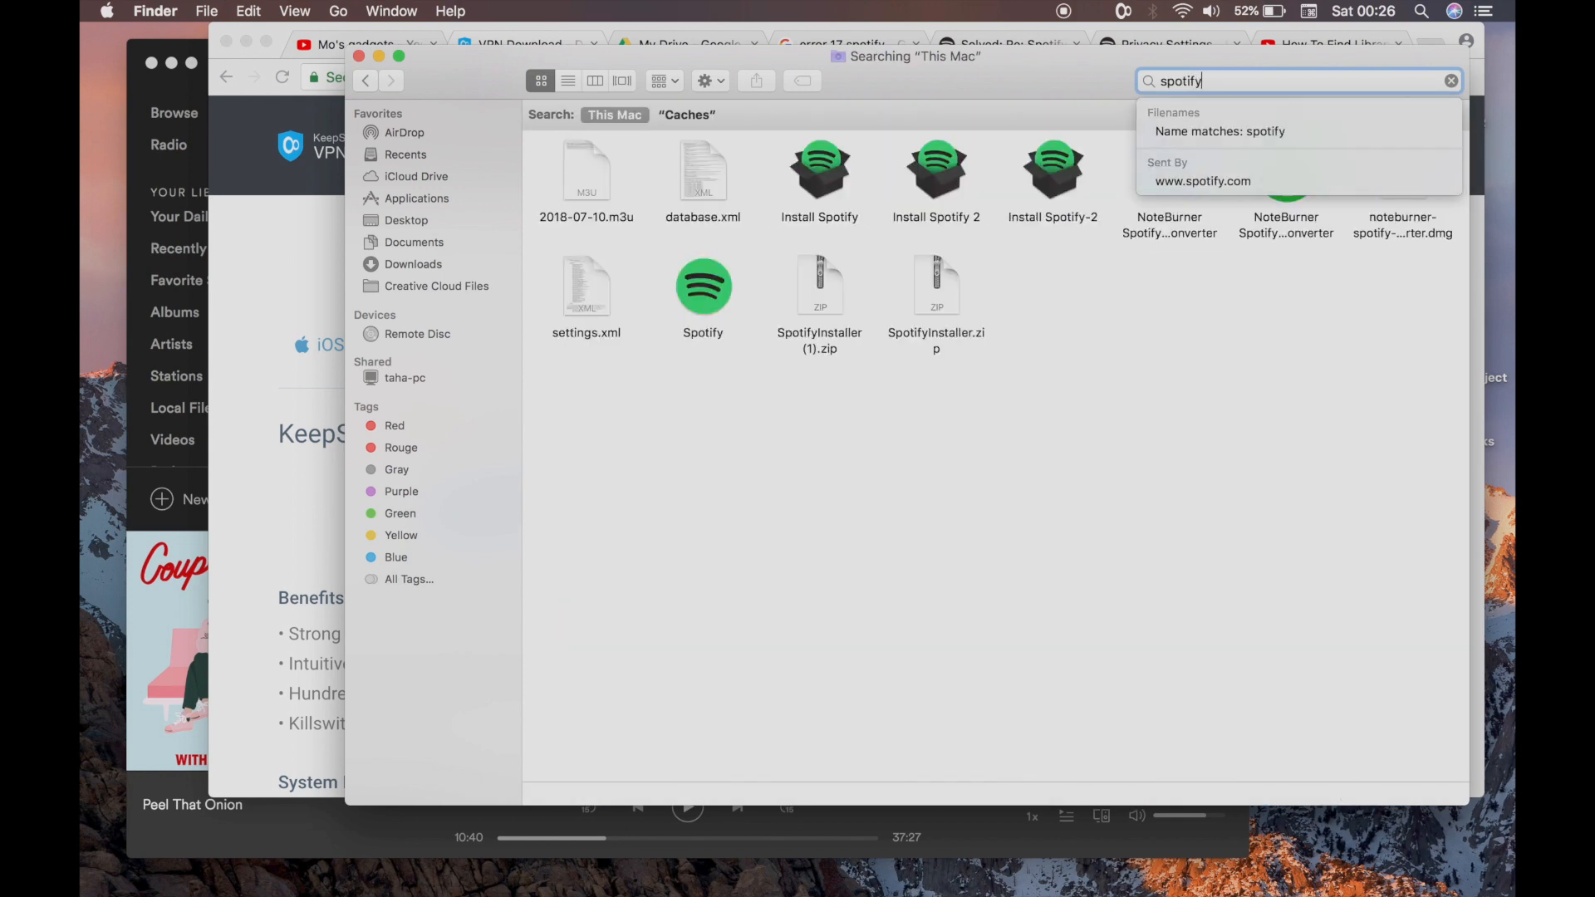
{"action": "left_click", "coordinate": [687, 114]}
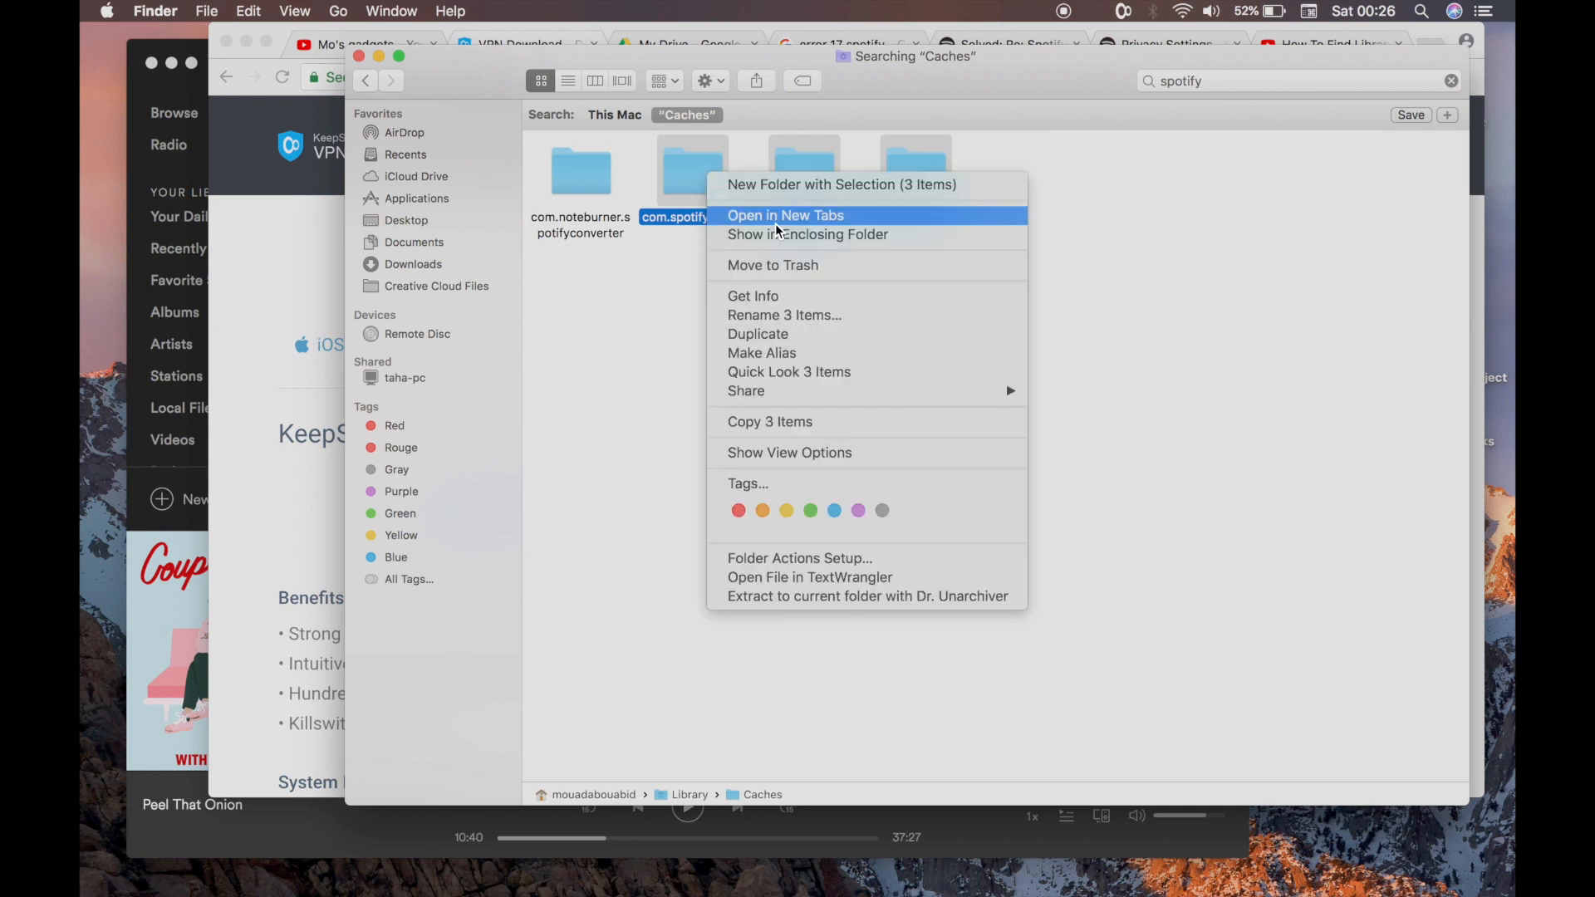
{"action": "mouse_move", "coordinate": [803, 265]}
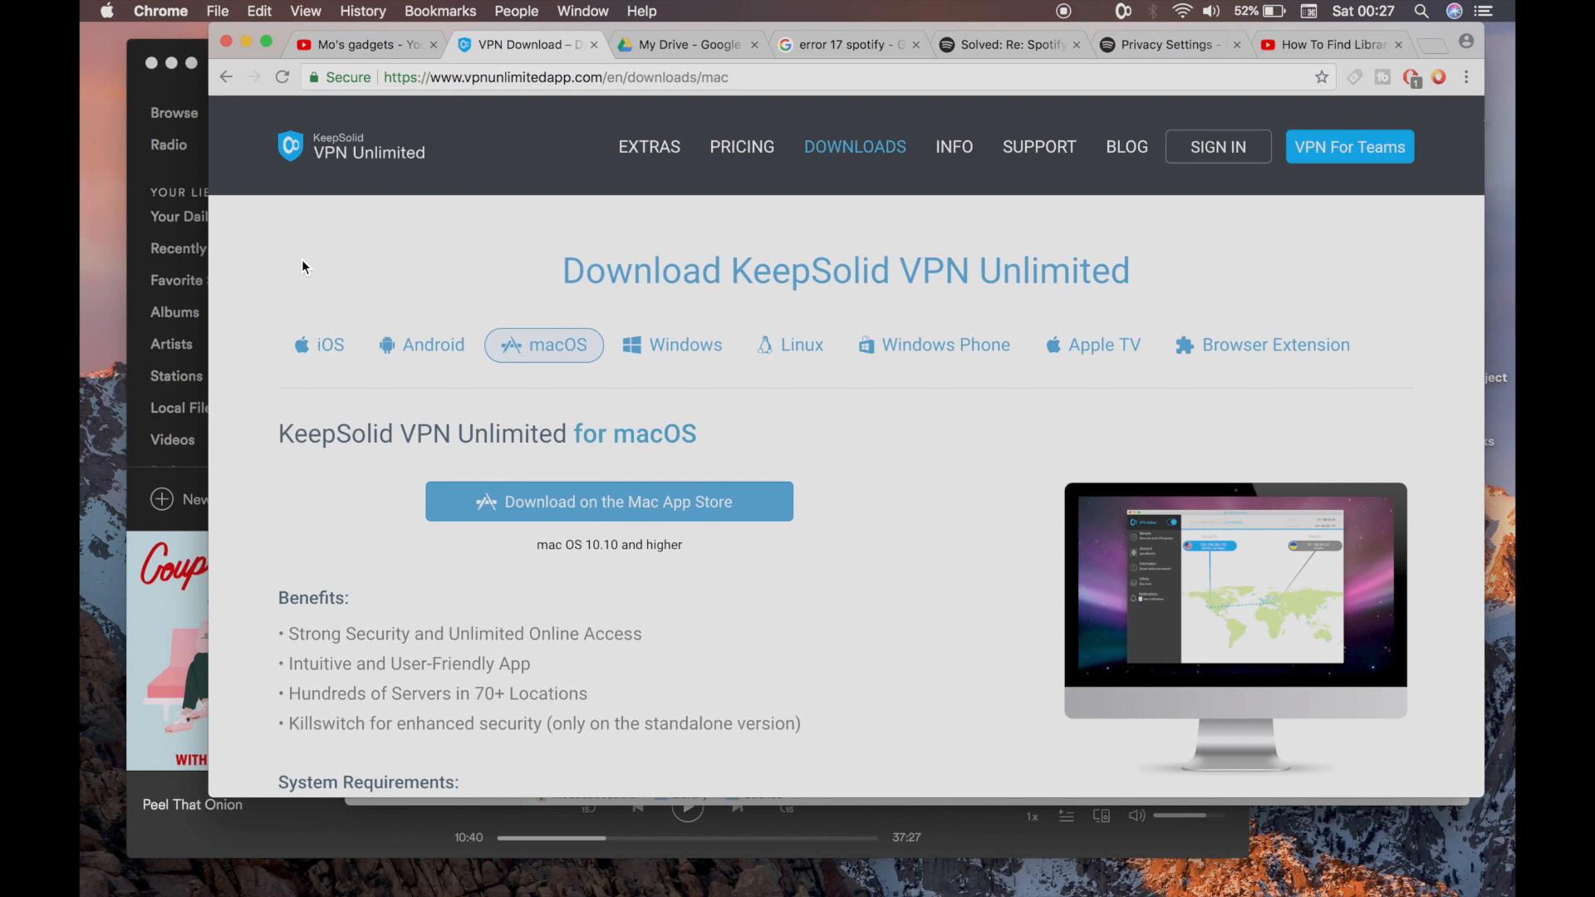
{"action": "mouse_move", "coordinate": [493, 257]}
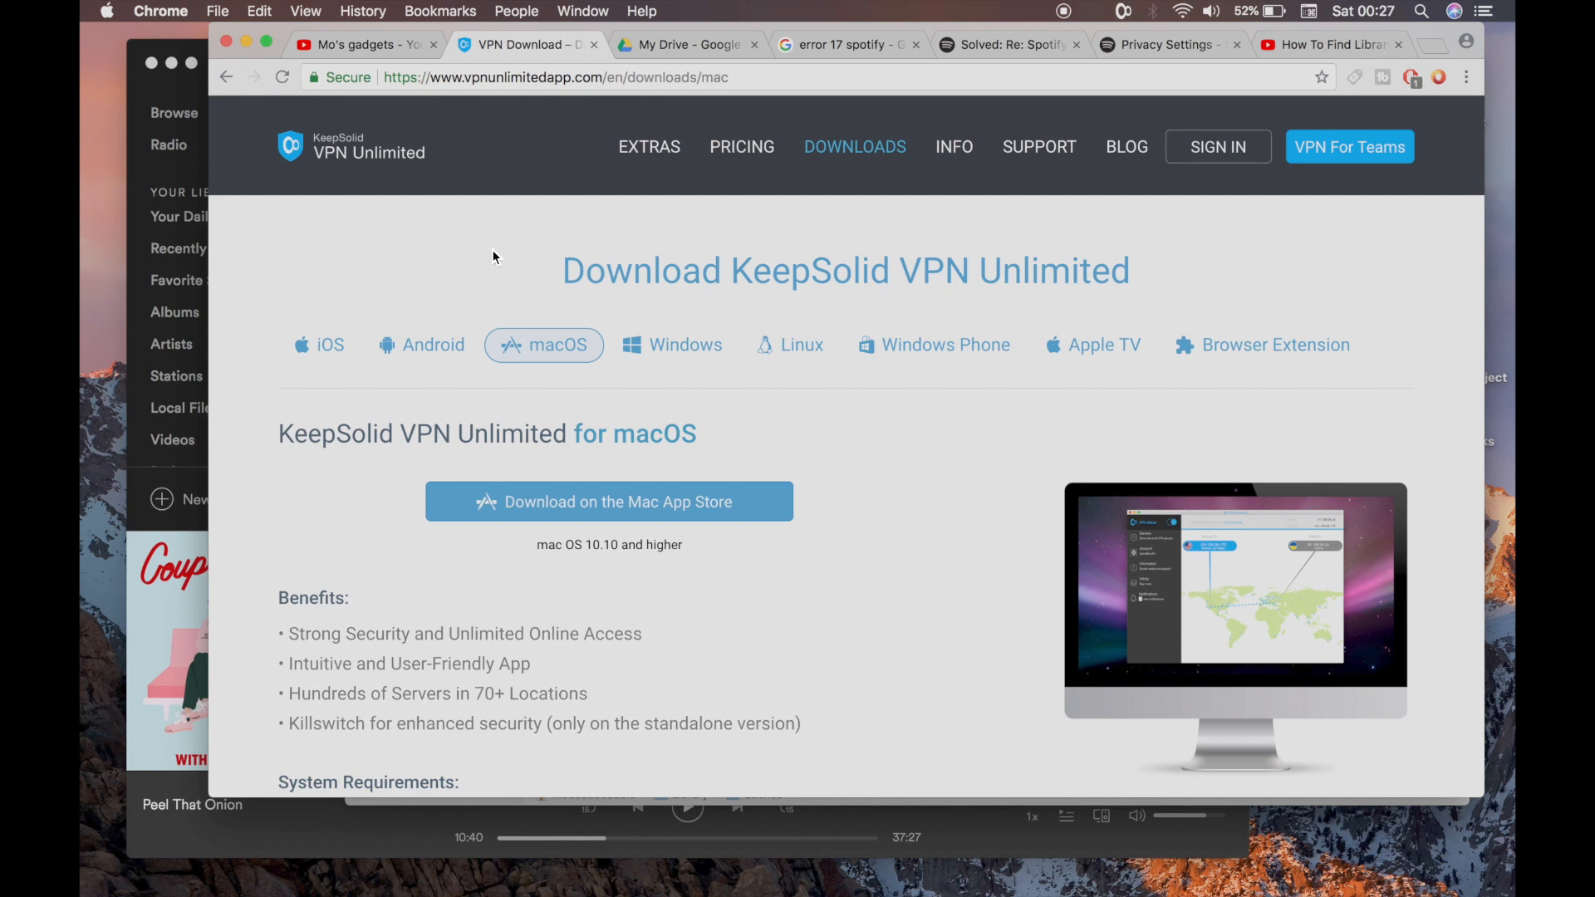
{"action": "mouse_move", "coordinate": [478, 209]}
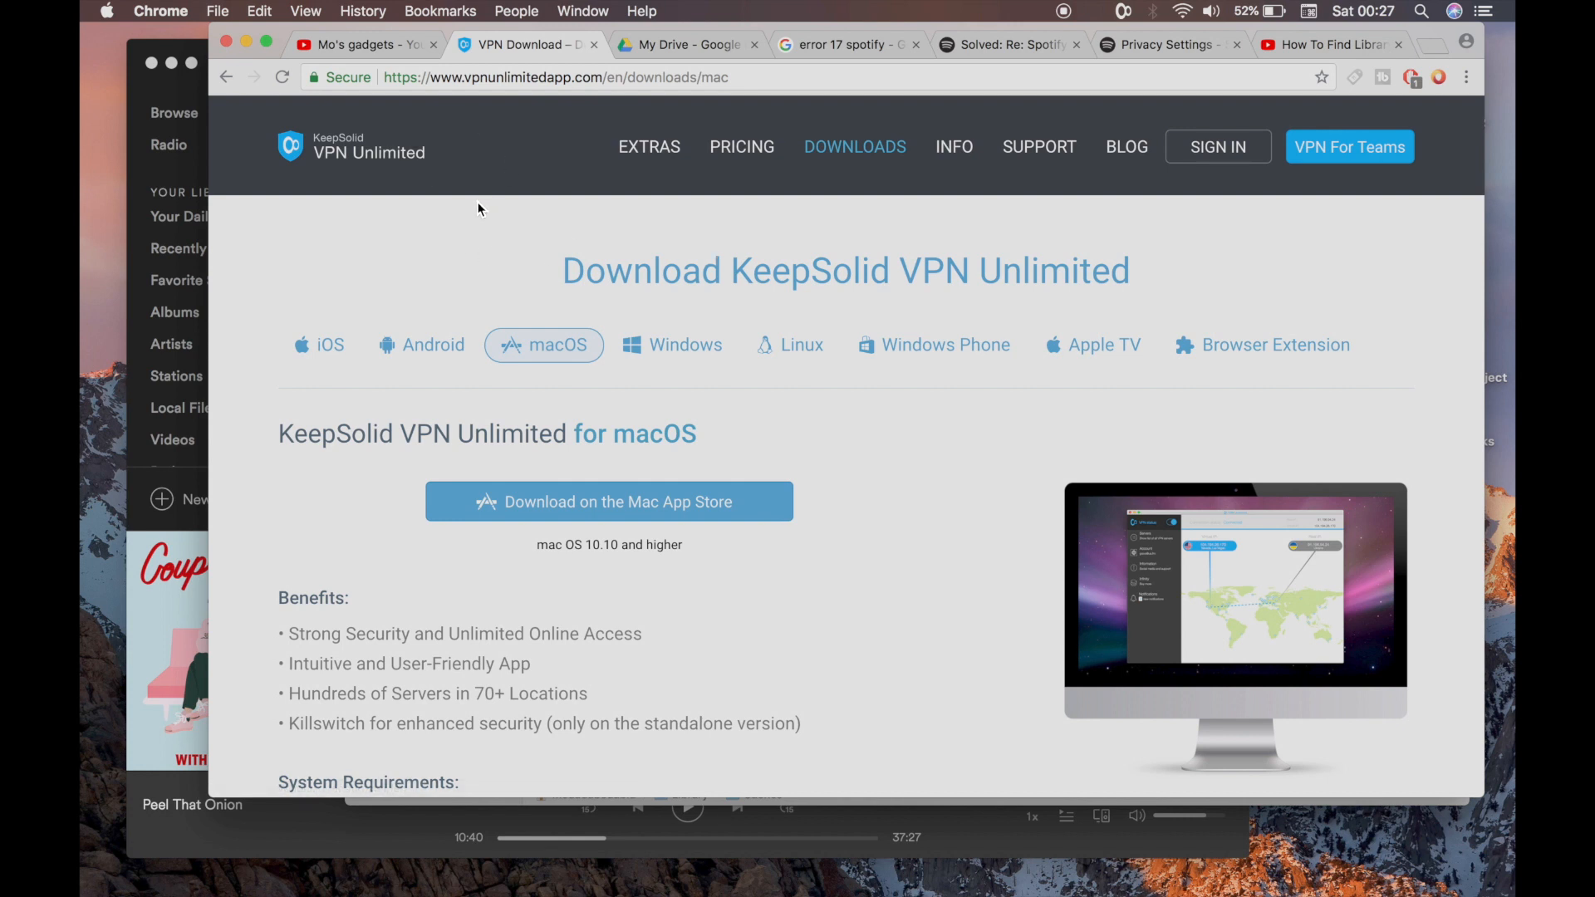
{"action": "mouse_move", "coordinate": [466, 231]}
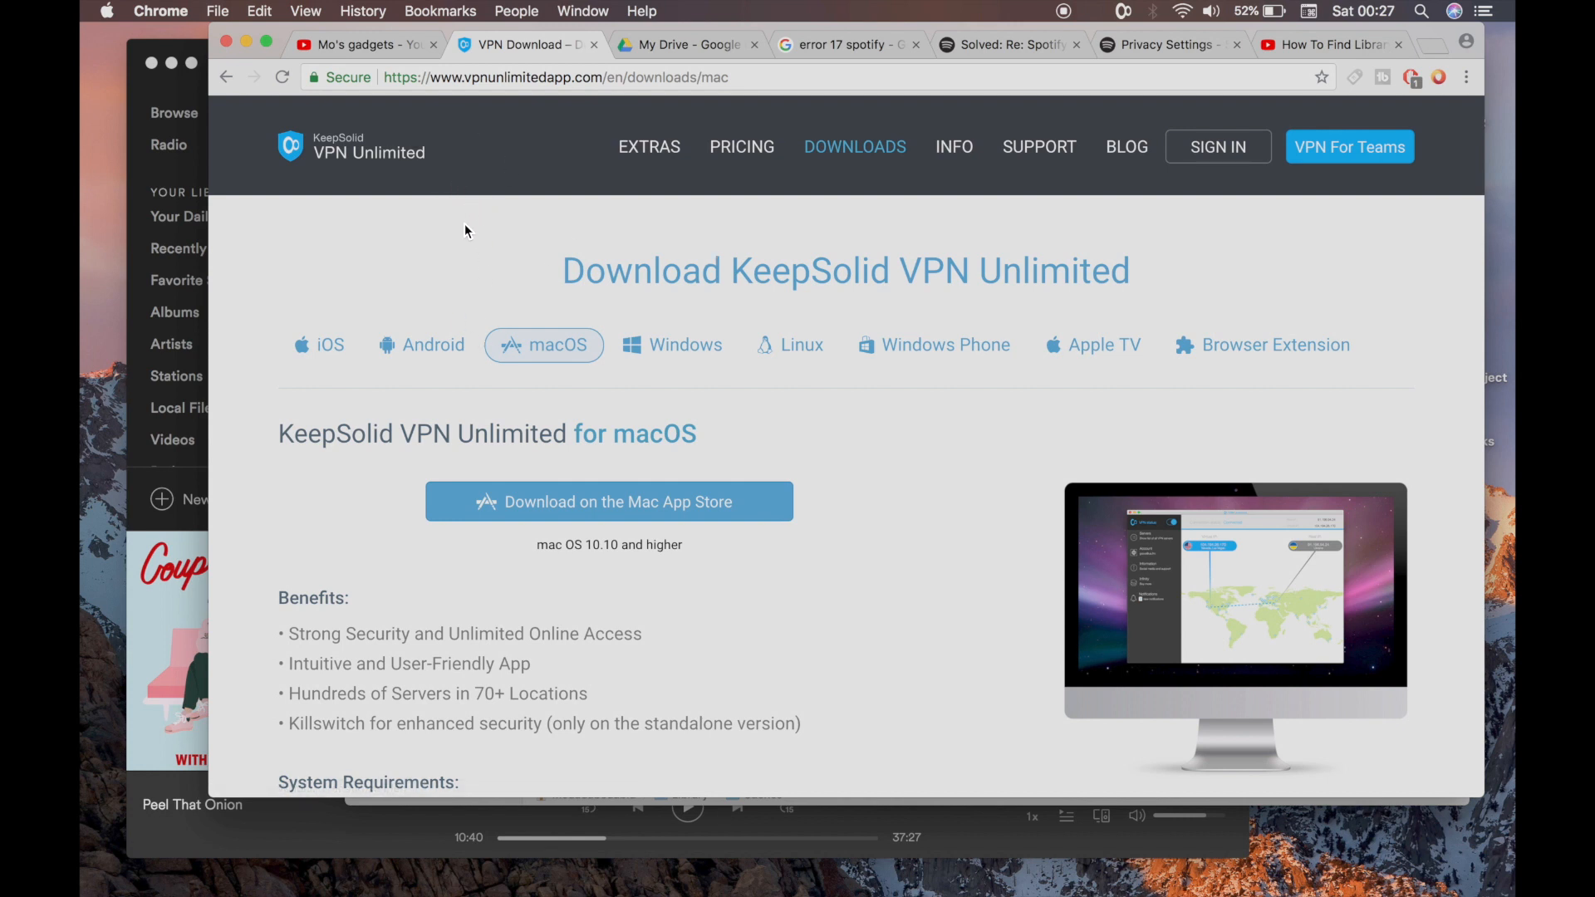
{"action": "mouse_move", "coordinate": [384, 183]}
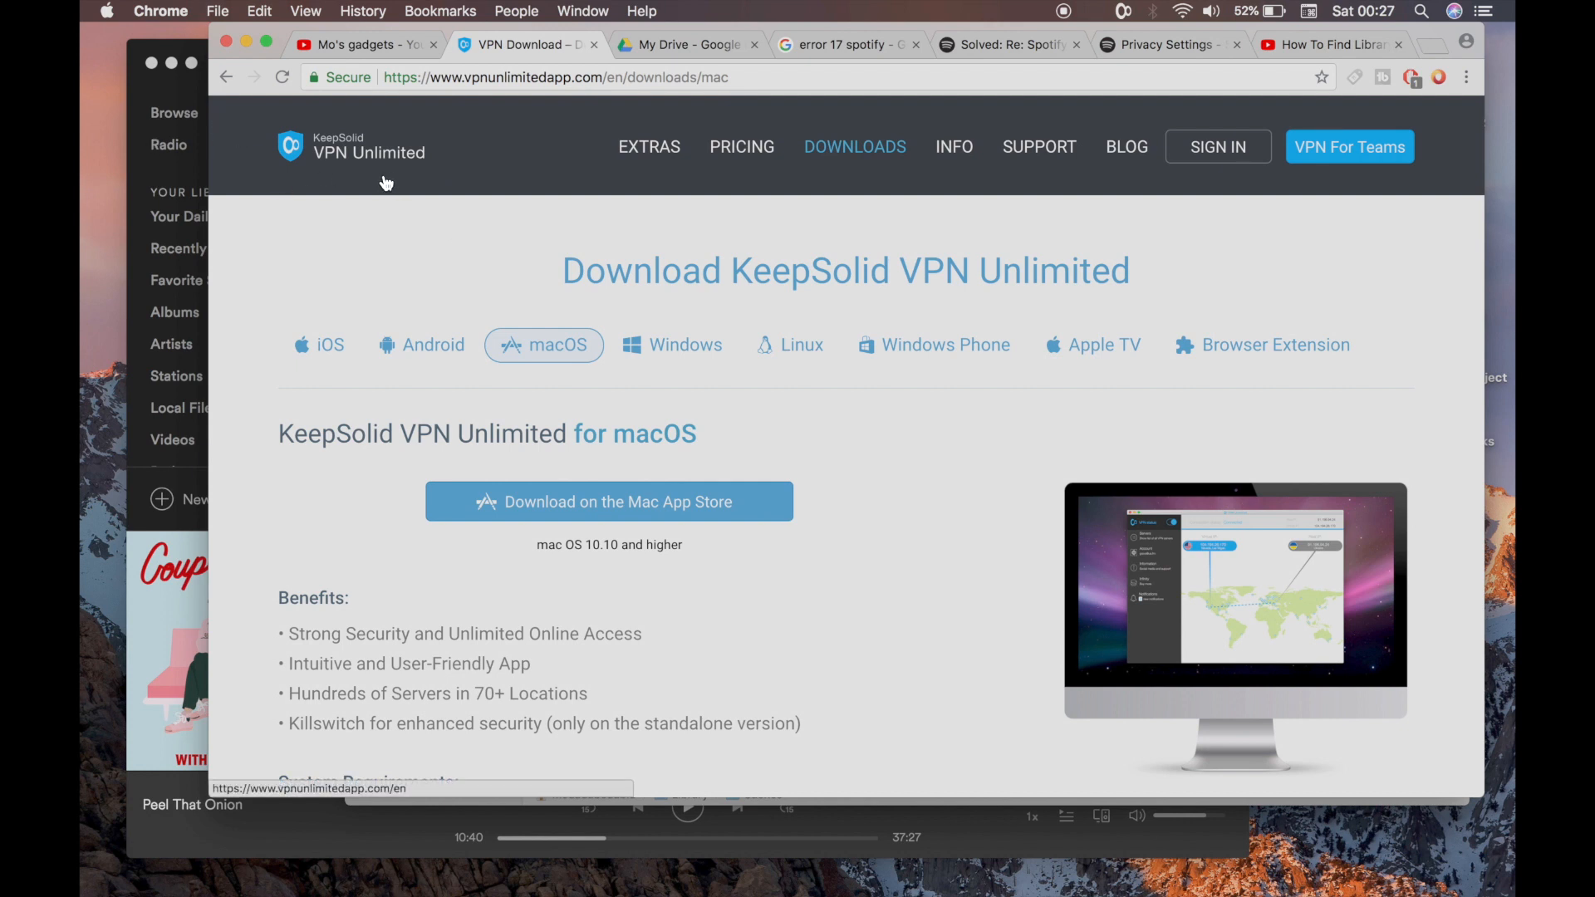
{"action": "mouse_move", "coordinate": [552, 260]}
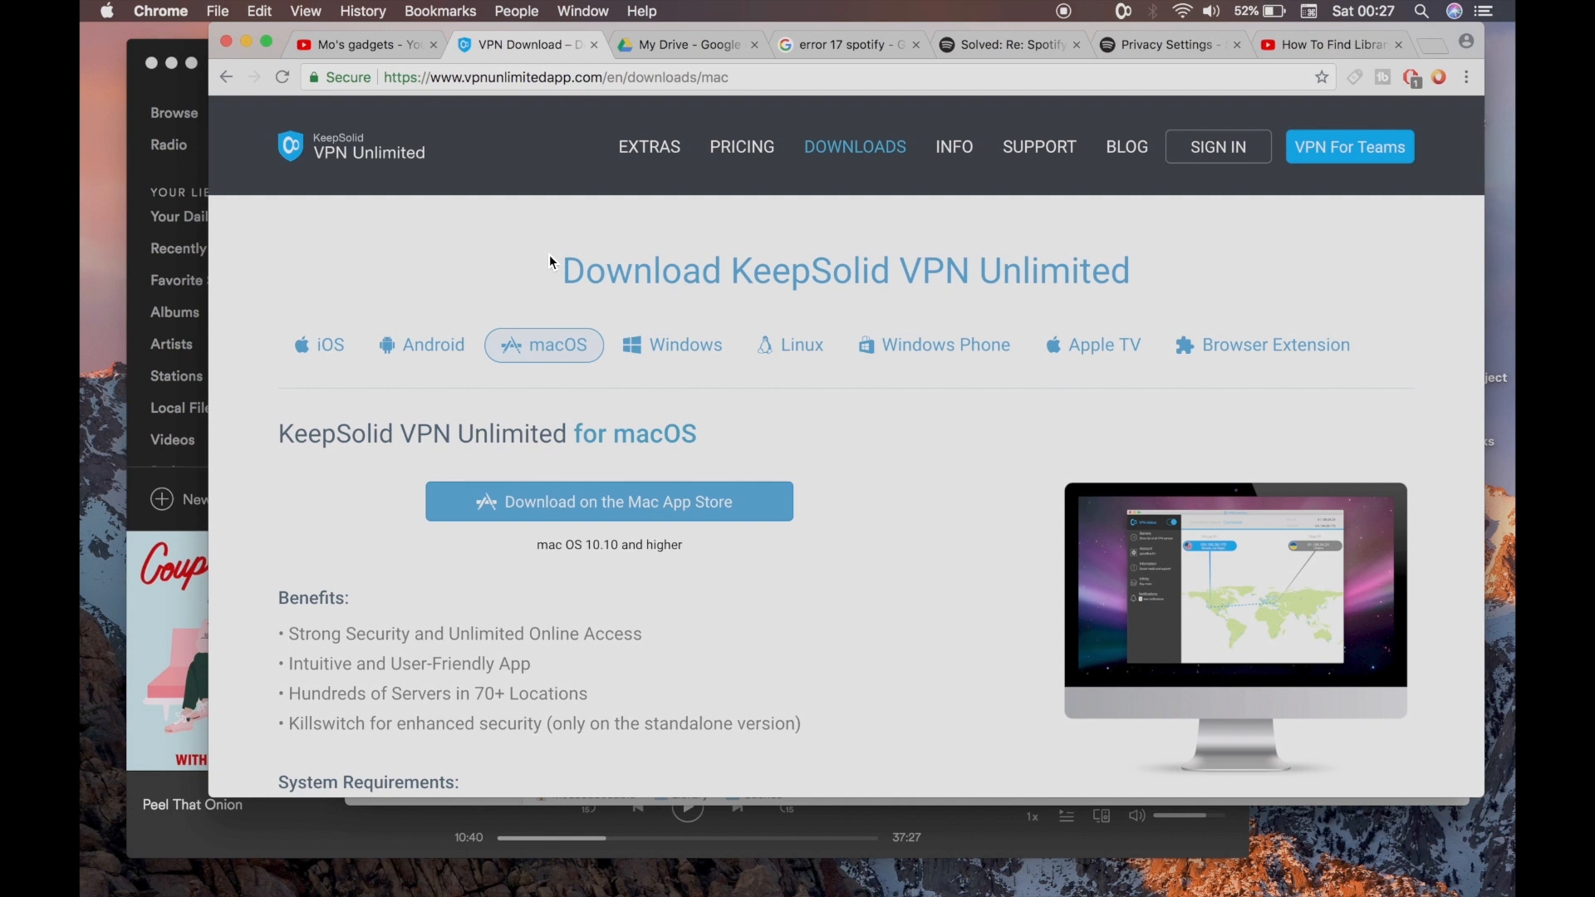
{"action": "mouse_move", "coordinate": [851, 430]}
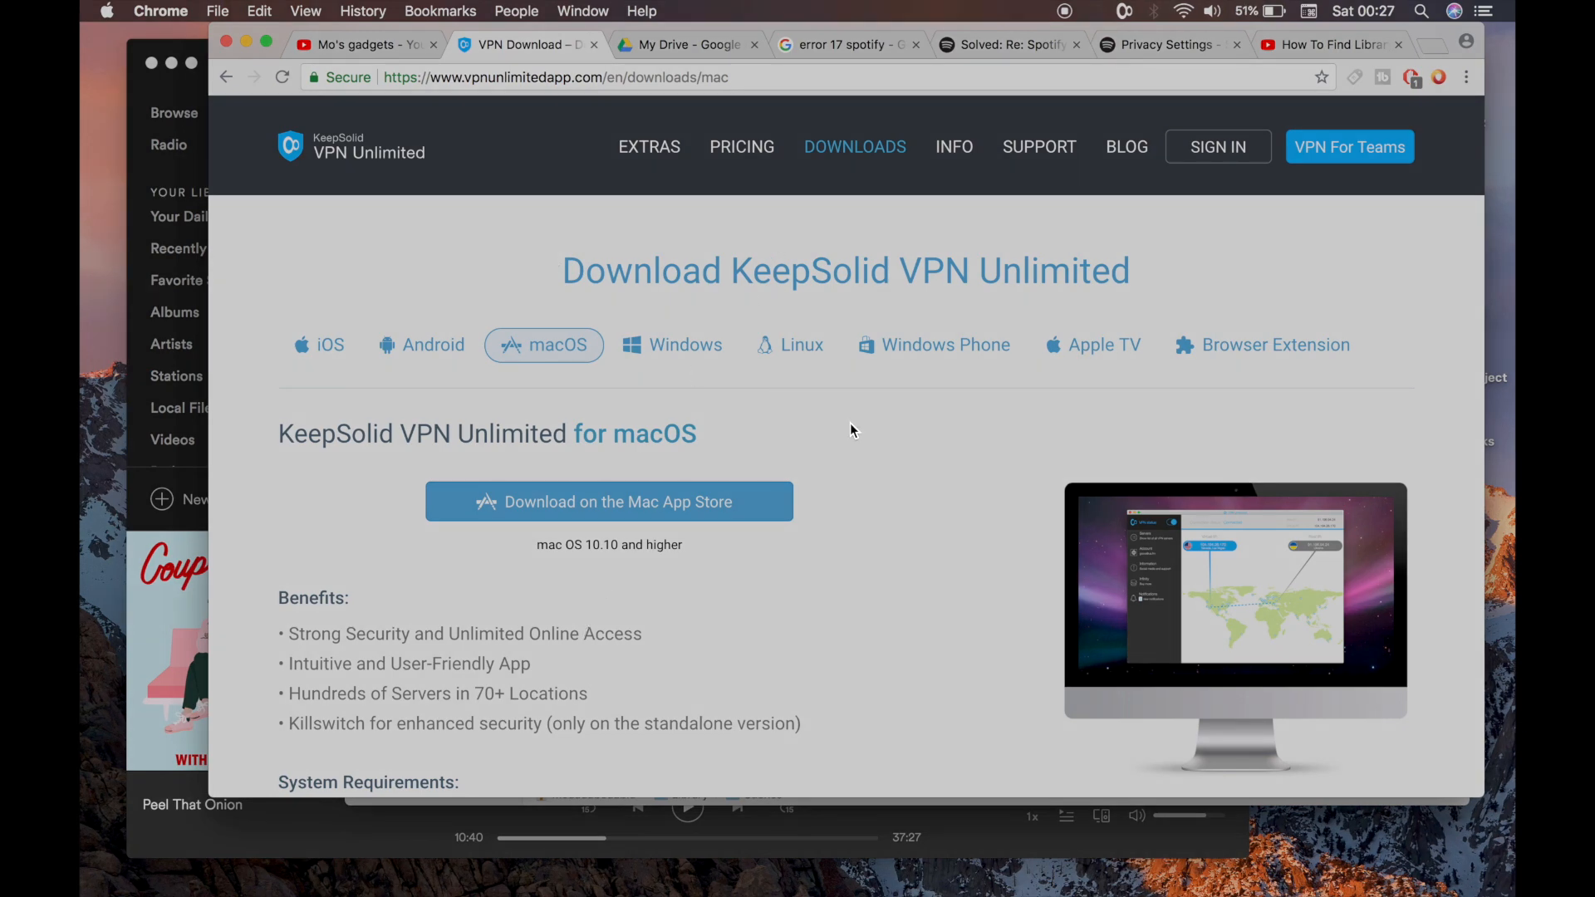
{"action": "scroll", "scroll_direction": "down", "scroll_amount": 3}
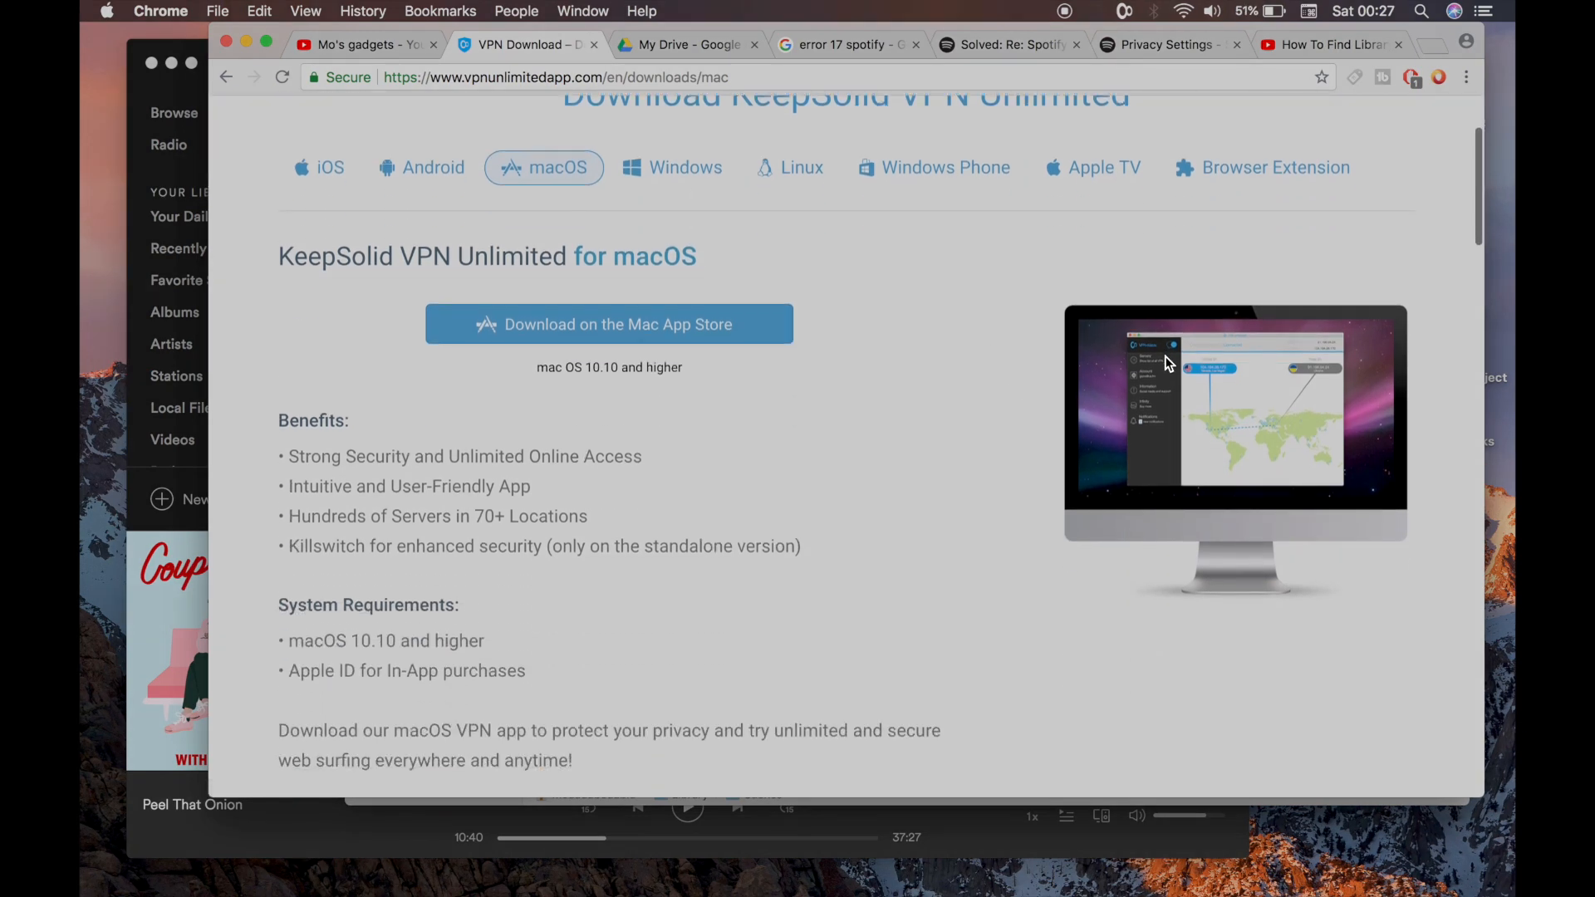
{"action": "mouse_move", "coordinate": [1225, 410]}
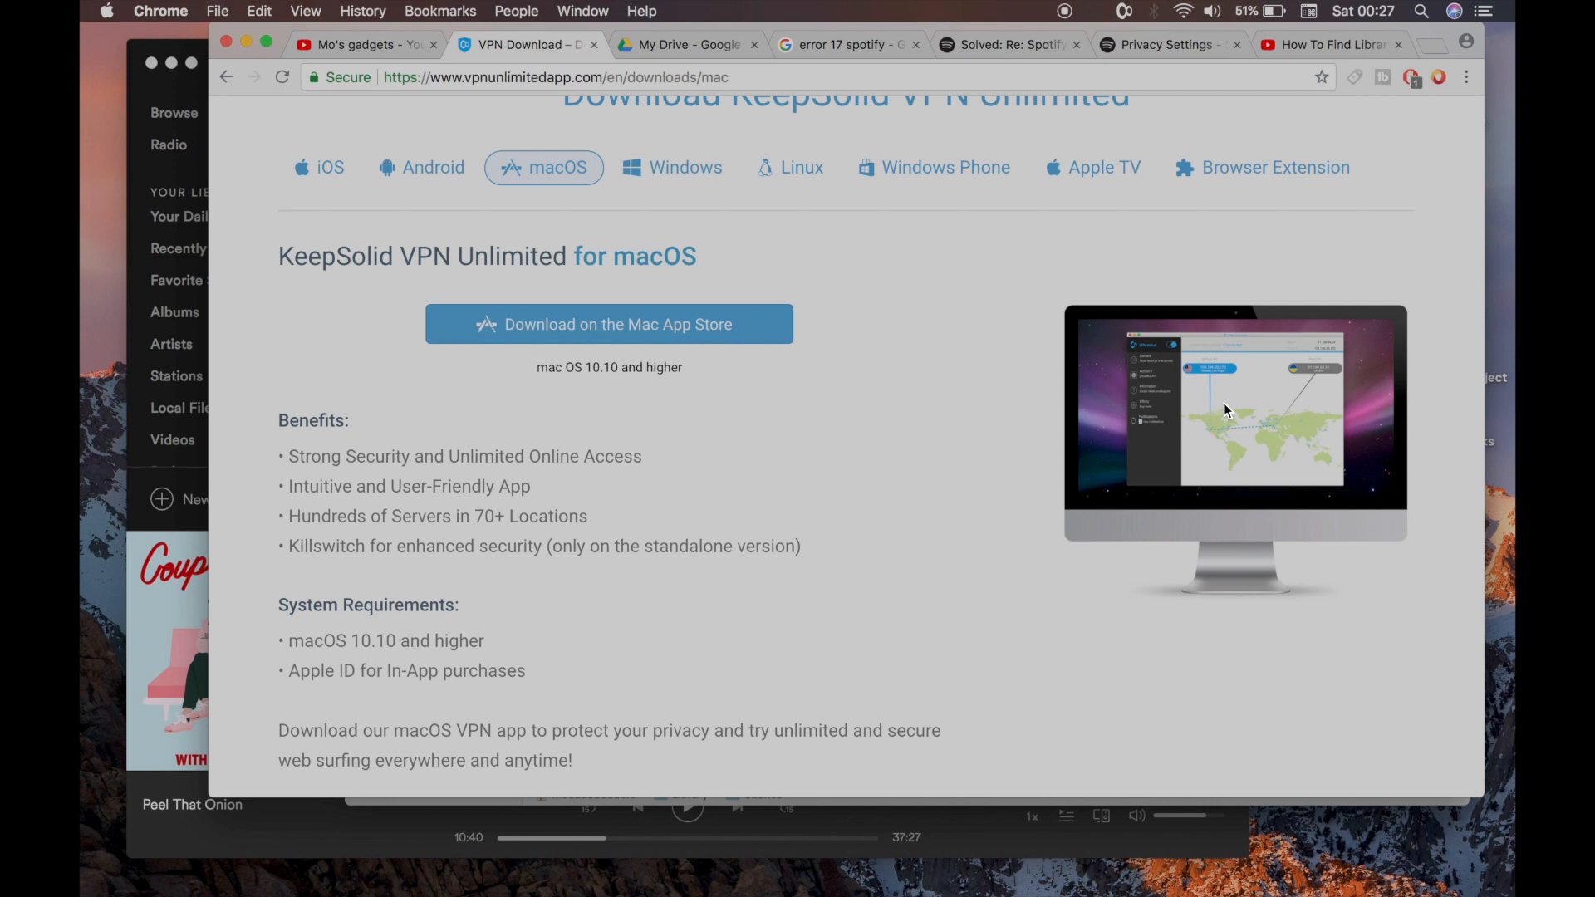
{"action": "mouse_move", "coordinate": [988, 226]}
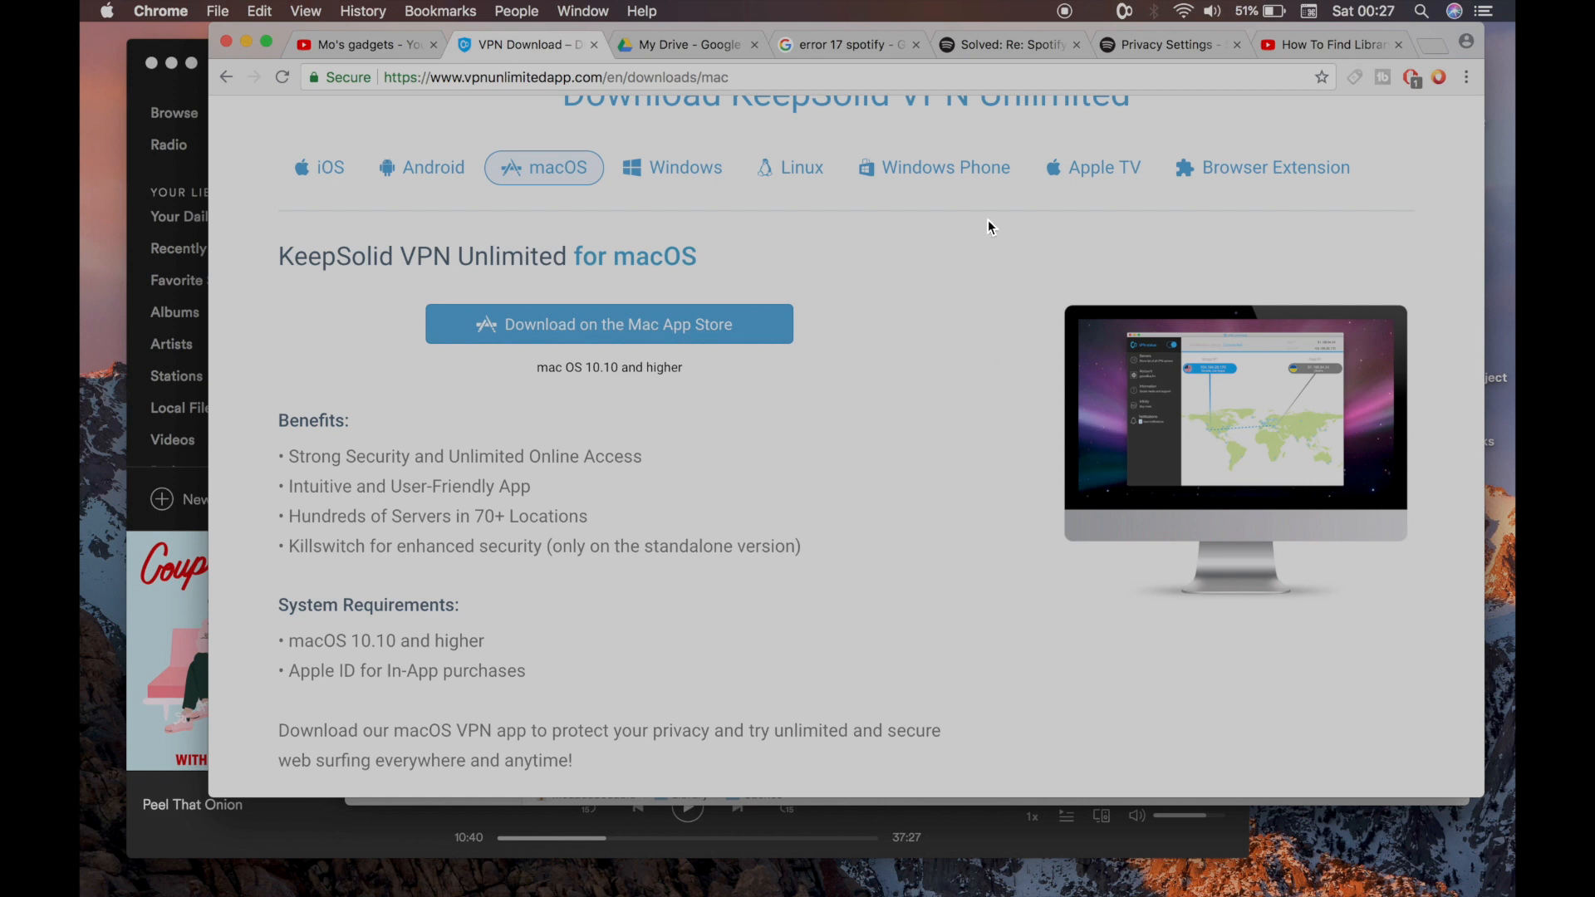
{"action": "mouse_move", "coordinate": [670, 801]}
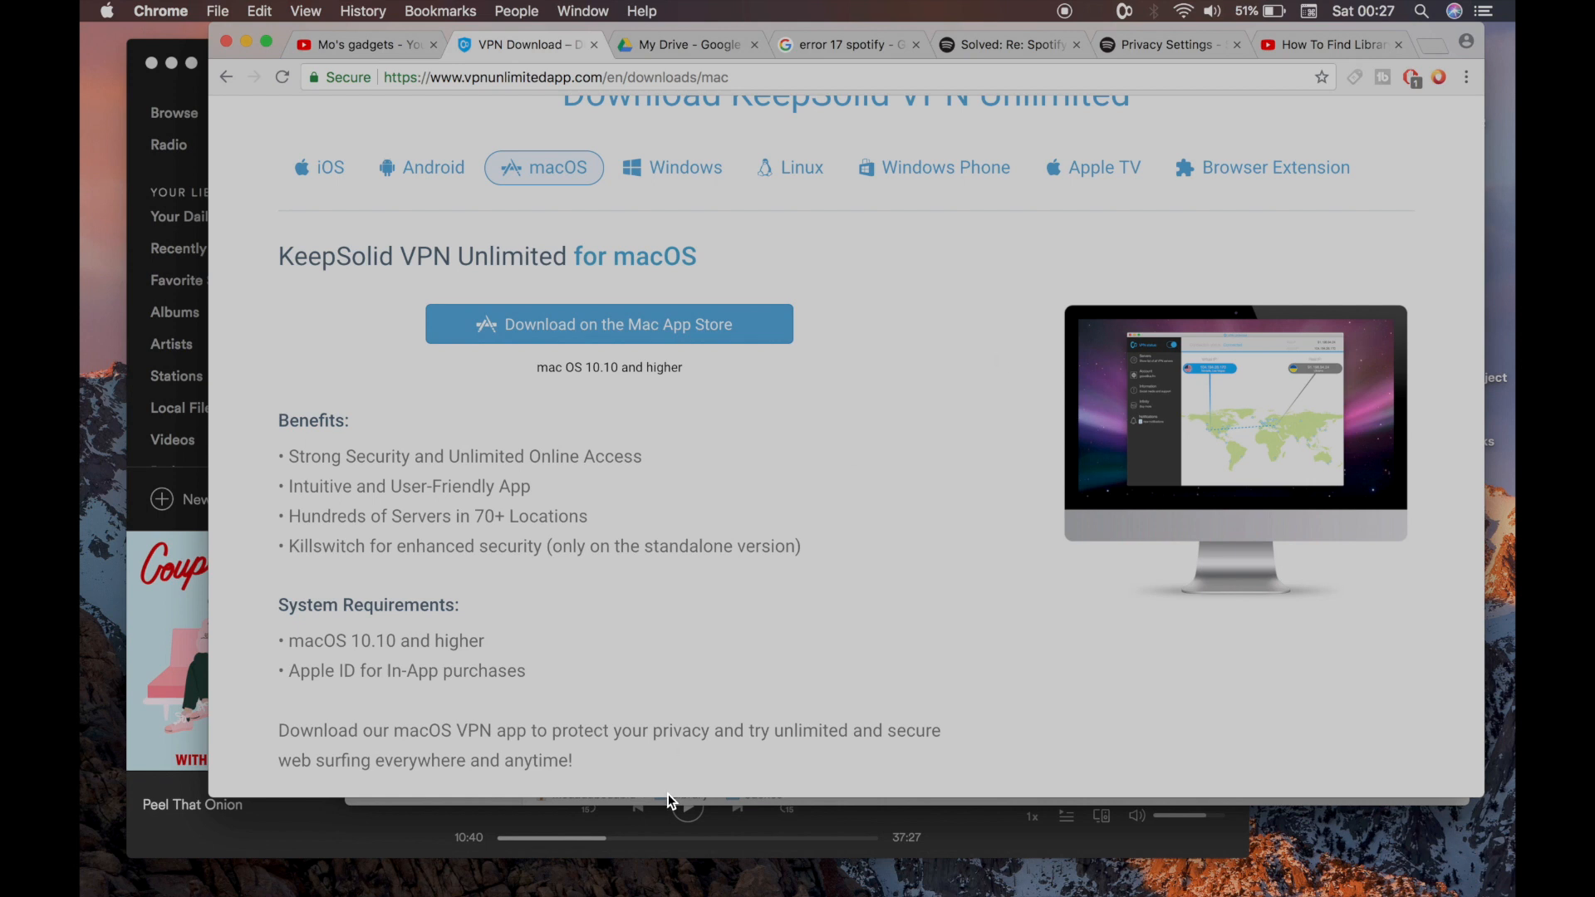
{"action": "mouse_move", "coordinate": [967, 839]}
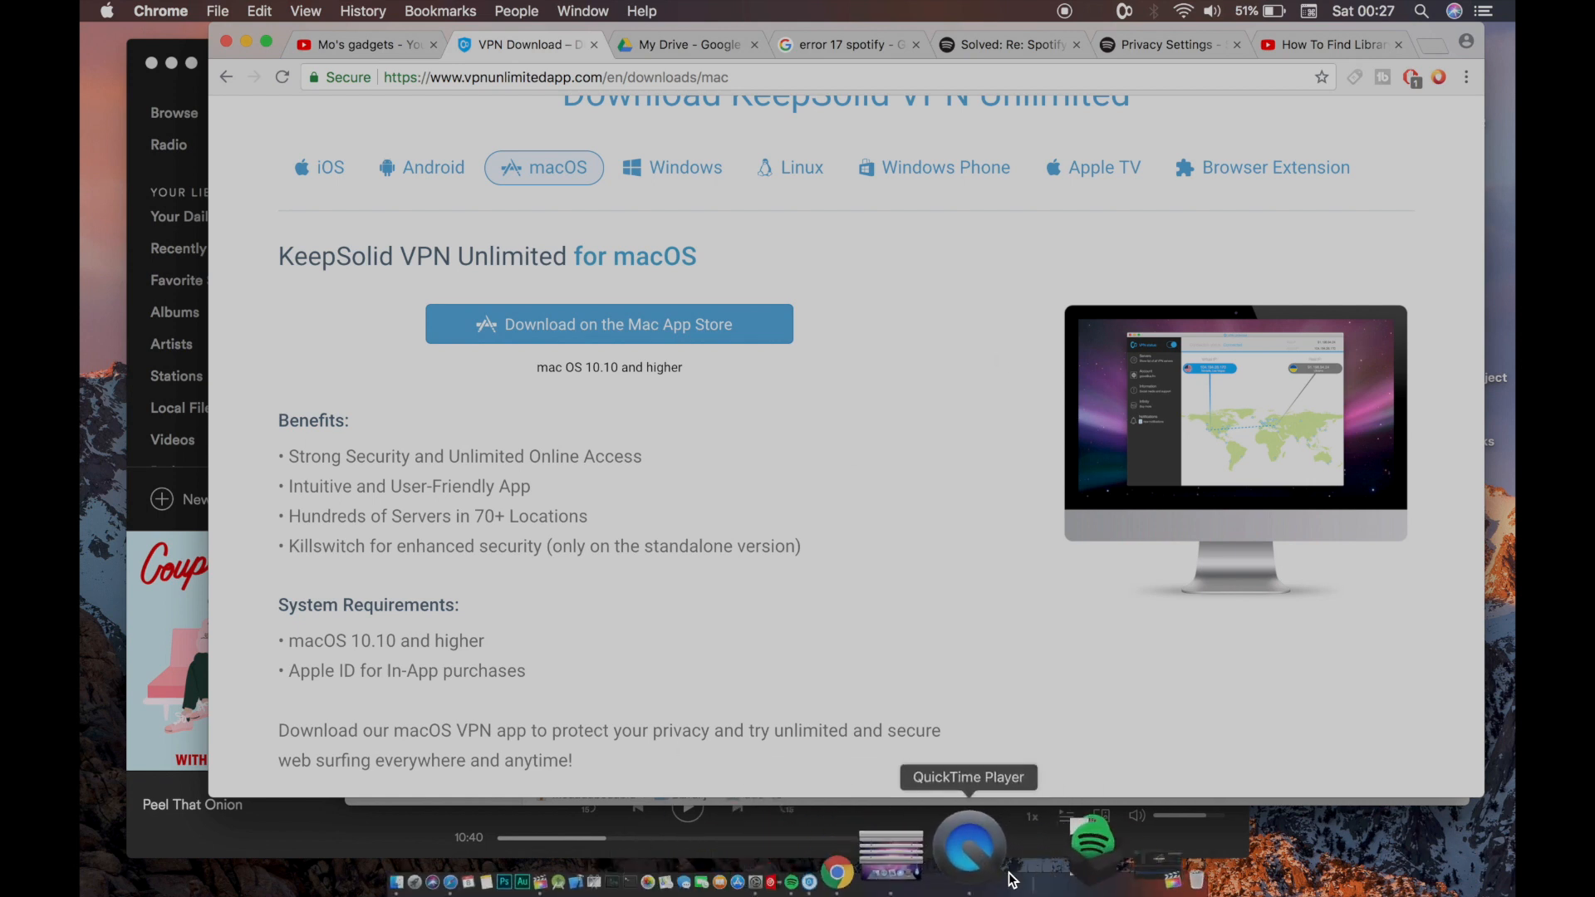
{"action": "left_click", "coordinate": [1027, 849]}
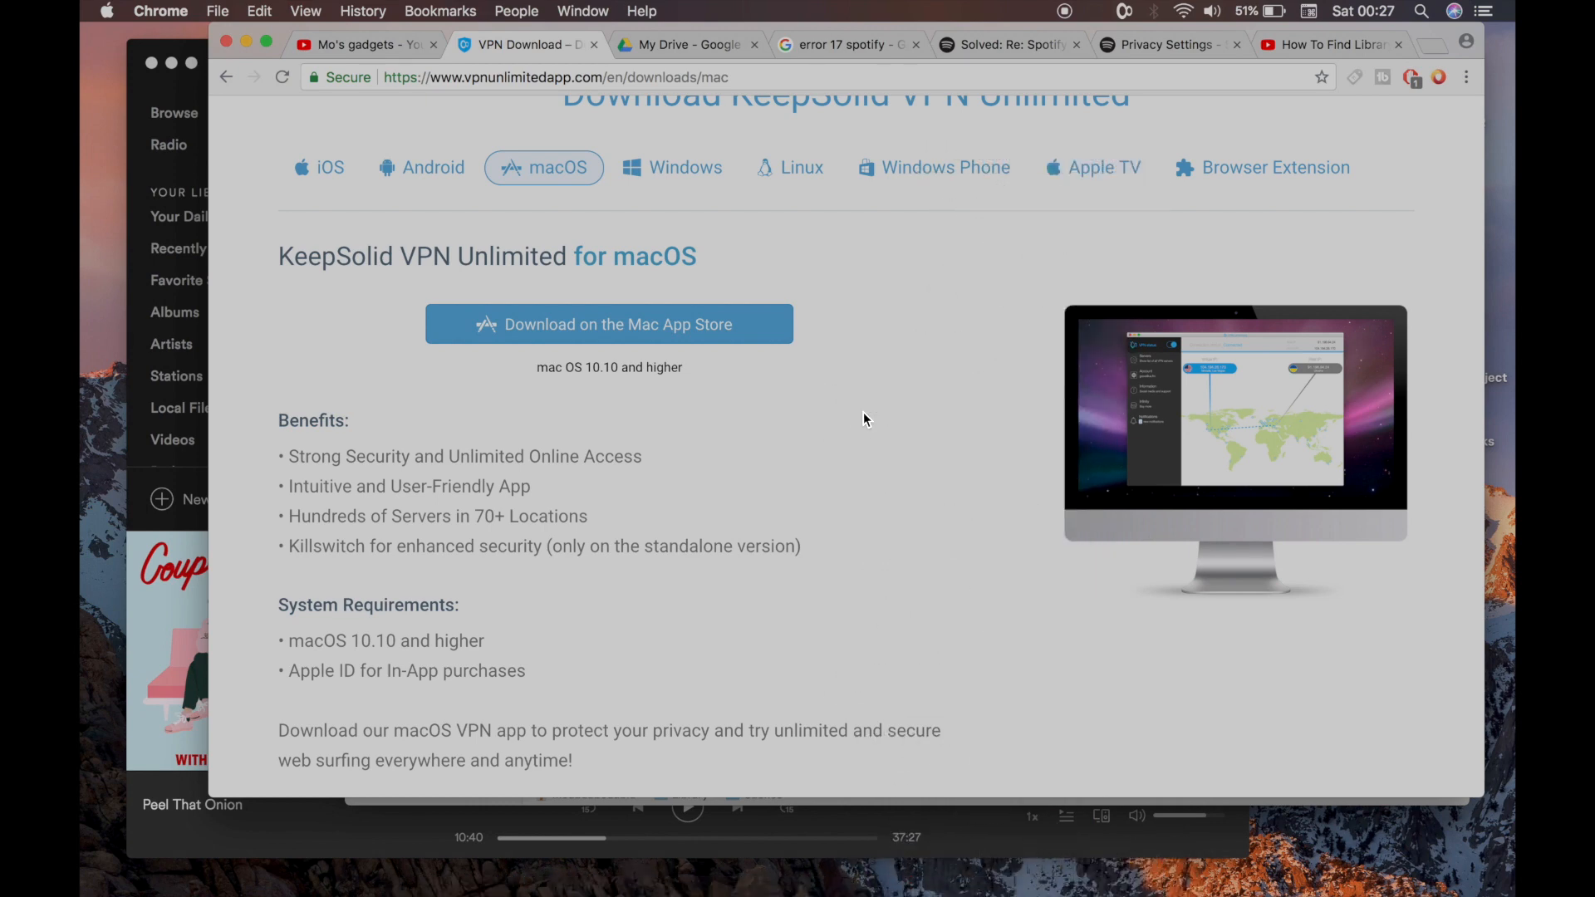
{"action": "left_click", "coordinate": [687, 44]}
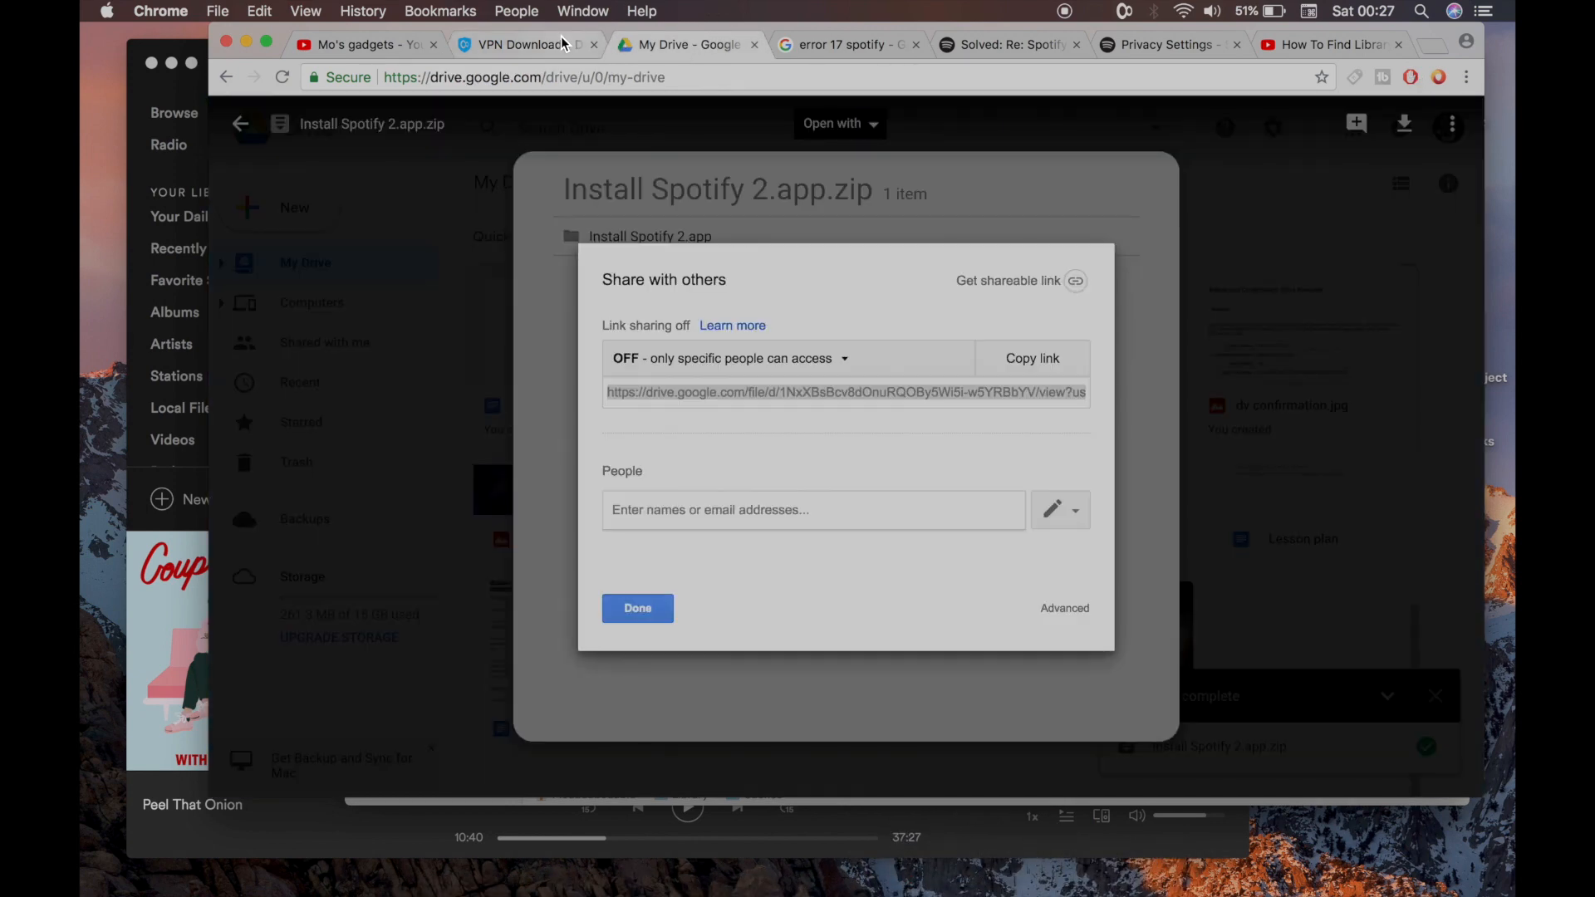
{"action": "left_click", "coordinate": [521, 44]}
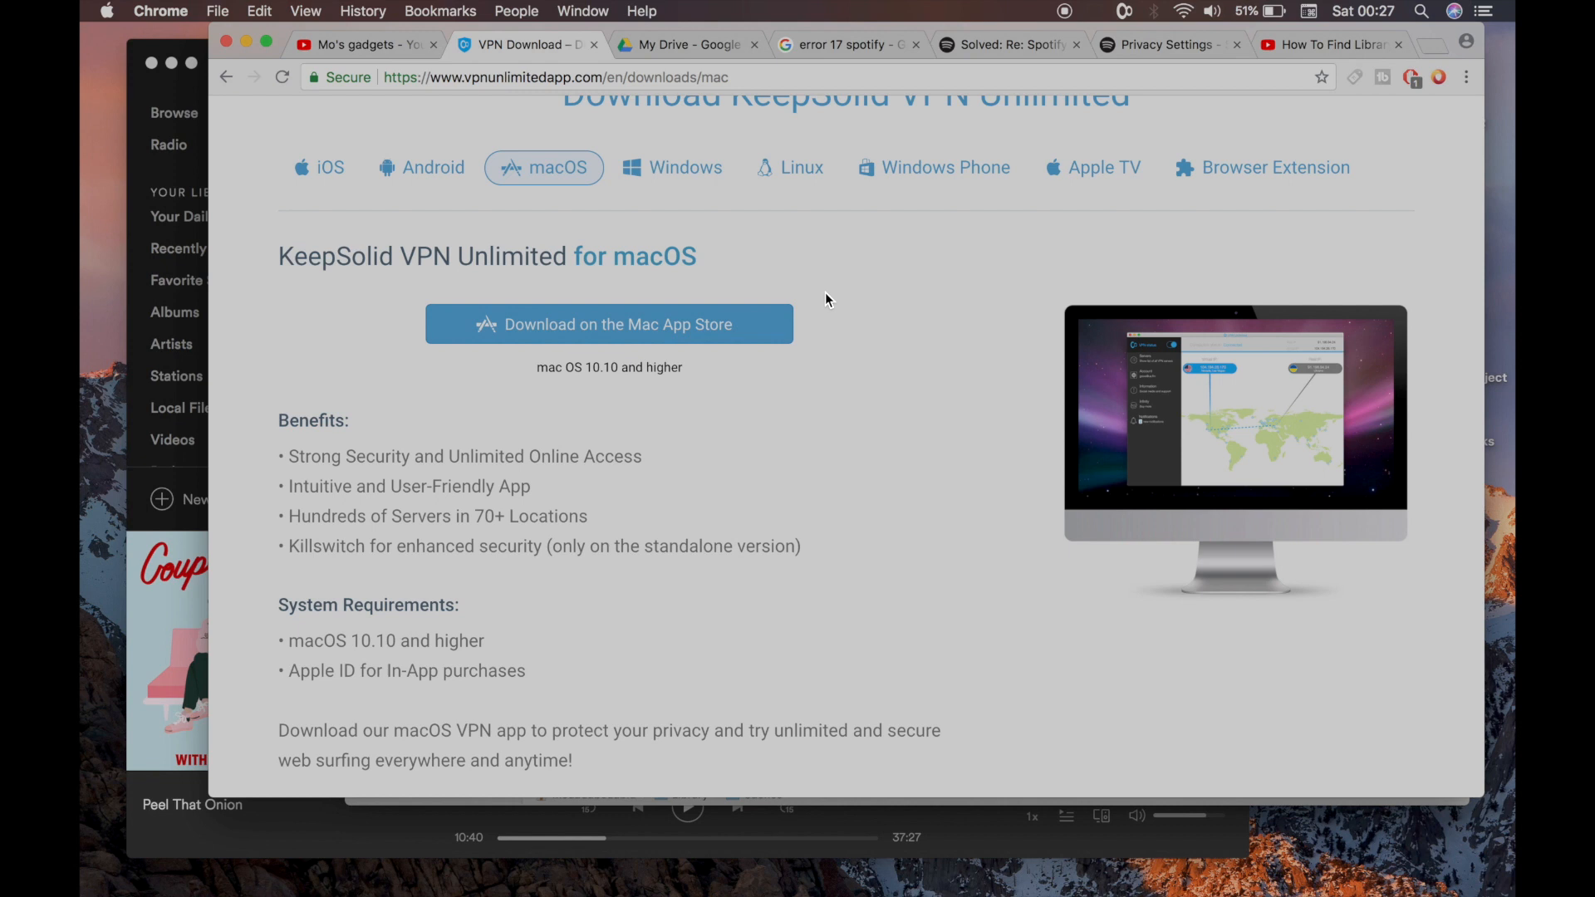
{"action": "mouse_move", "coordinate": [178, 114]}
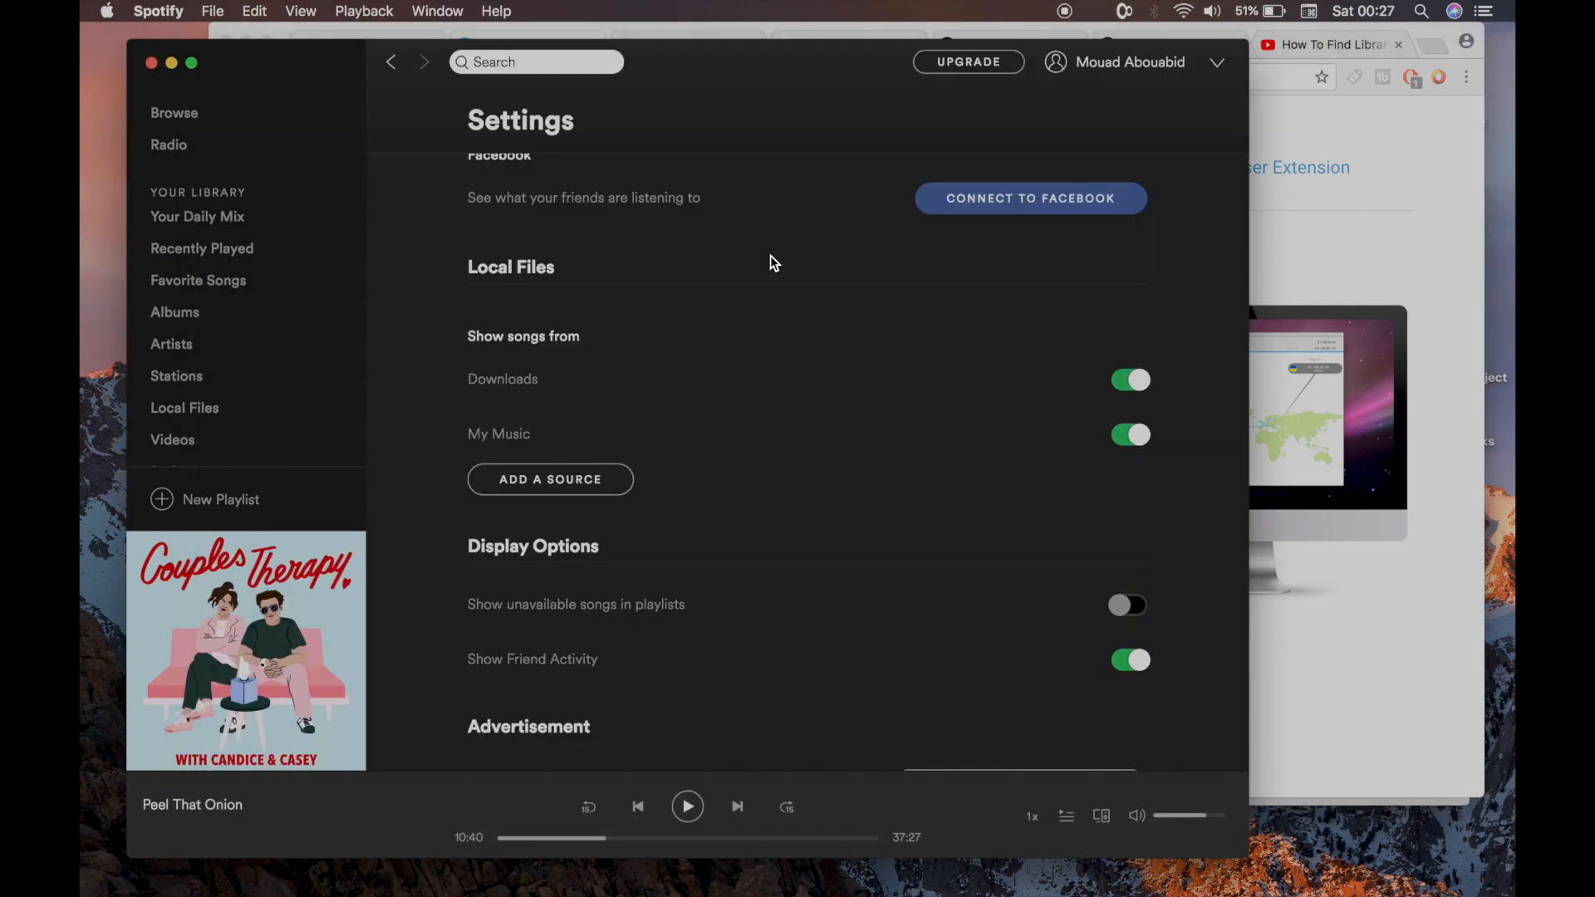
{"action": "scroll", "scroll_direction": "up", "scroll_amount": 3}
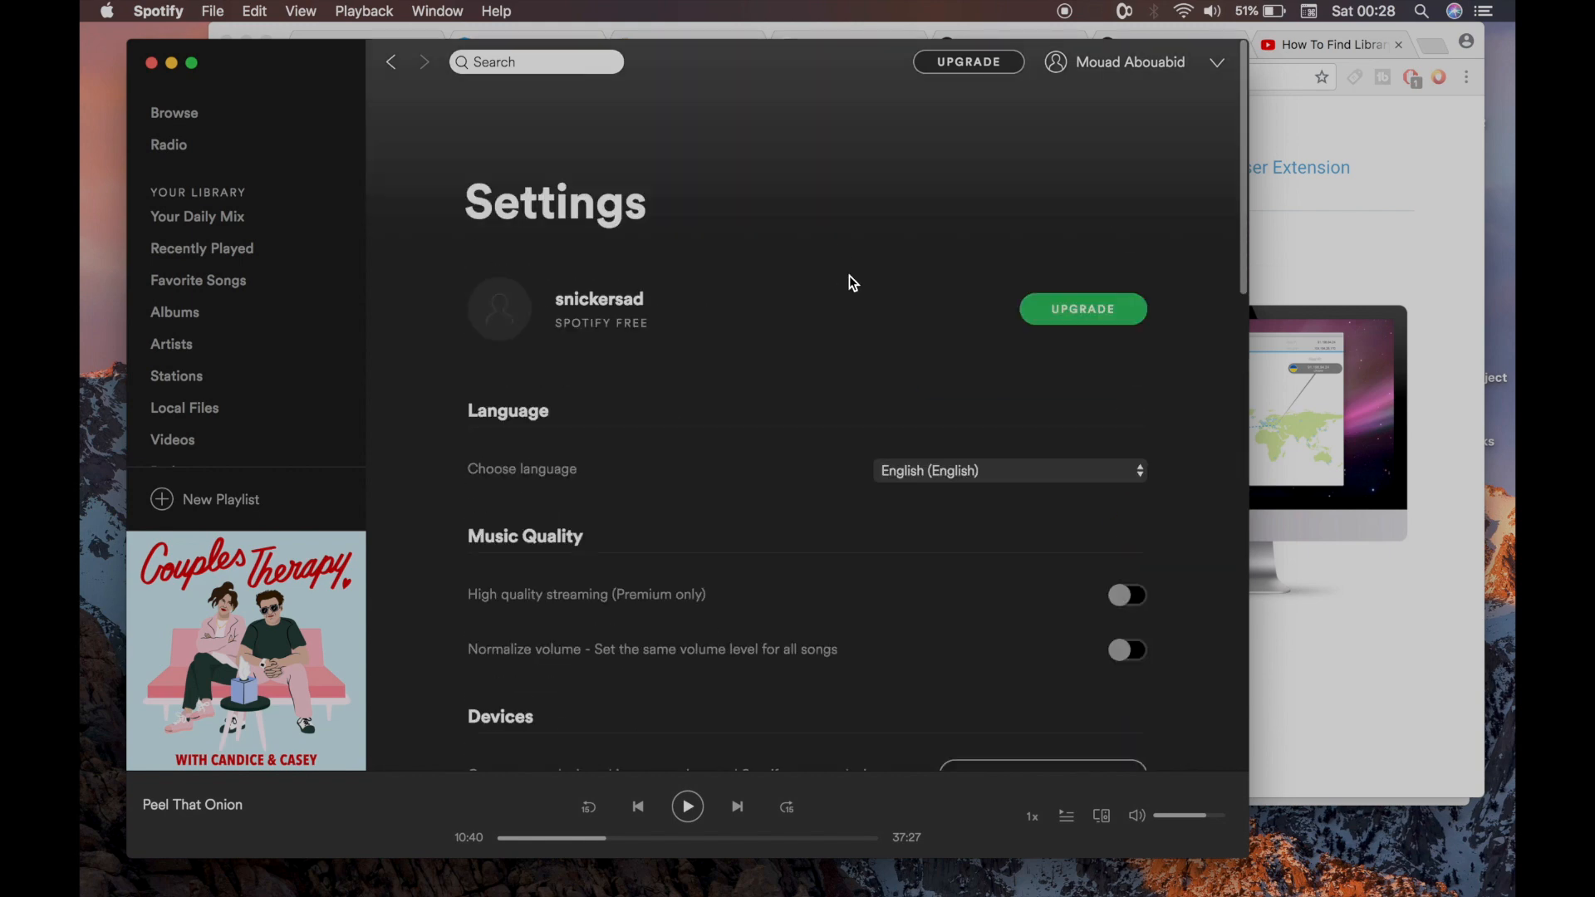
{"action": "mouse_move", "coordinate": [1222, 253]}
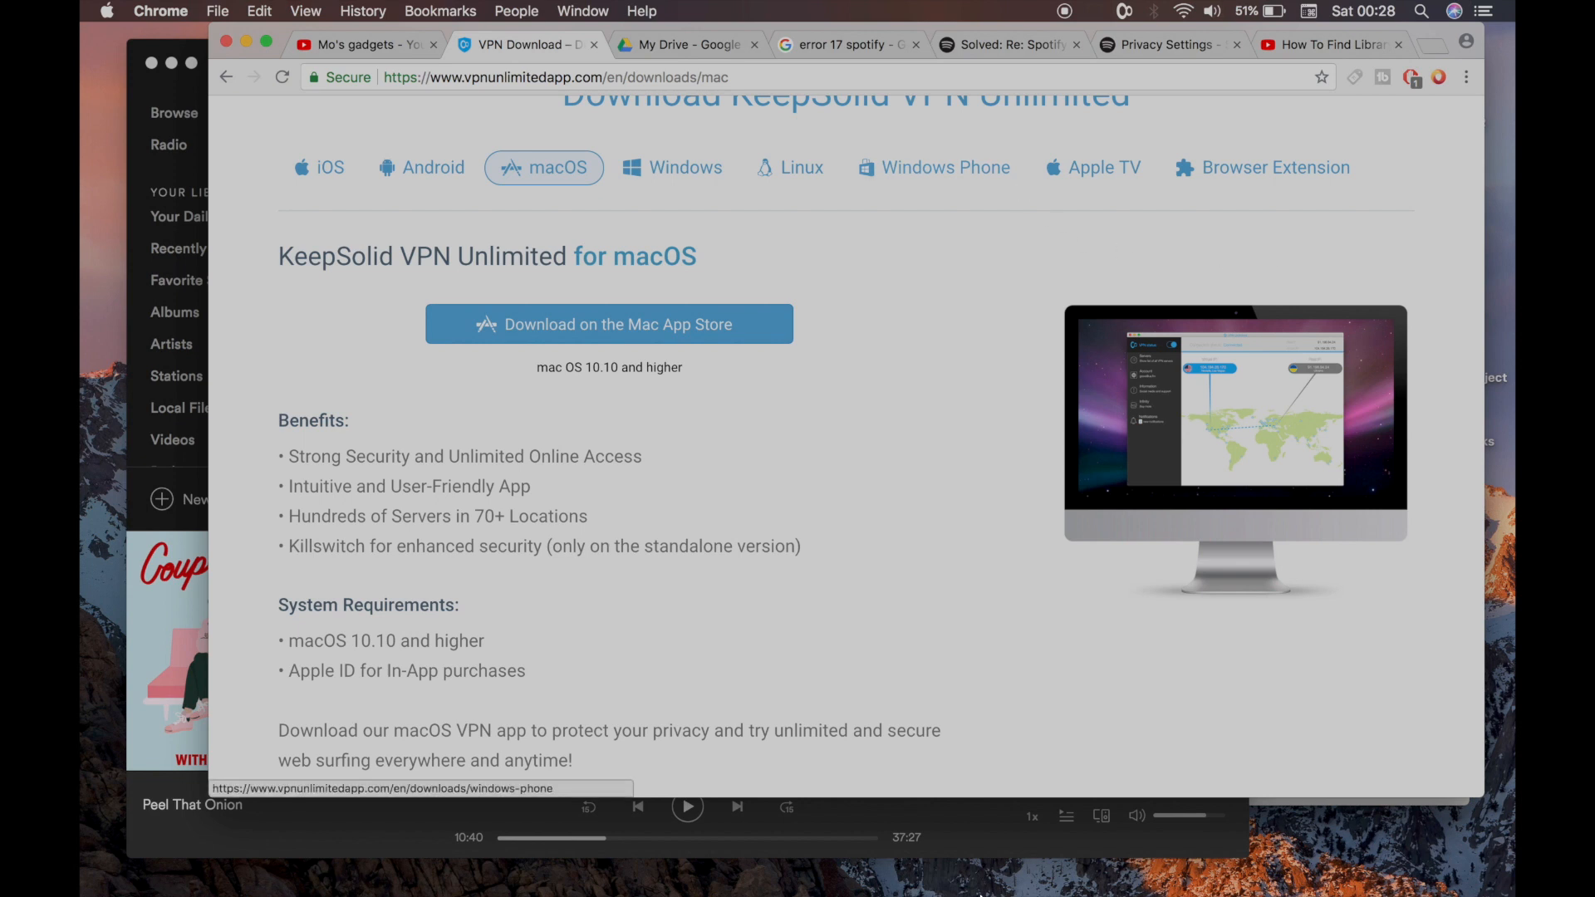
{"action": "mouse_move", "coordinate": [933, 844]}
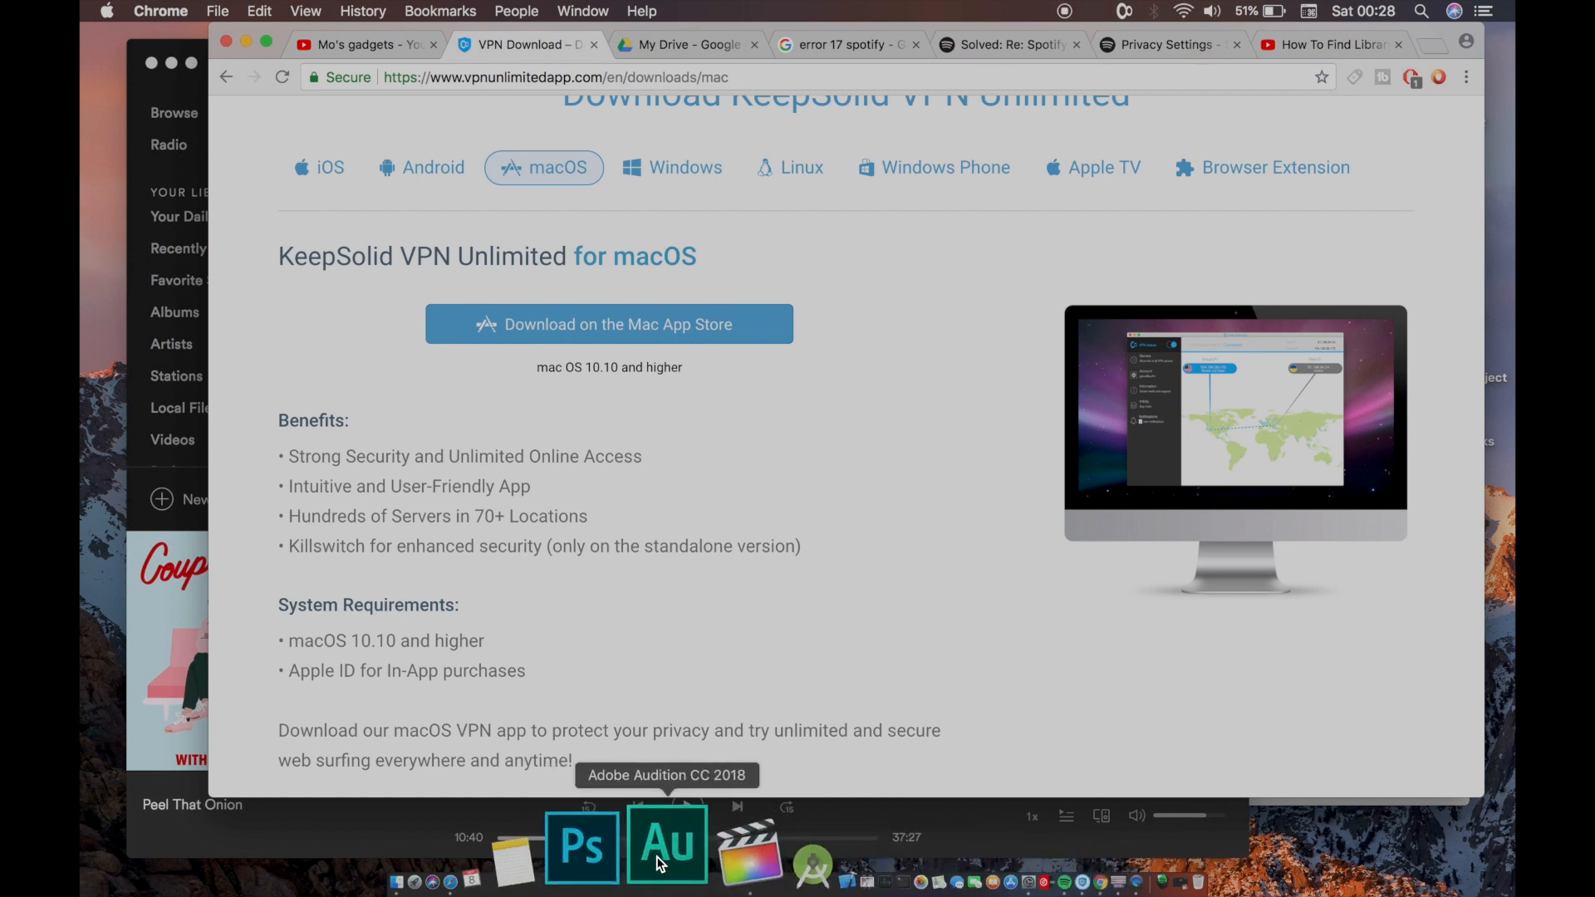
{"action": "mouse_move", "coordinate": [961, 849]}
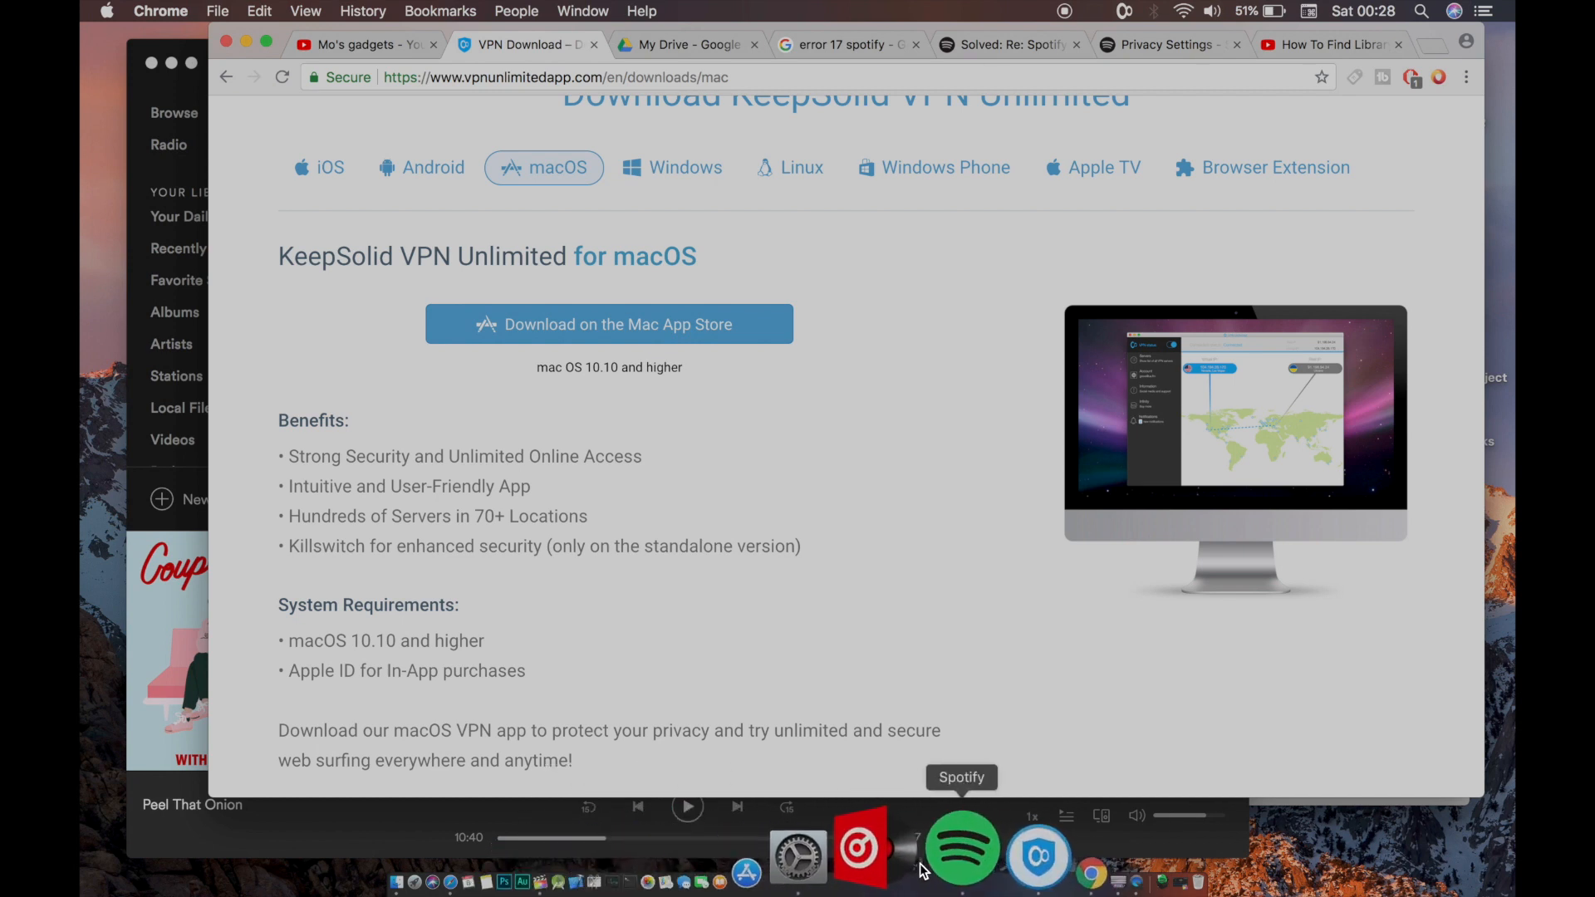
{"action": "mouse_move", "coordinate": [1016, 844]}
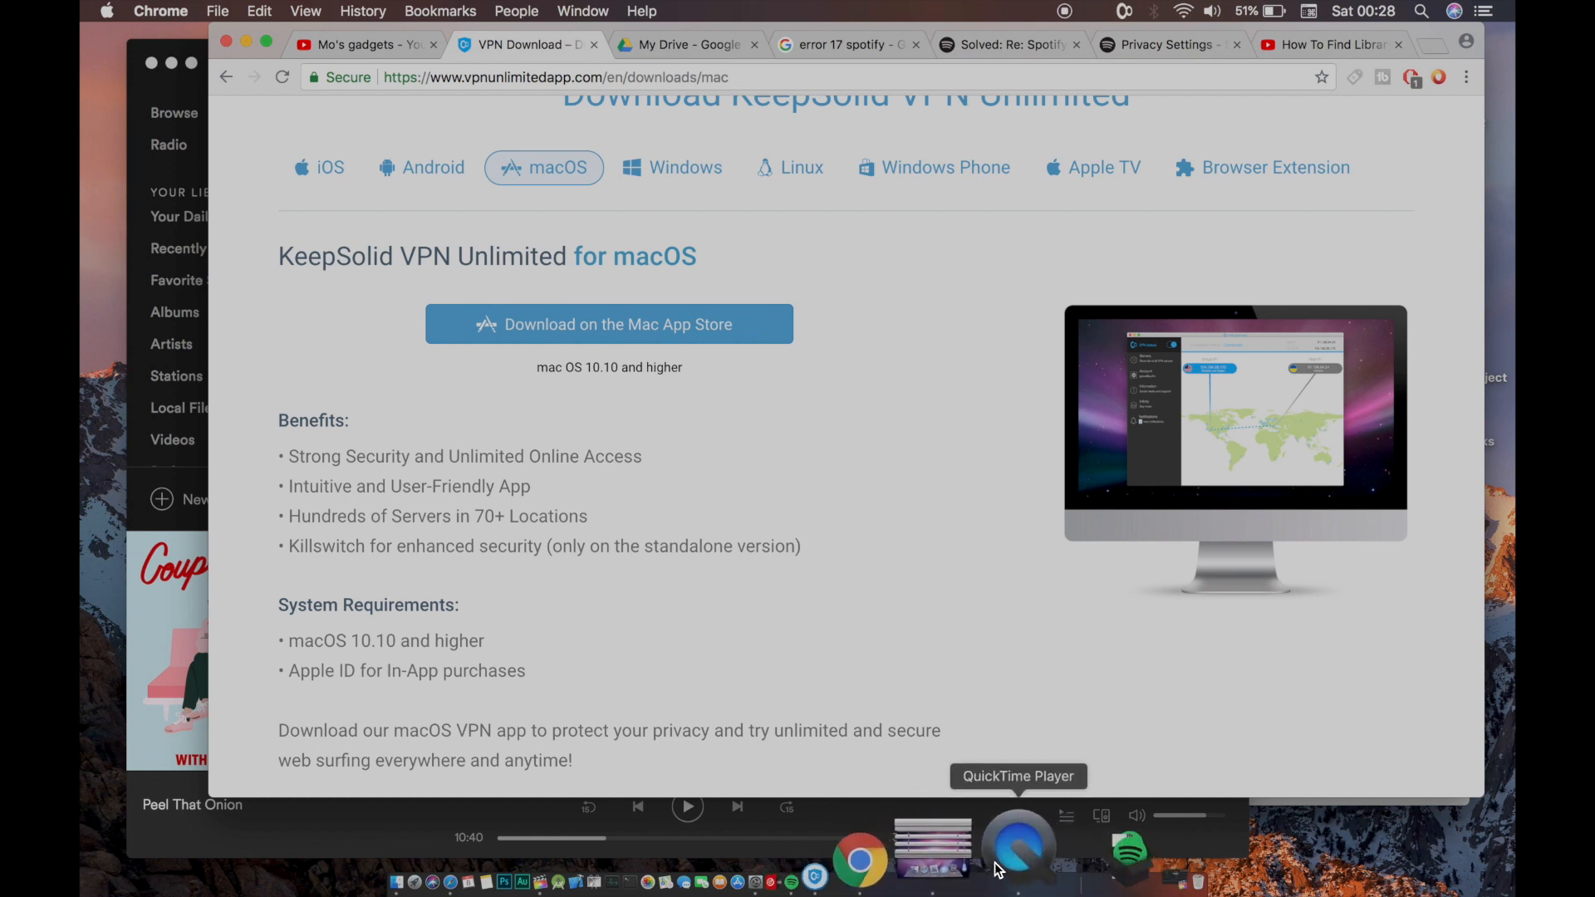
Bring QuickTime Player forward, then switch Chrome to the YouTube channel tab
{"action": "left_click", "coordinate": [1017, 843]}
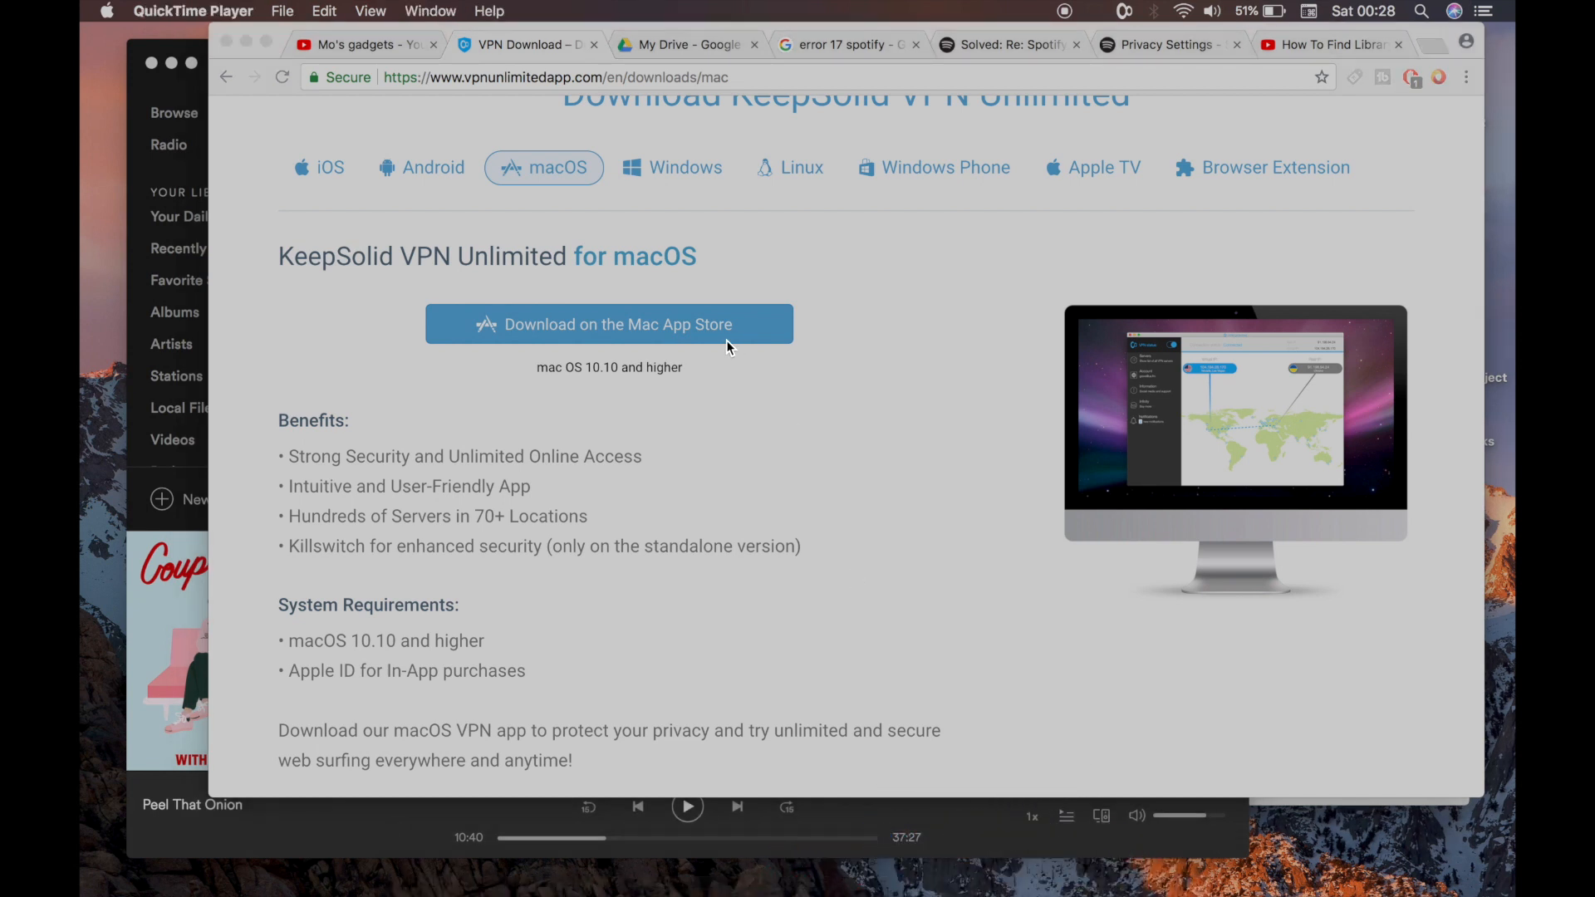
{"action": "mouse_move", "coordinate": [1066, 9]}
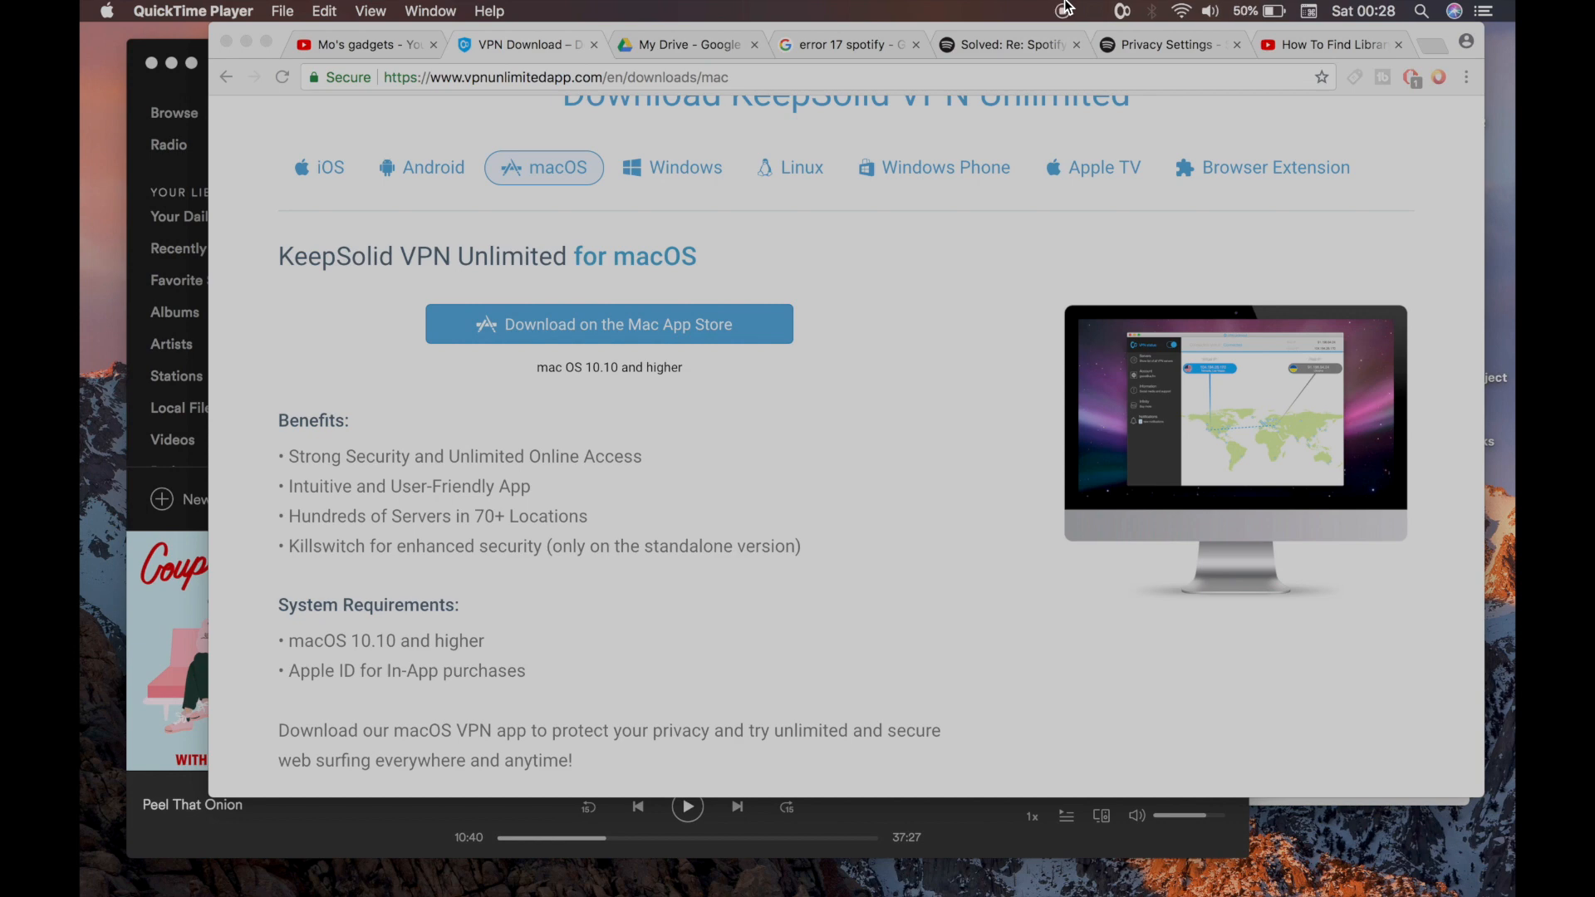
{"action": "left_click", "coordinate": [362, 44]}
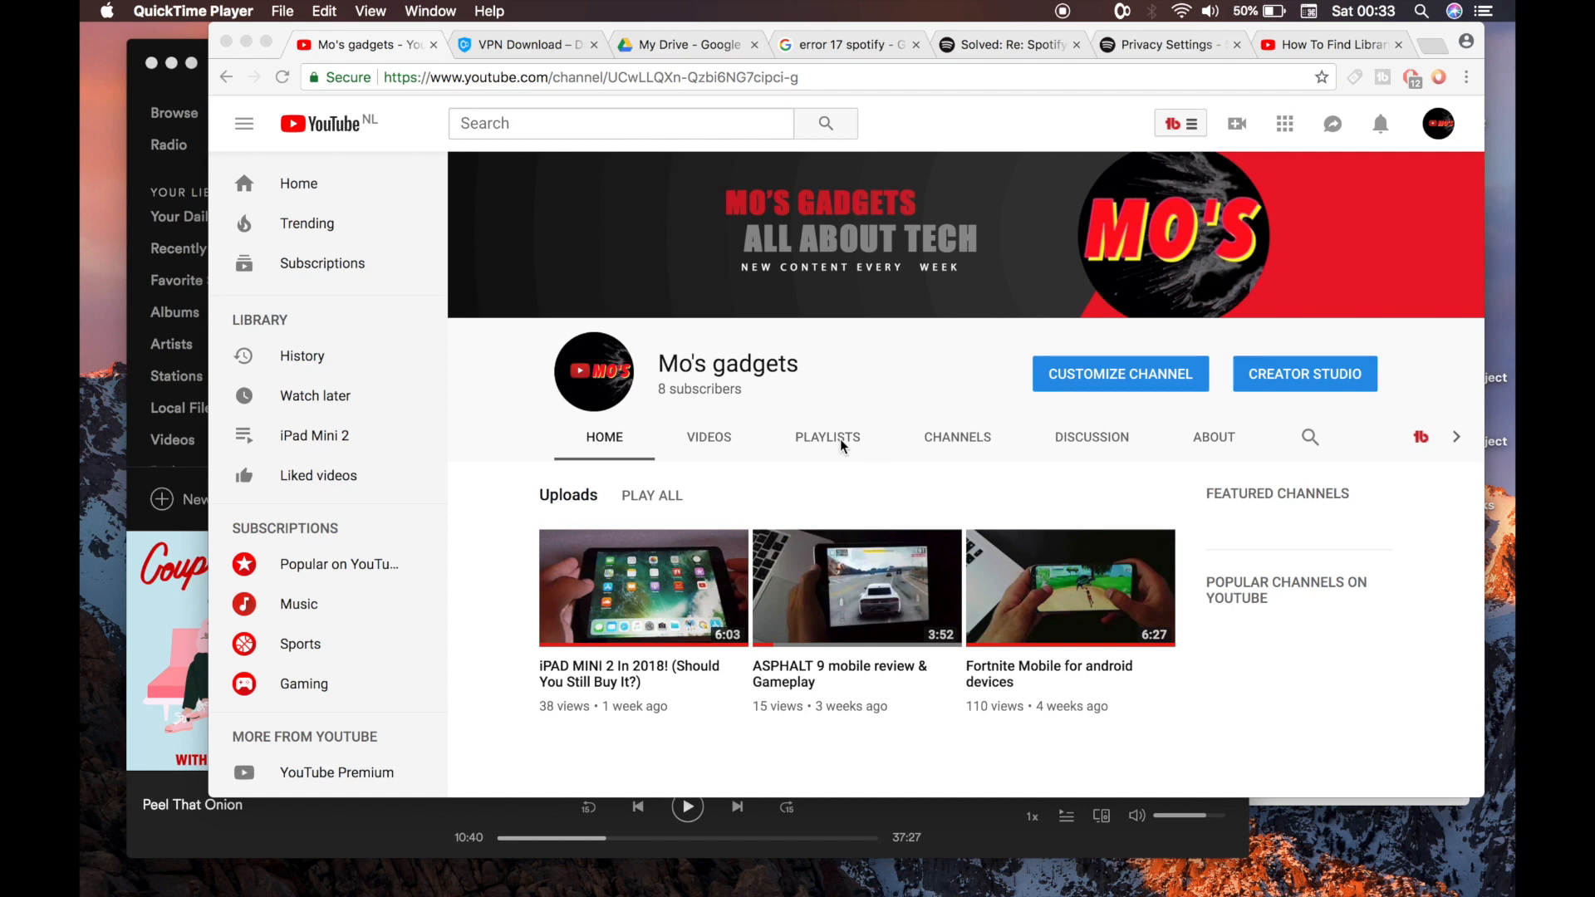